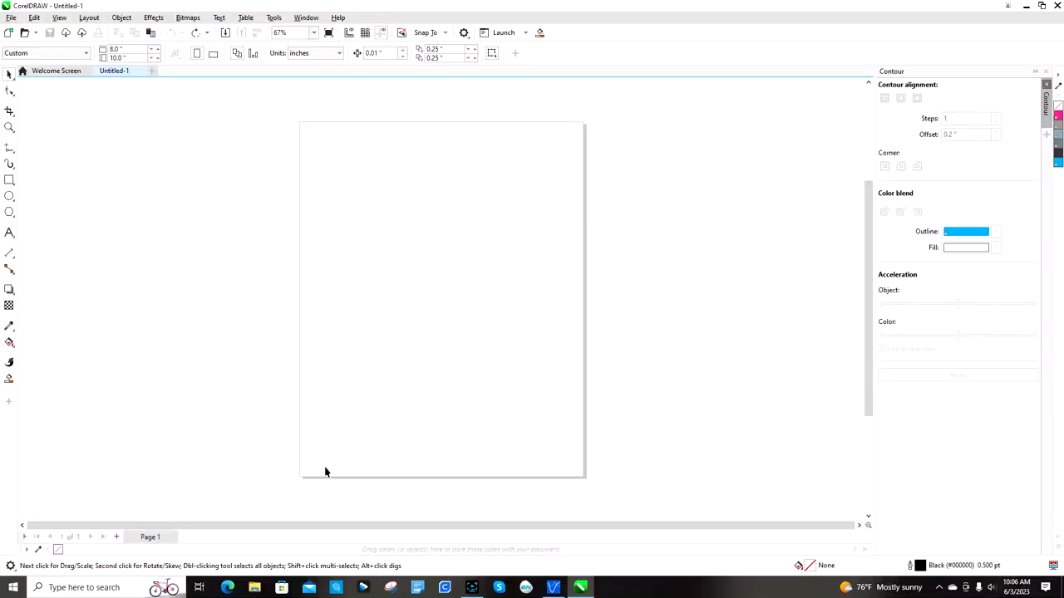
{"action": "mouse_move", "coordinate": [387, 396]}
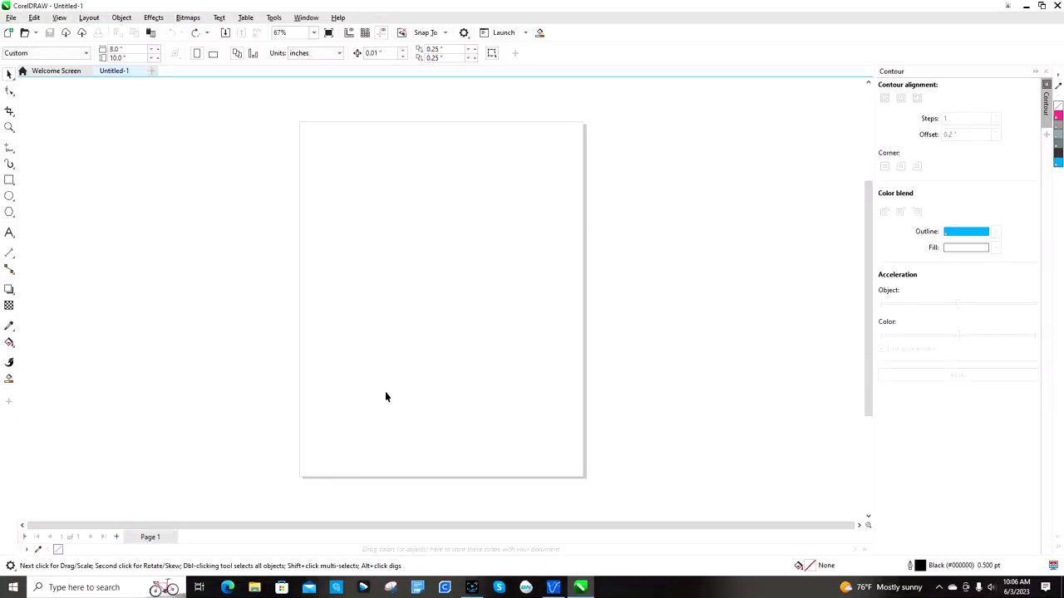
{"action": "mouse_move", "coordinate": [456, 308]}
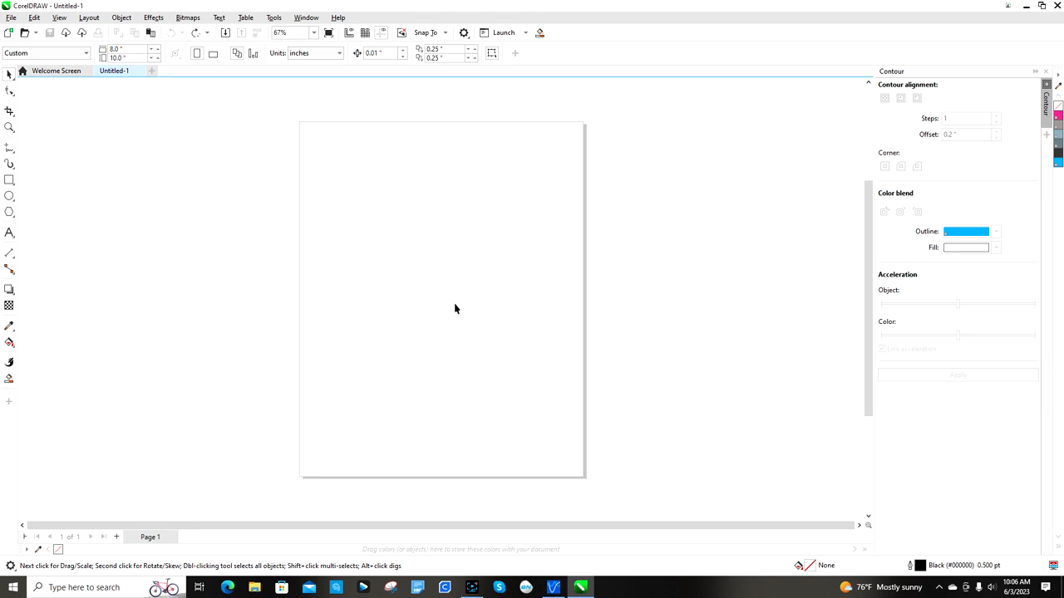
{"action": "mouse_move", "coordinate": [466, 297]}
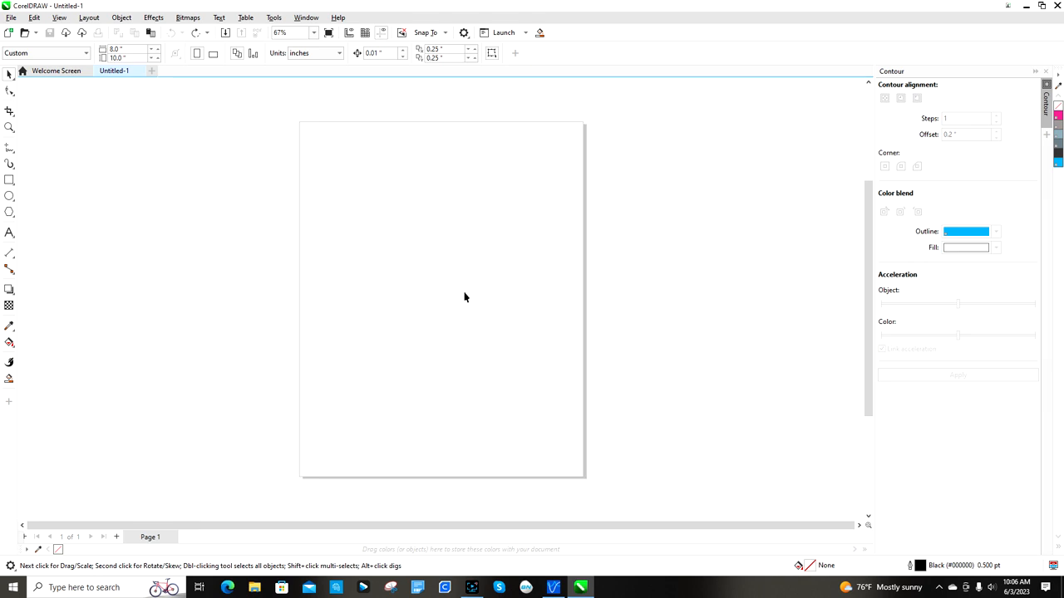
{"action": "mouse_move", "coordinate": [868, 105]}
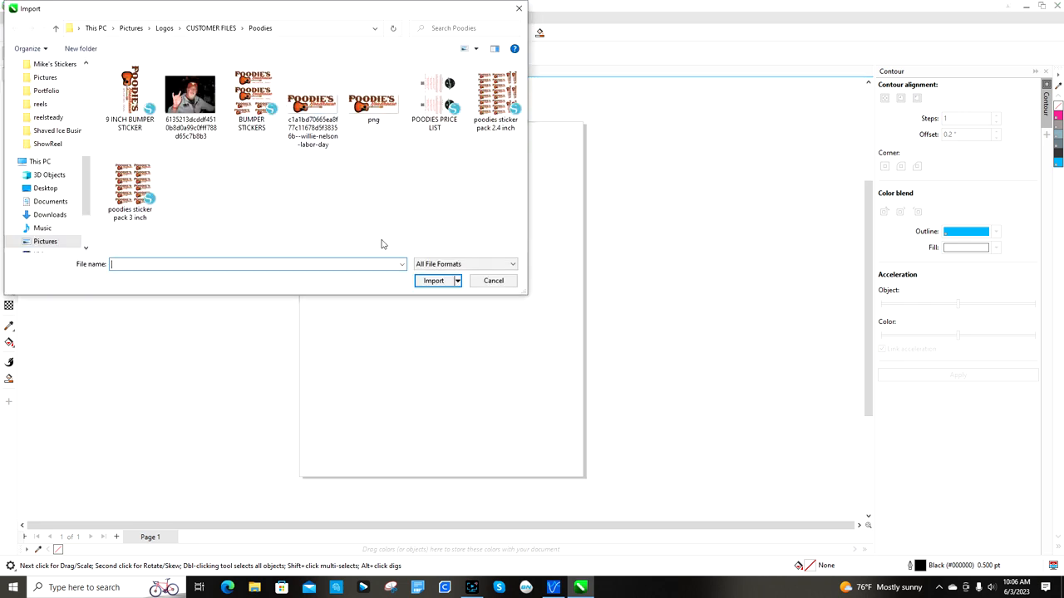
Import the Poodie's Roadhouse logo PNG from the Poodies folder and place it near the page top.
{"action": "left_click", "coordinate": [374, 96]}
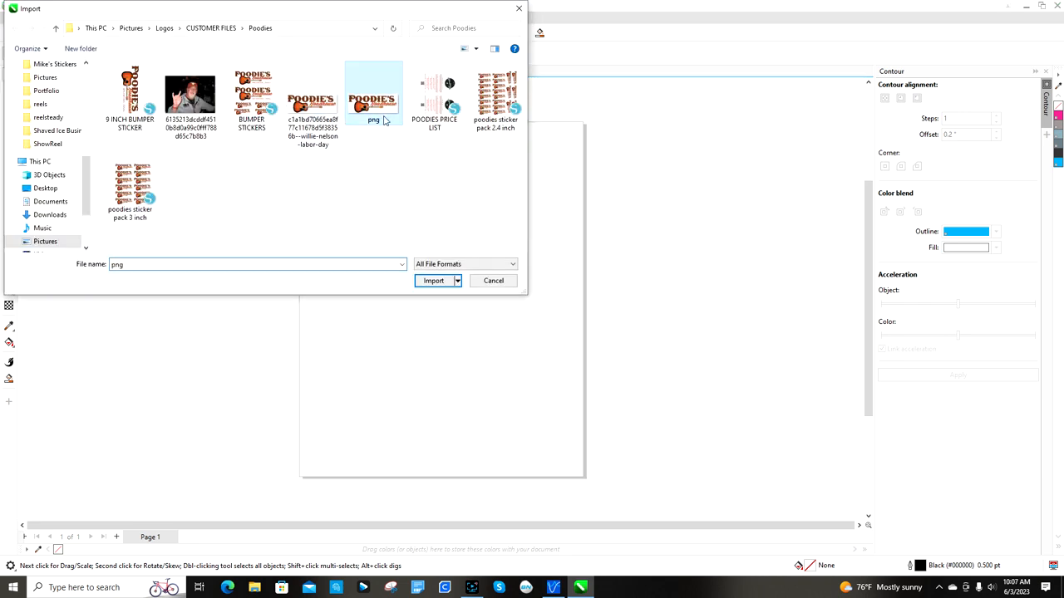
{"action": "left_click", "coordinate": [433, 280]}
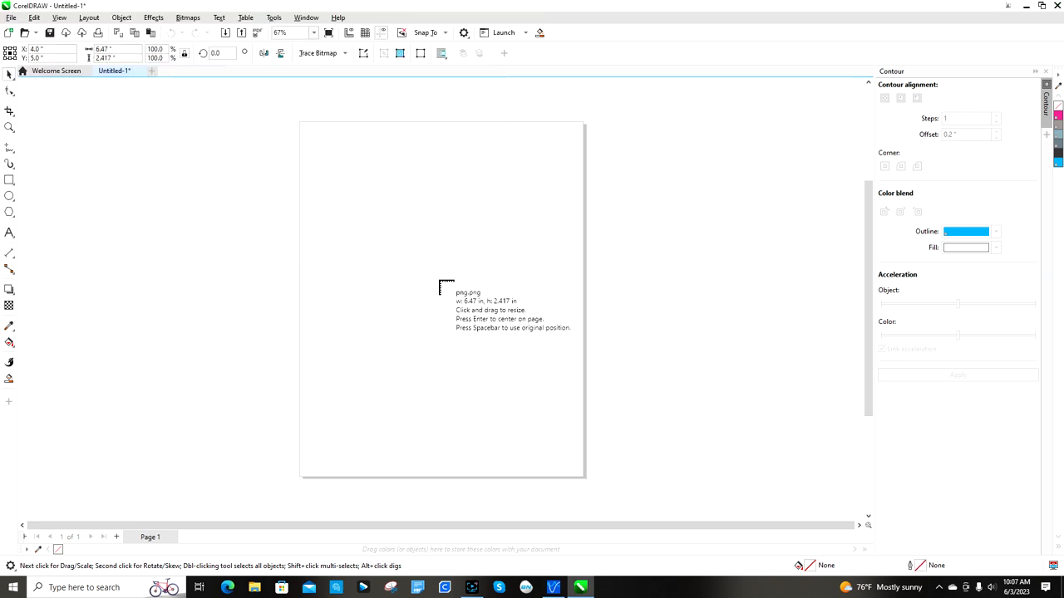
{"action": "left_click", "coordinate": [442, 286]}
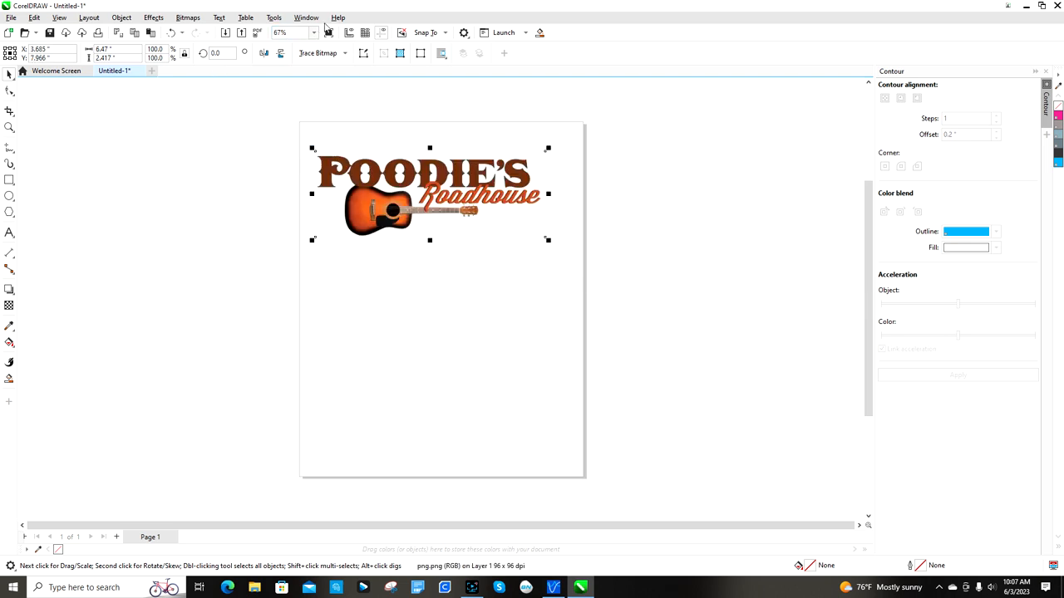
{"action": "mouse_move", "coordinate": [172, 36]}
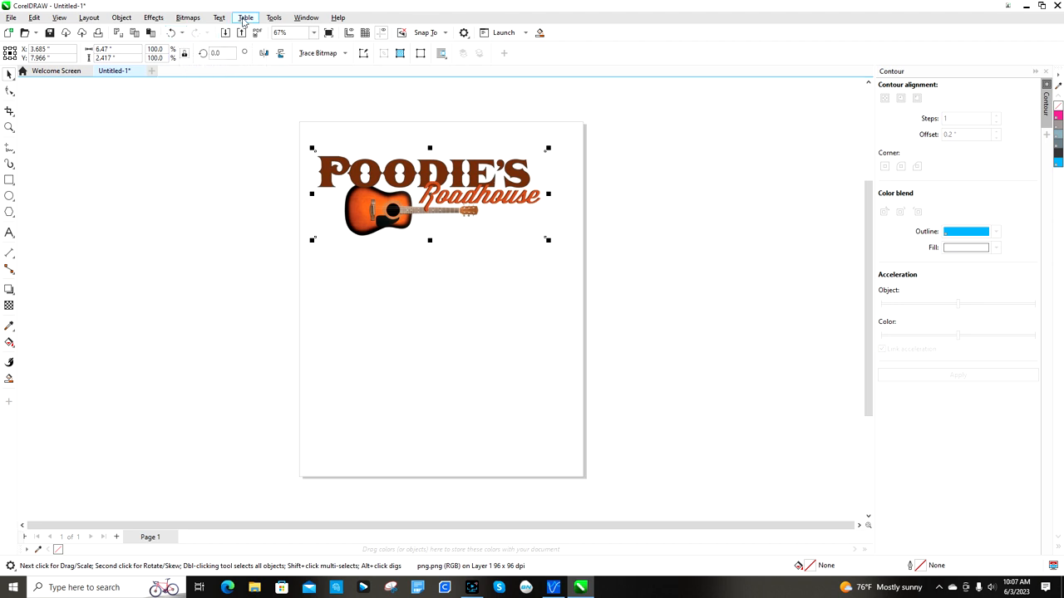
Convert the logo to a 600 dpi bitmap, keeping the transparent background.
{"action": "left_click", "coordinate": [182, 17]}
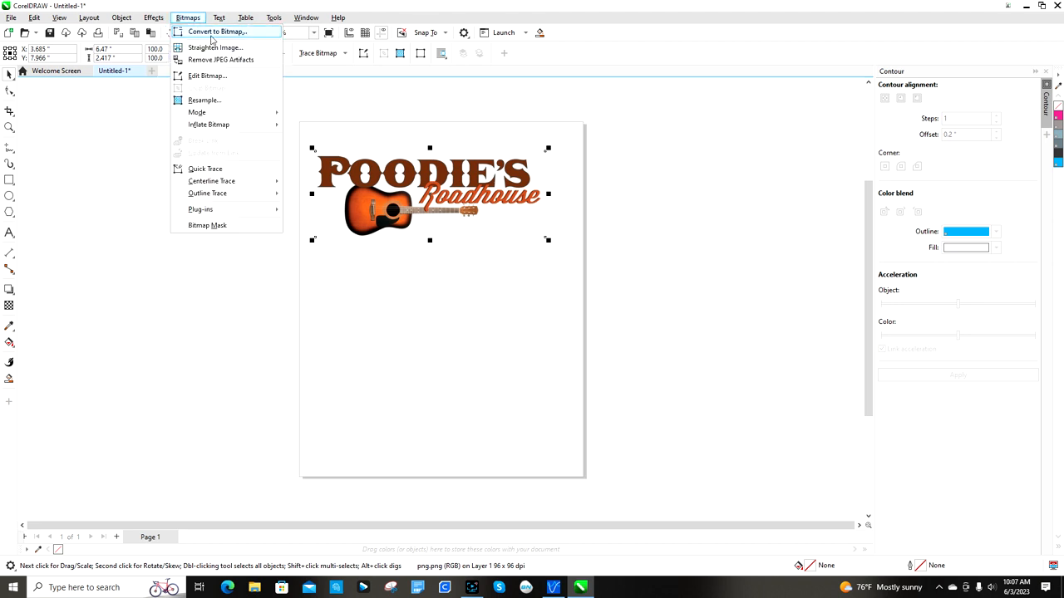
{"action": "left_click", "coordinate": [214, 31]}
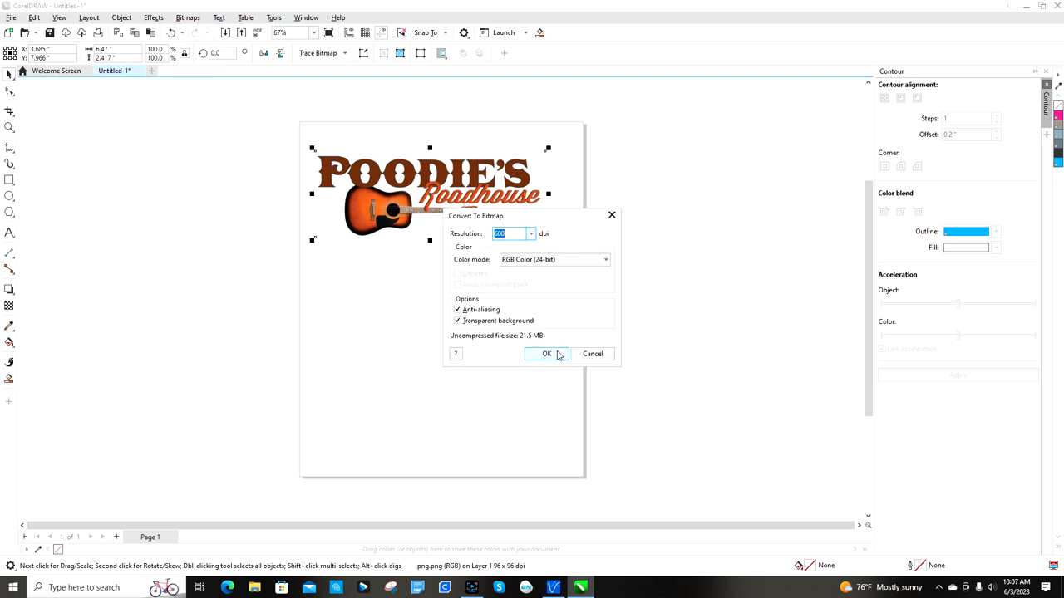
{"action": "left_click", "coordinate": [547, 354]}
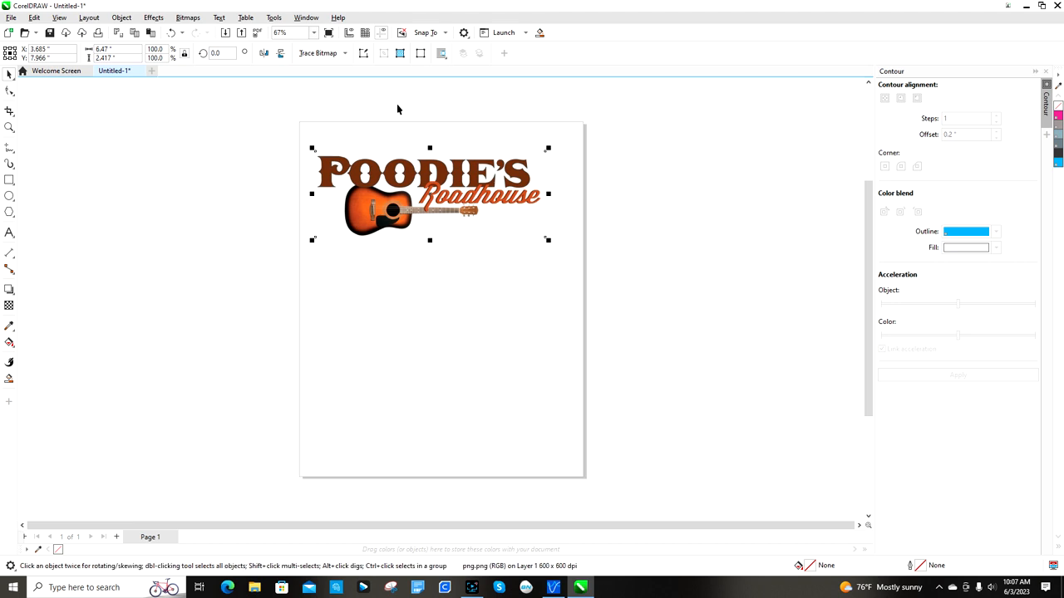
Outline Trace the logo bitmap as Line Art and accept the 289-object result.
{"action": "left_click", "coordinate": [345, 53]}
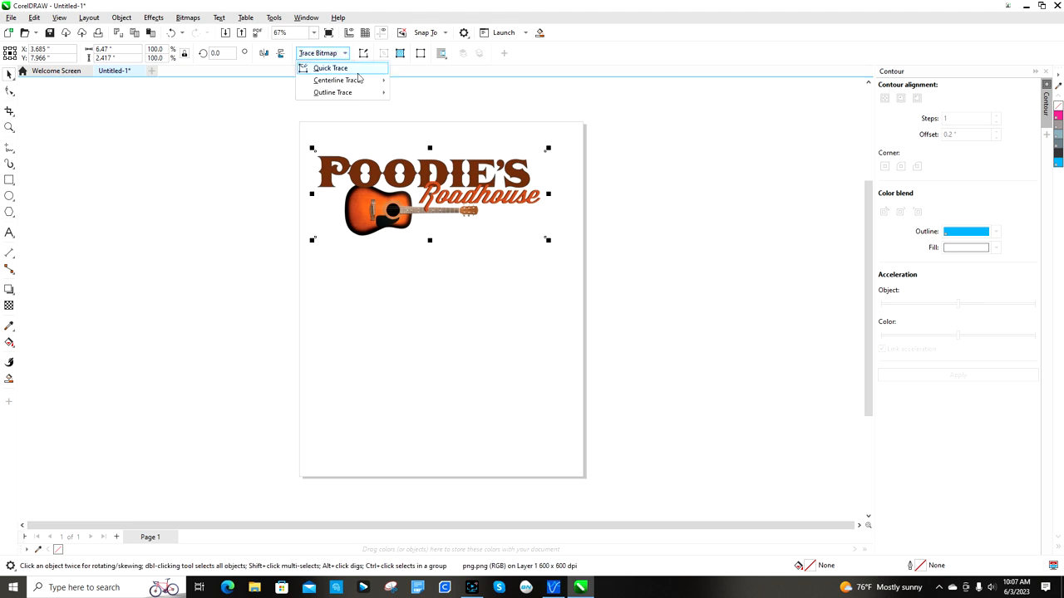
{"action": "mouse_move", "coordinate": [332, 92]}
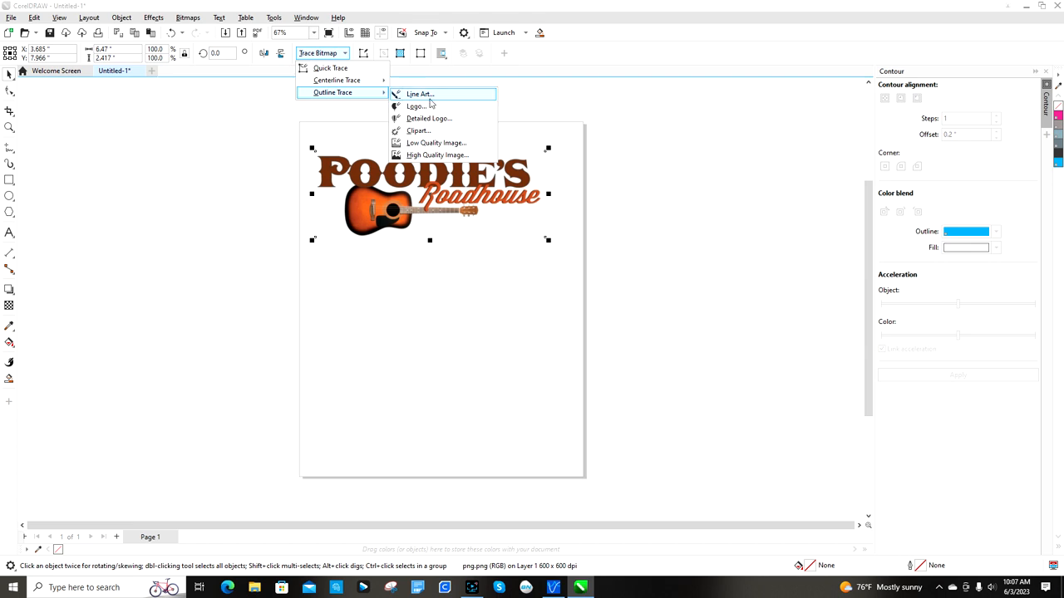
{"action": "left_click", "coordinate": [432, 103]}
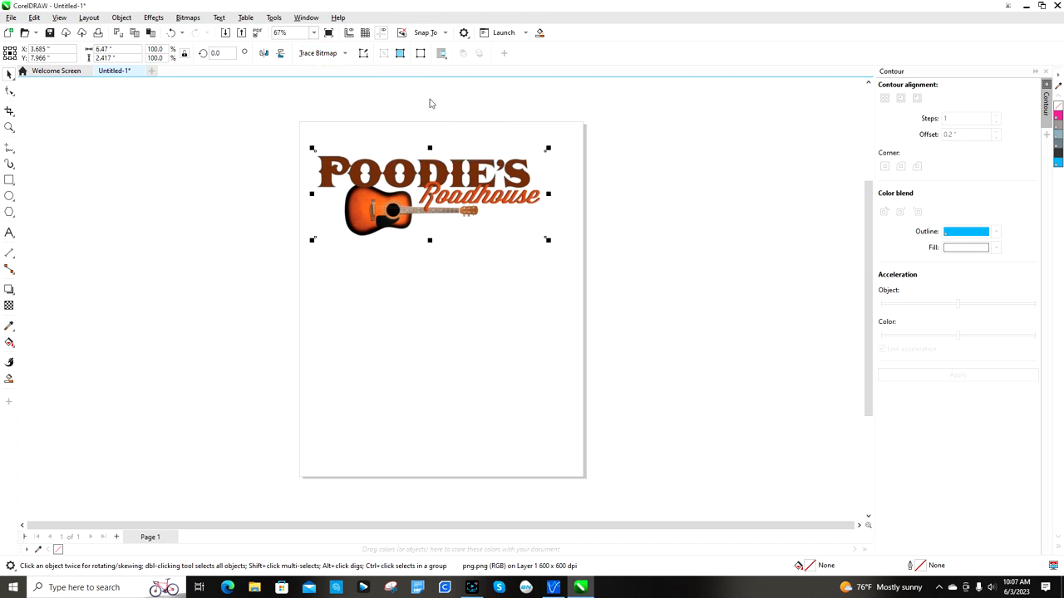
{"action": "left_click", "coordinate": [319, 52]}
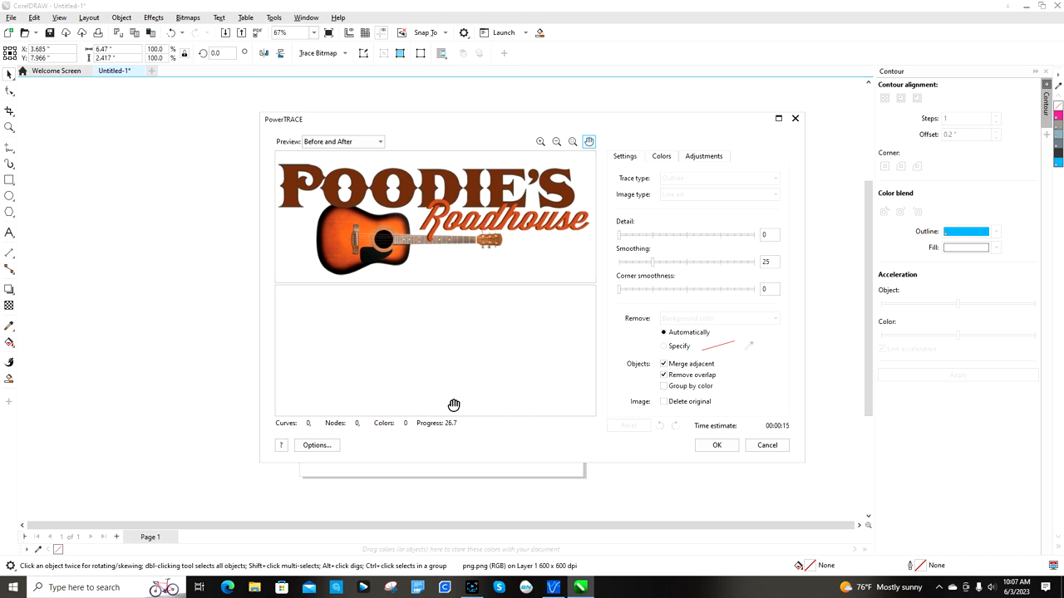
{"action": "mouse_move", "coordinate": [479, 416]}
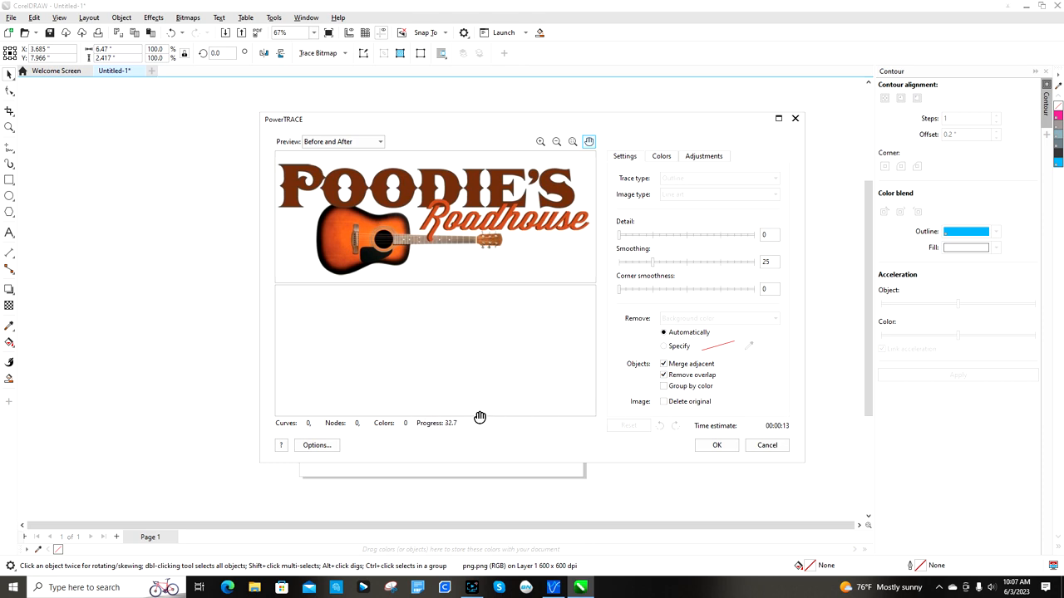
{"action": "mouse_move", "coordinate": [471, 428]}
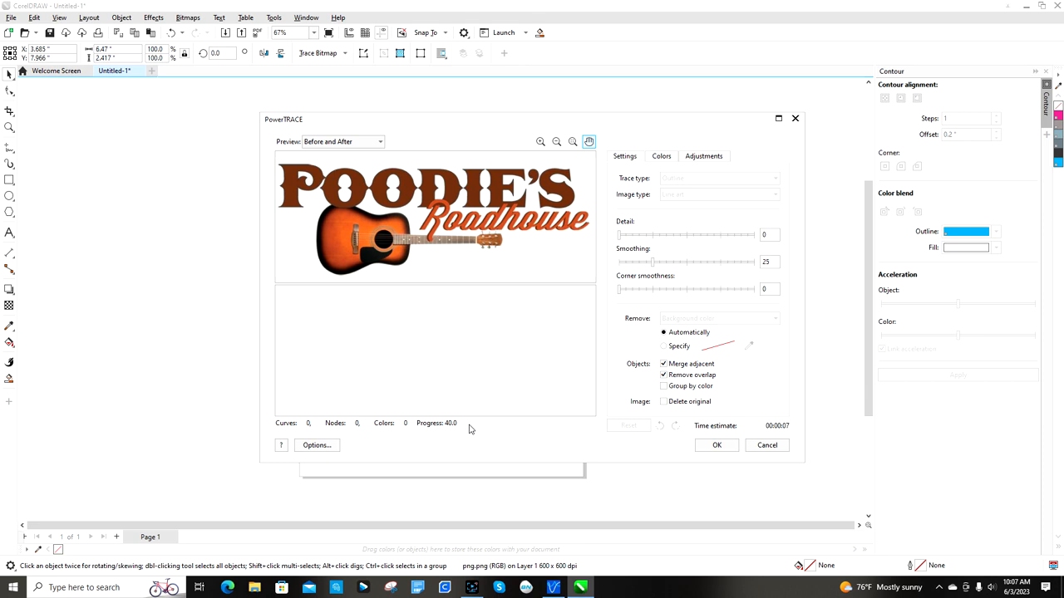
{"action": "left_click_drag", "start_coordinate": [619, 235], "coordinate": [732, 234]}
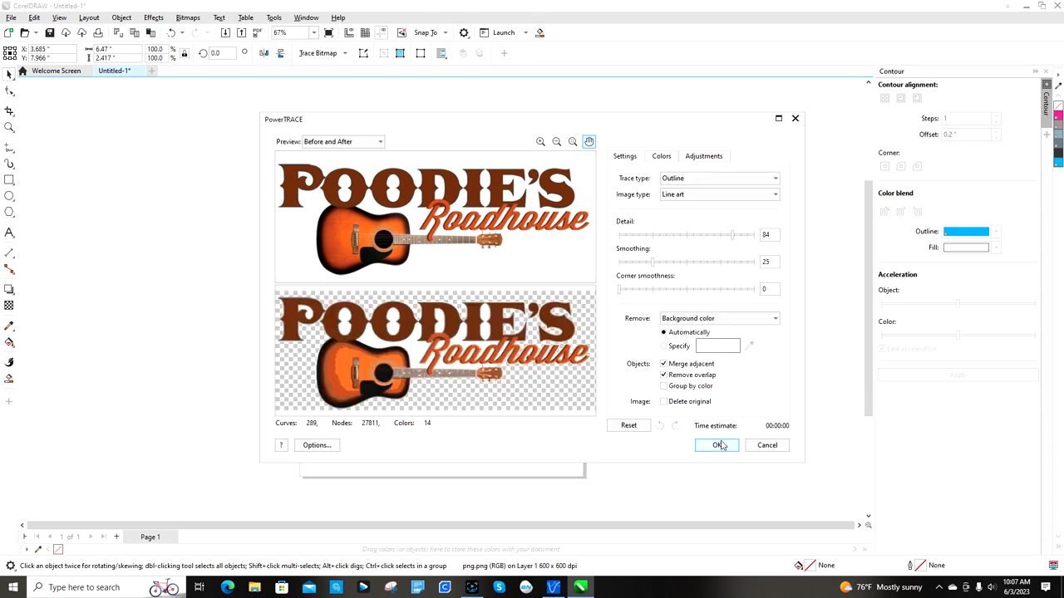
{"action": "left_click", "coordinate": [715, 446]}
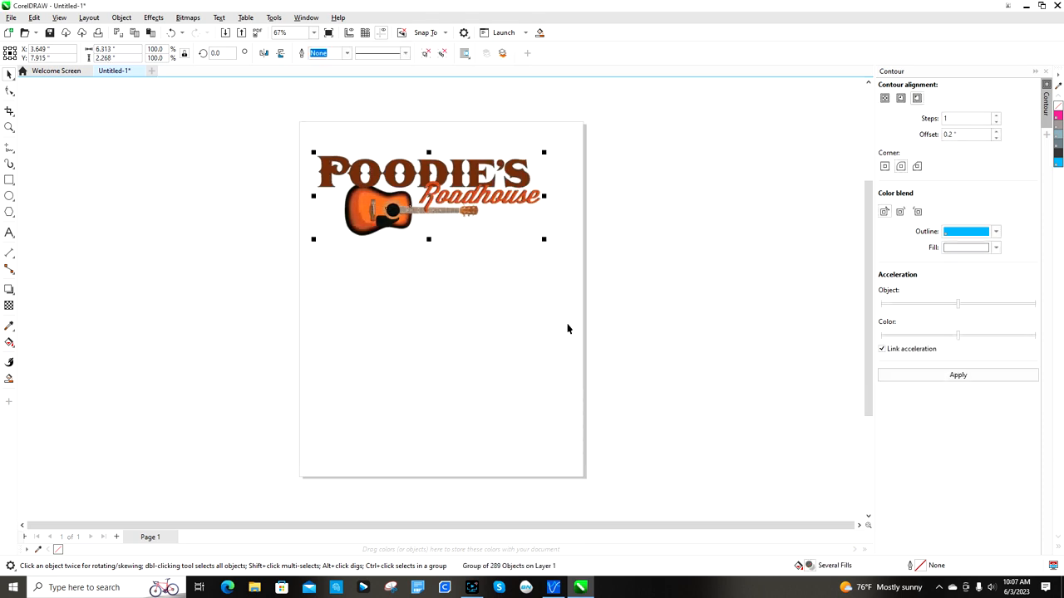
{"action": "left_click_drag", "start_coordinate": [428, 195], "coordinate": [287, 299]}
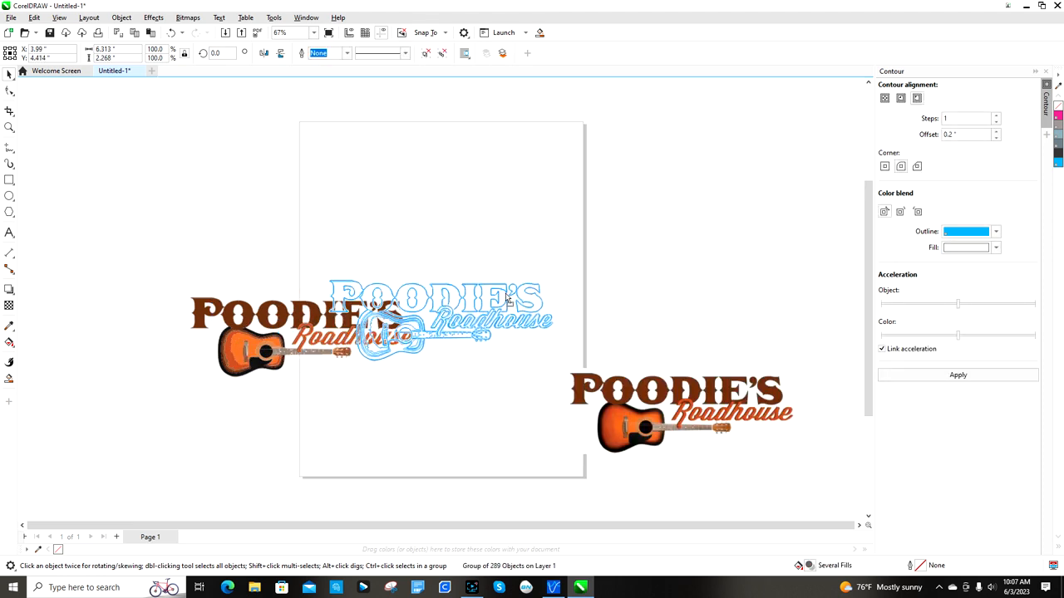
{"action": "left_click_drag", "start_coordinate": [440, 320], "coordinate": [441, 179]}
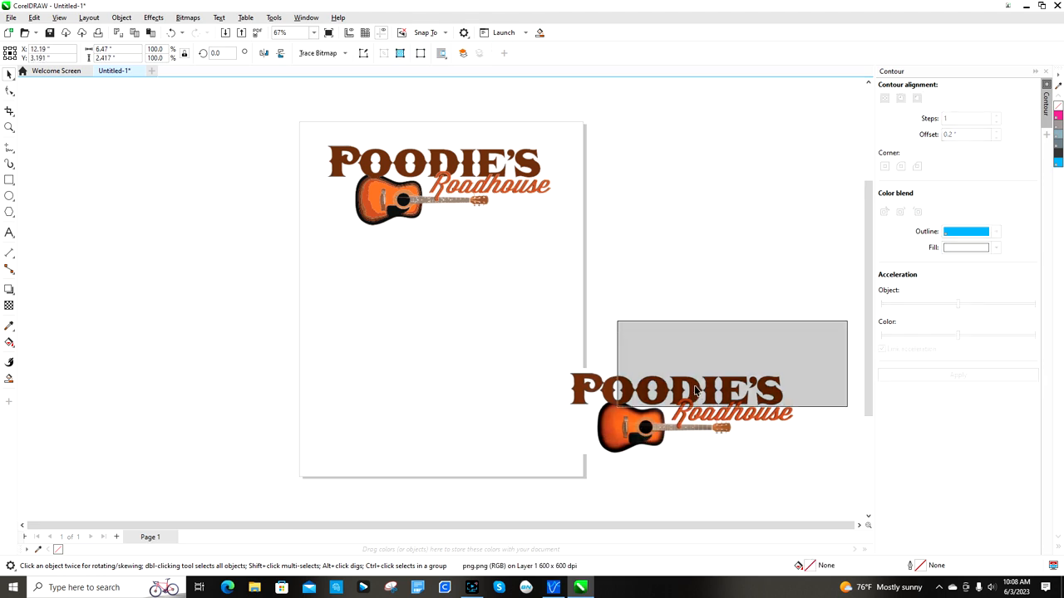
{"action": "left_click", "coordinate": [456, 187]}
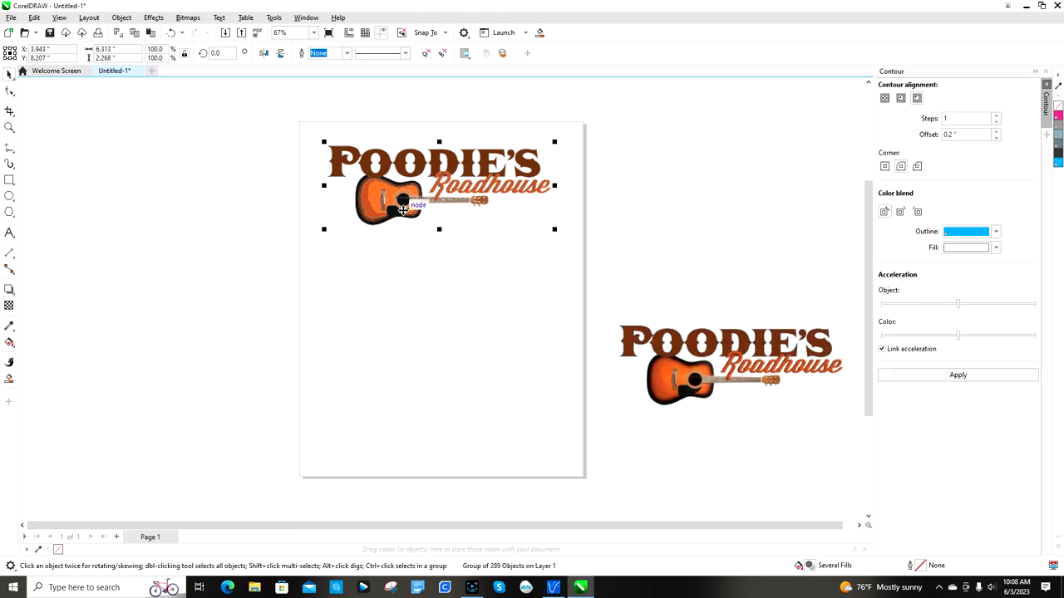
{"action": "mouse_move", "coordinate": [357, 223]}
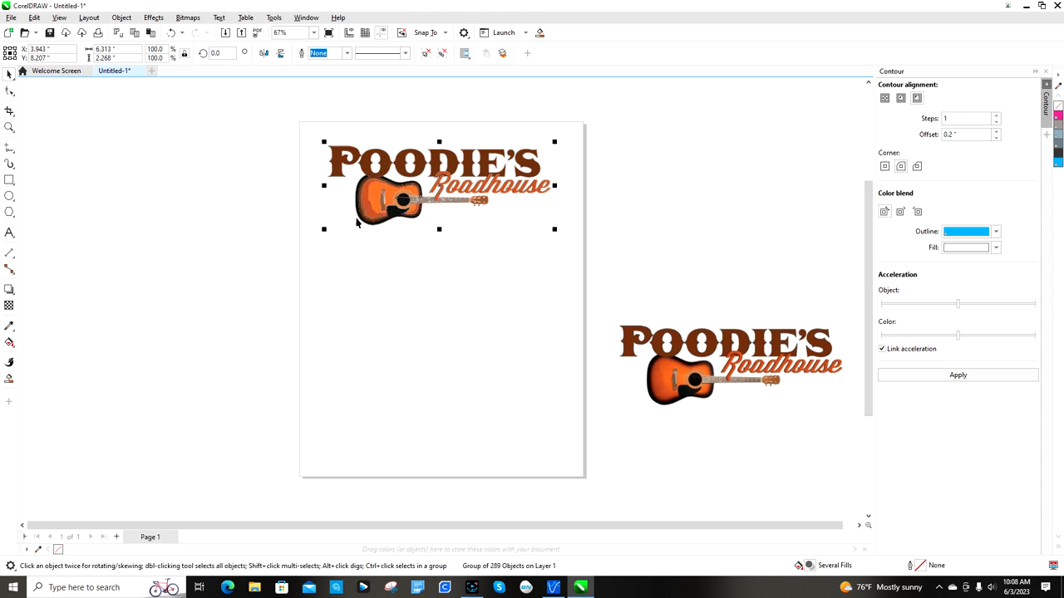
{"action": "mouse_move", "coordinate": [474, 214]}
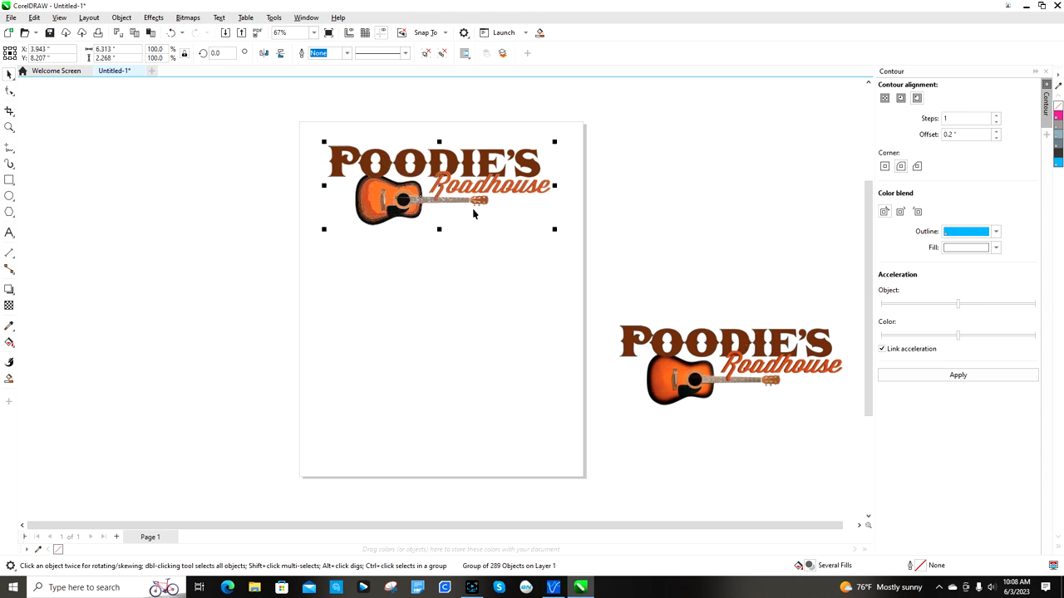
{"action": "mouse_move", "coordinate": [463, 193]}
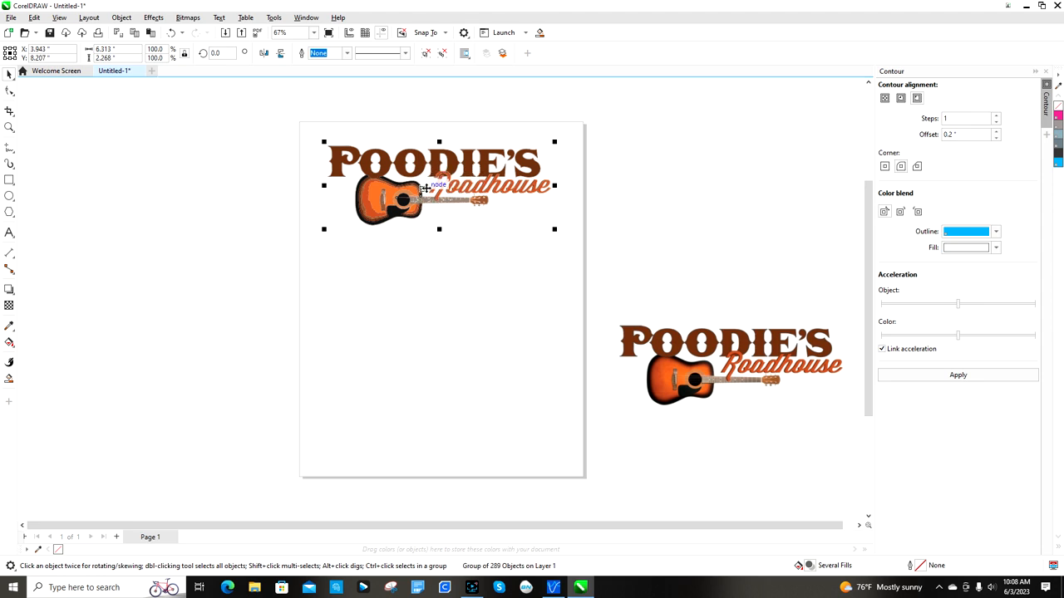
{"action": "mouse_move", "coordinate": [406, 164]}
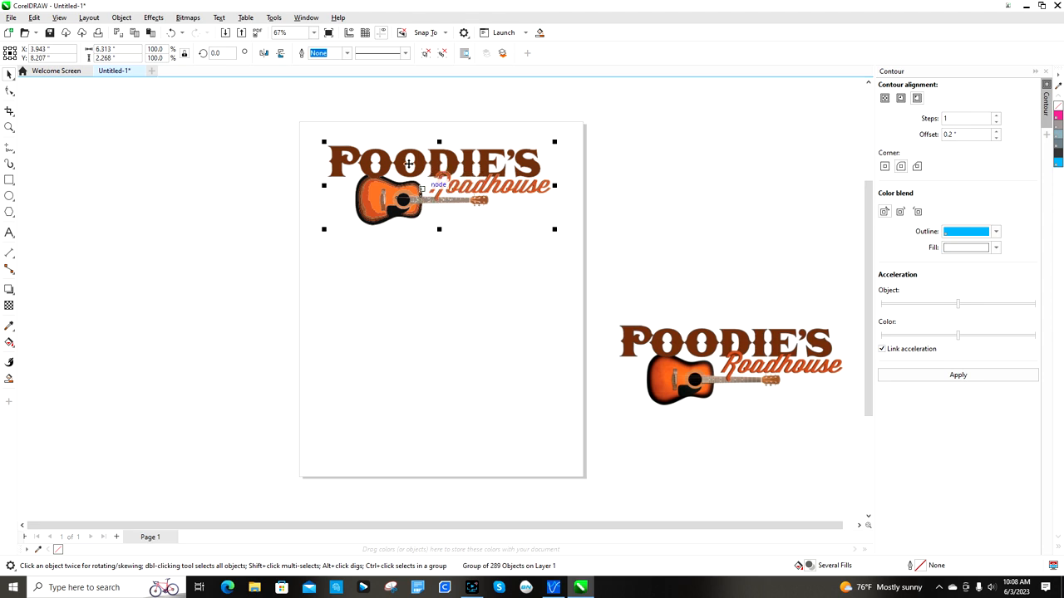
{"action": "mouse_move", "coordinate": [797, 185]}
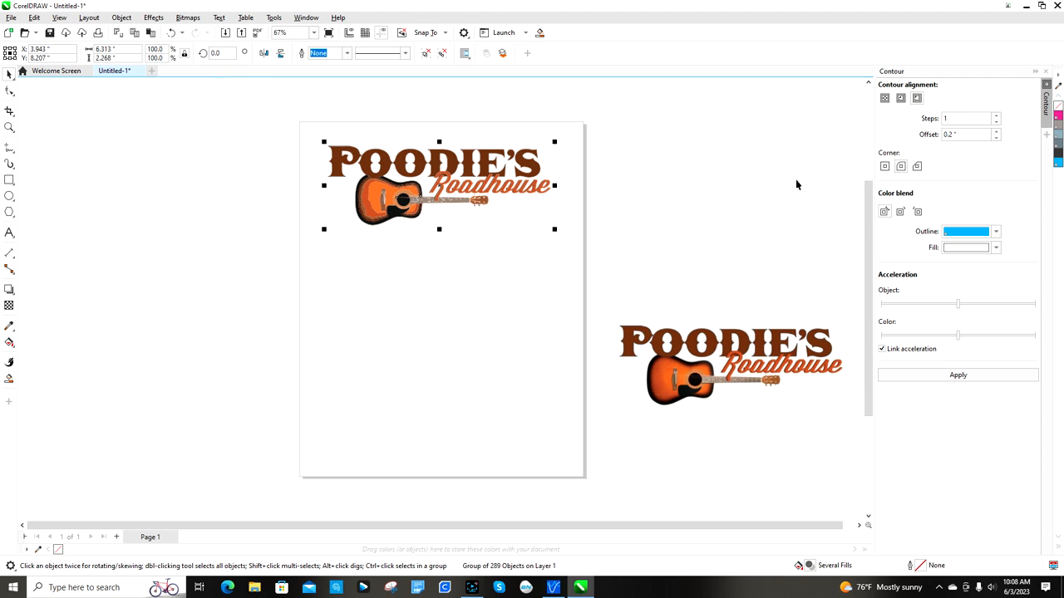
{"action": "mouse_move", "coordinate": [567, 74]}
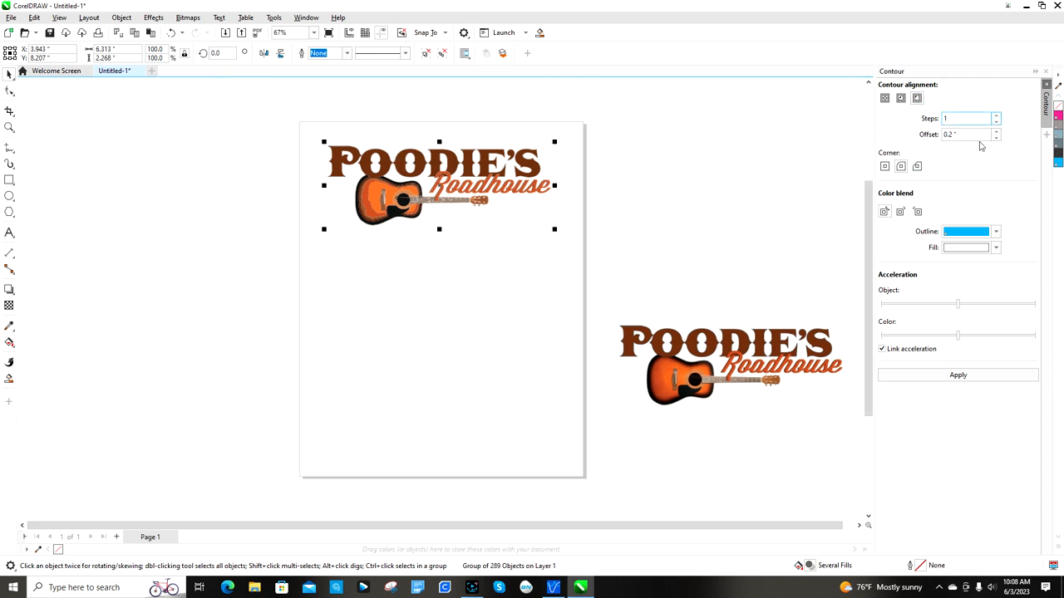
{"action": "mouse_move", "coordinate": [958, 278]}
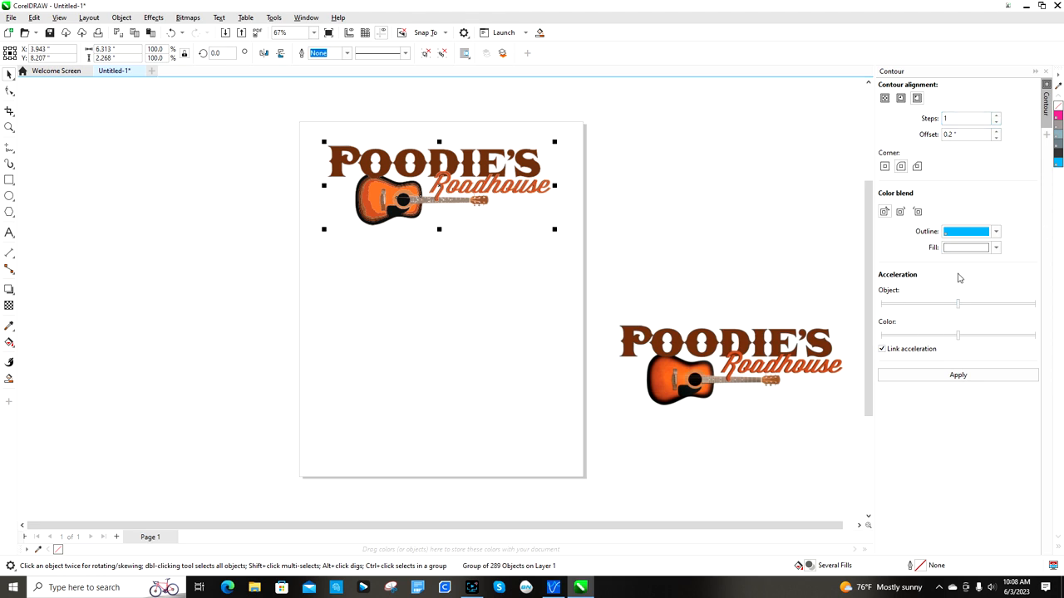
{"action": "mouse_move", "coordinate": [957, 277]}
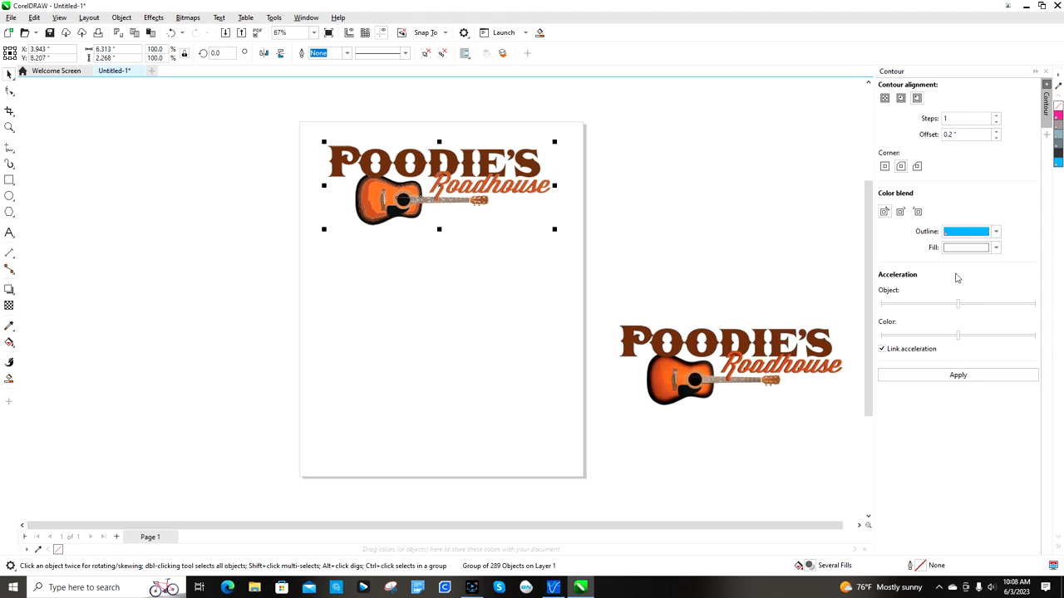
{"action": "mouse_move", "coordinate": [536, 183]}
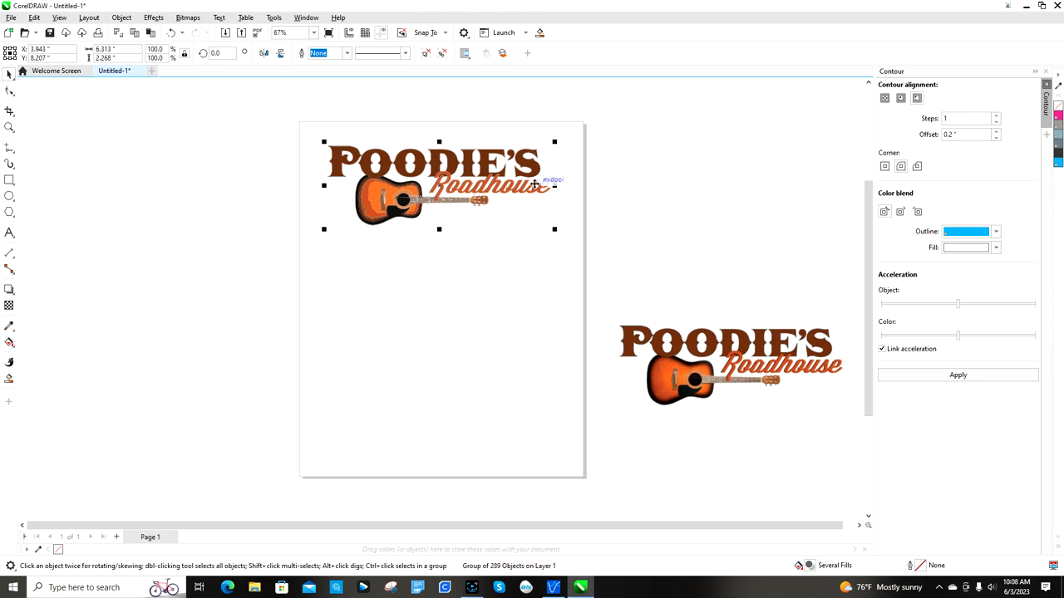
{"action": "mouse_move", "coordinate": [836, 184]}
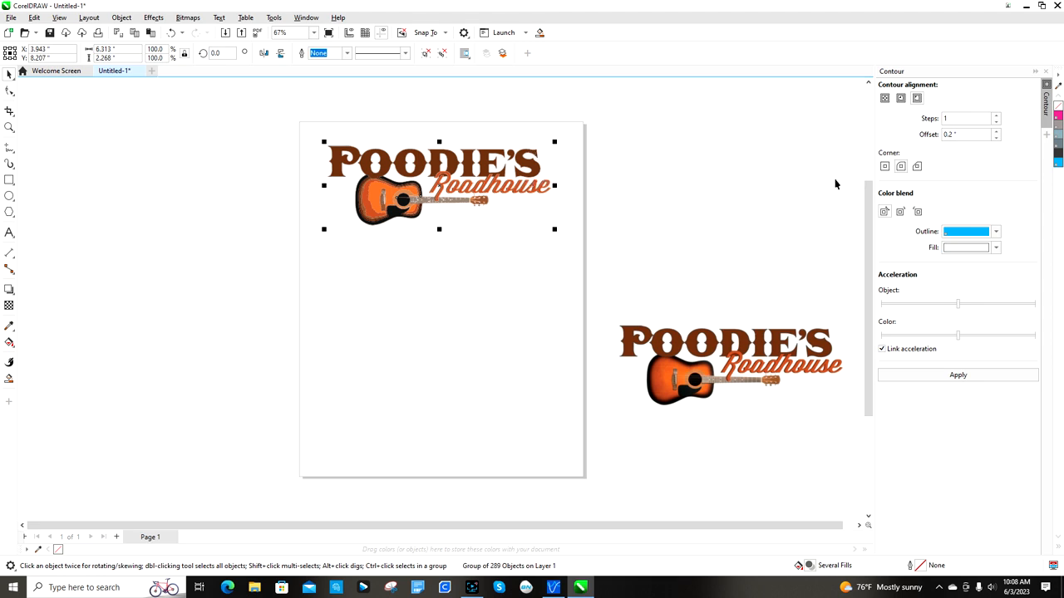
{"action": "mouse_move", "coordinate": [841, 182]}
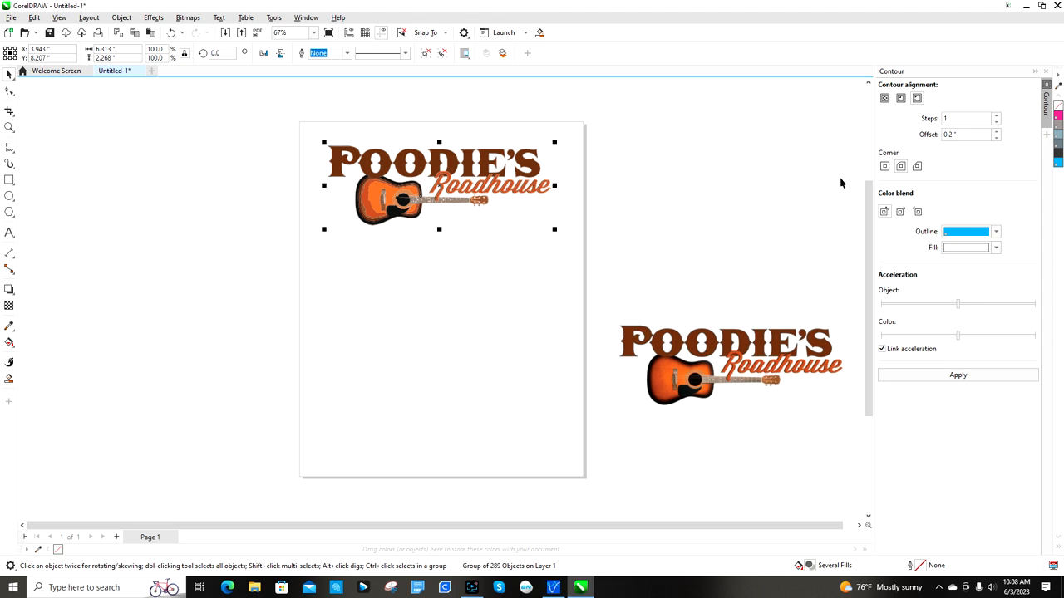
{"action": "mouse_move", "coordinate": [896, 227]}
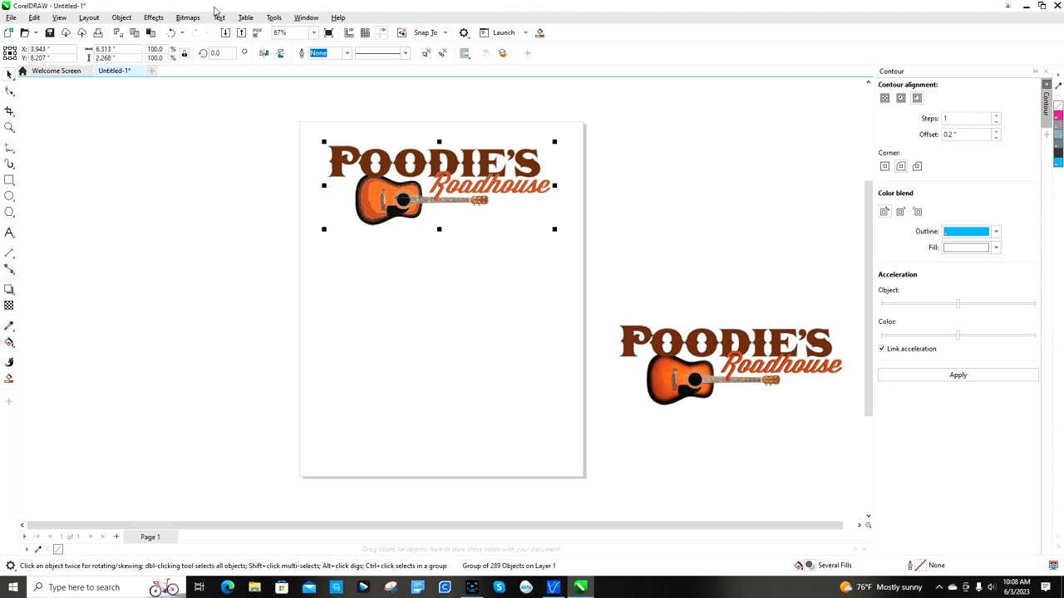
Set an Outside contour with round corners, 1 step at 0.2-inch offset.
{"action": "left_click", "coordinate": [156, 17]}
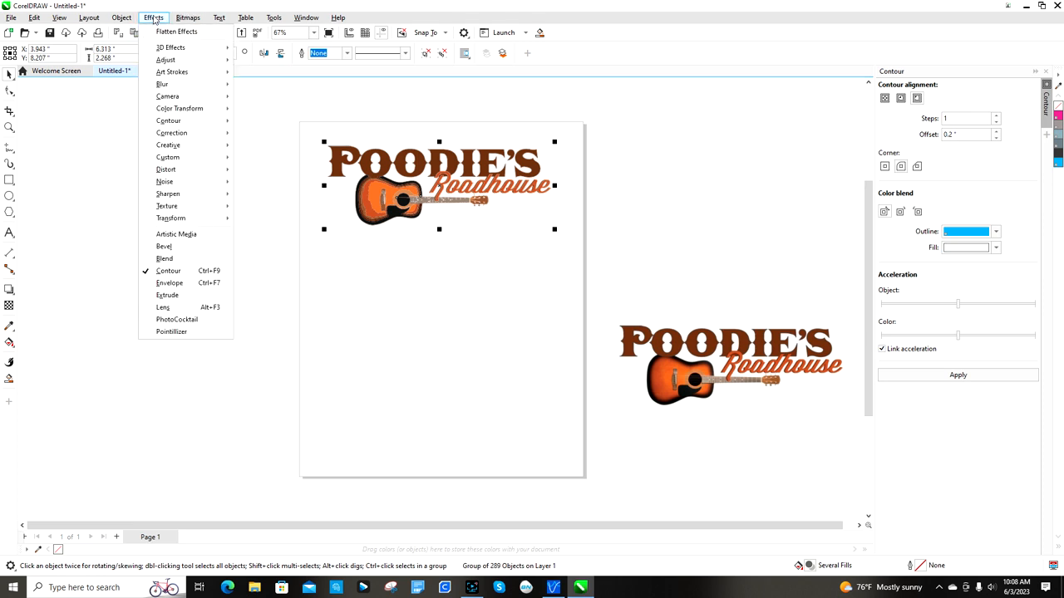
{"action": "mouse_move", "coordinate": [190, 61]}
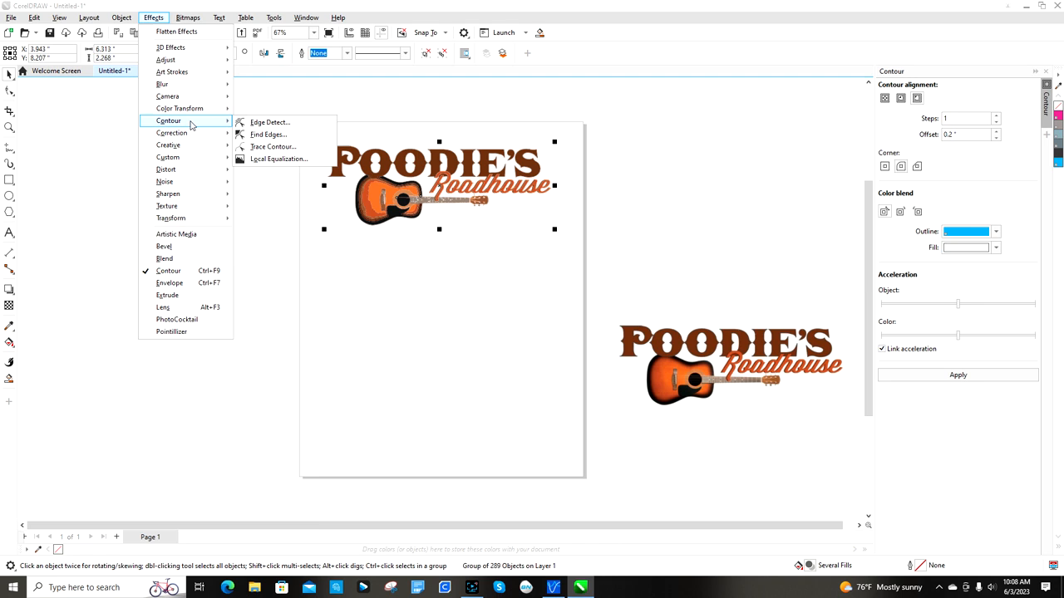
{"action": "mouse_move", "coordinate": [172, 132]}
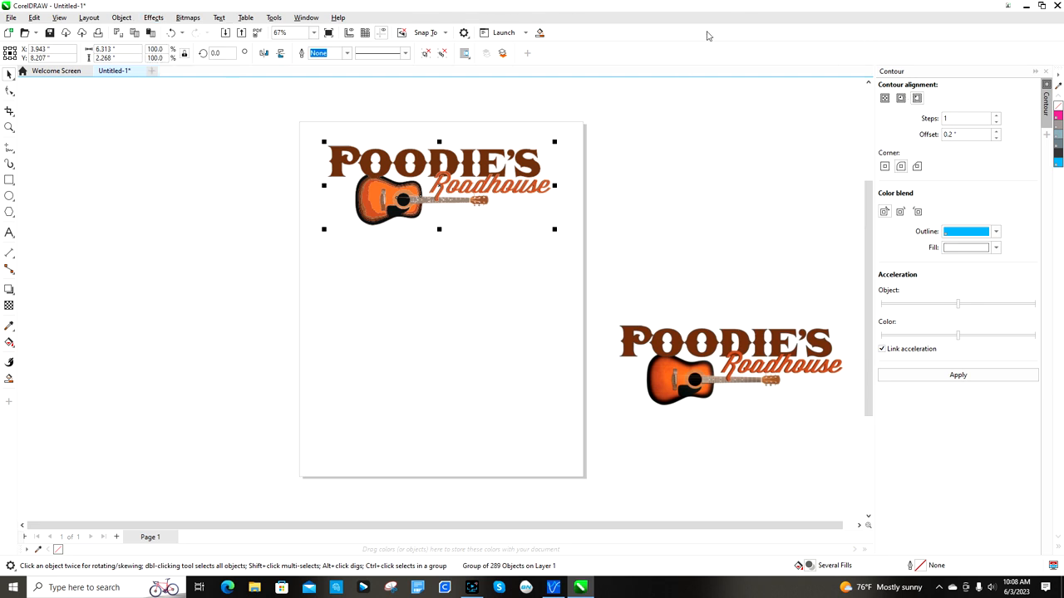
{"action": "left_click", "coordinate": [915, 98]}
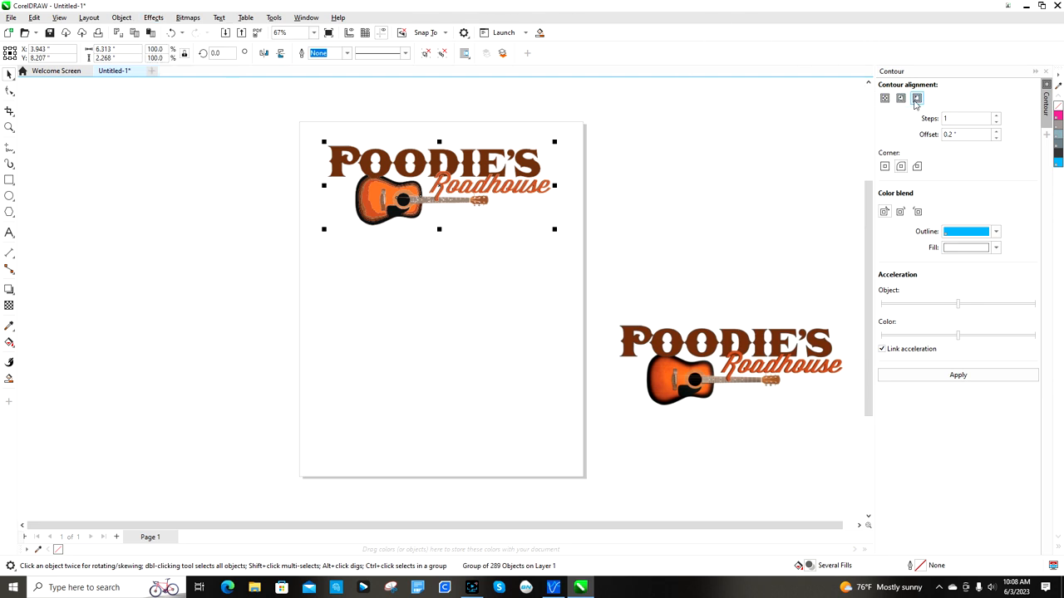
{"action": "mouse_move", "coordinate": [900, 98]}
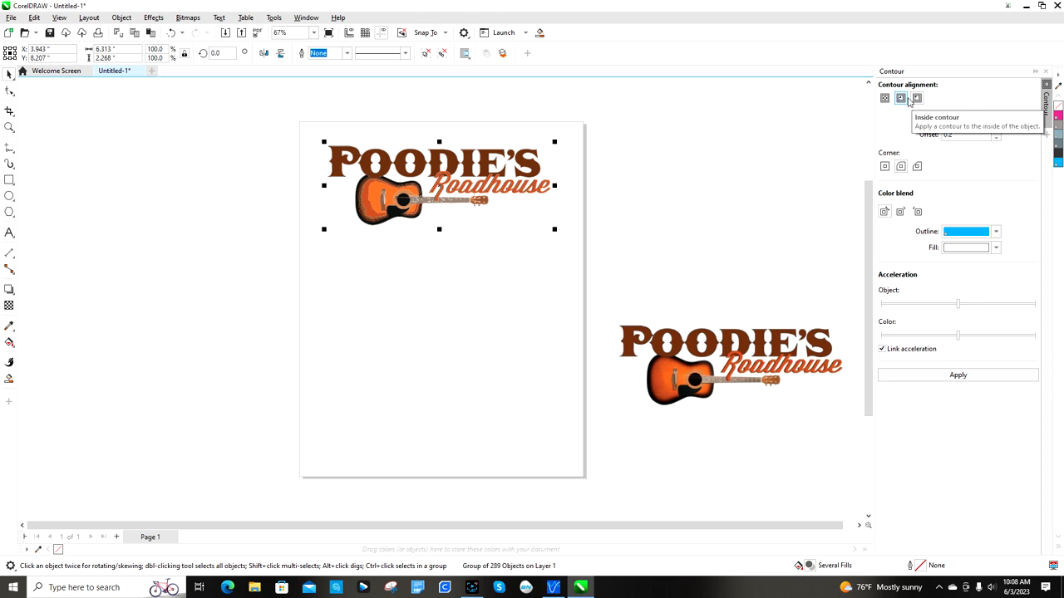
{"action": "mouse_move", "coordinate": [918, 98]}
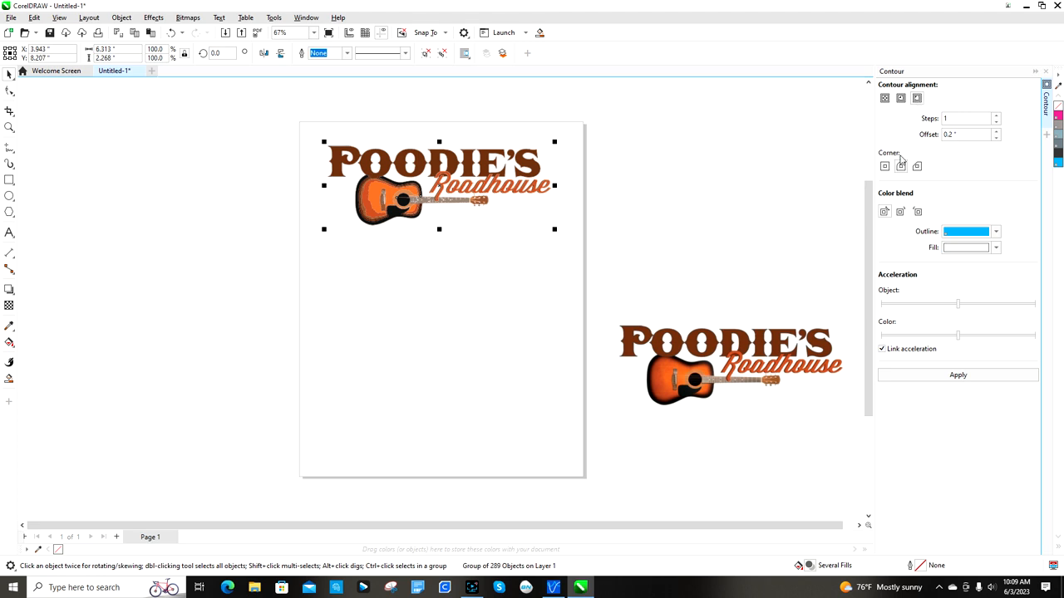
{"action": "mouse_move", "coordinate": [900, 166]}
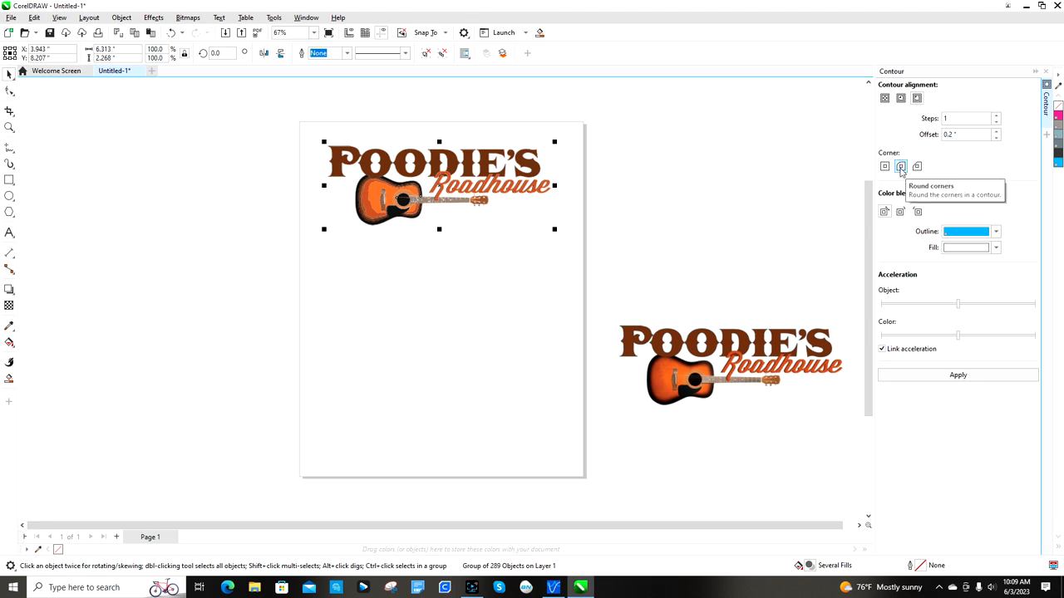
{"action": "left_click", "coordinate": [964, 134]}
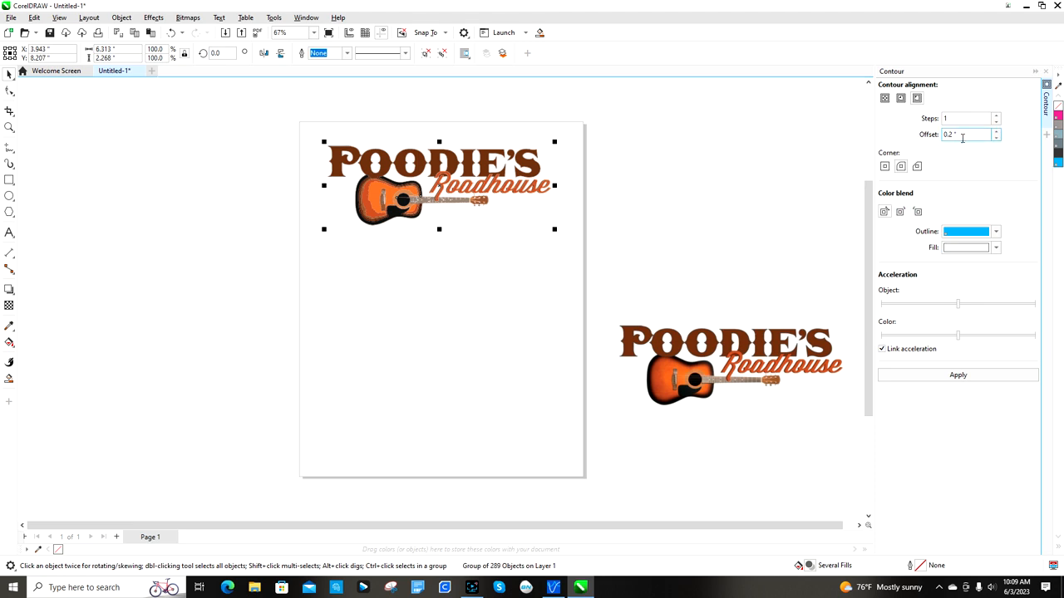
{"action": "mouse_move", "coordinate": [968, 140]}
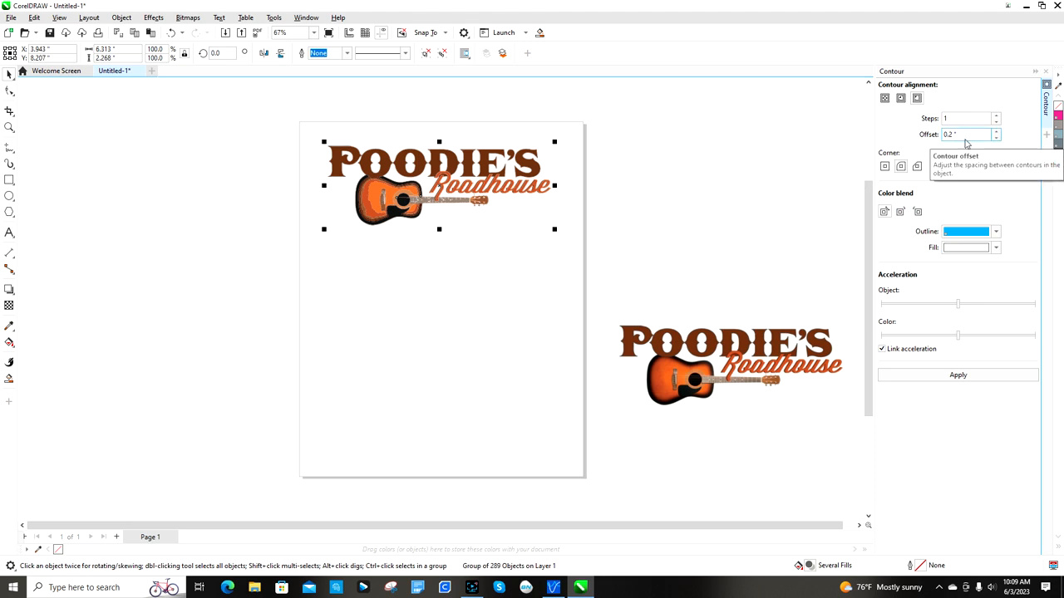
{"action": "mouse_move", "coordinate": [981, 143]}
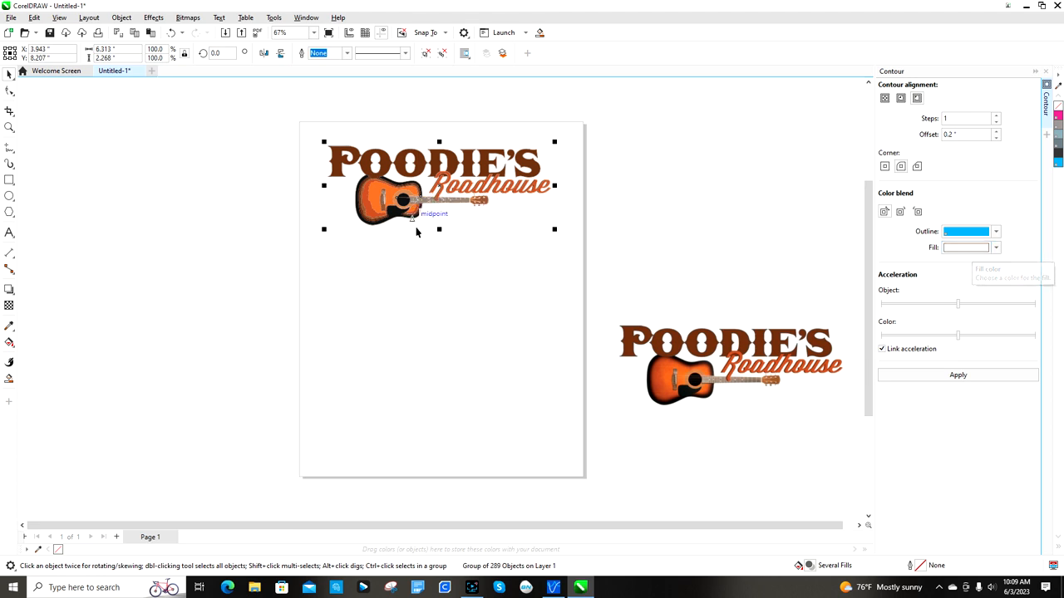
{"action": "mouse_move", "coordinate": [422, 138]}
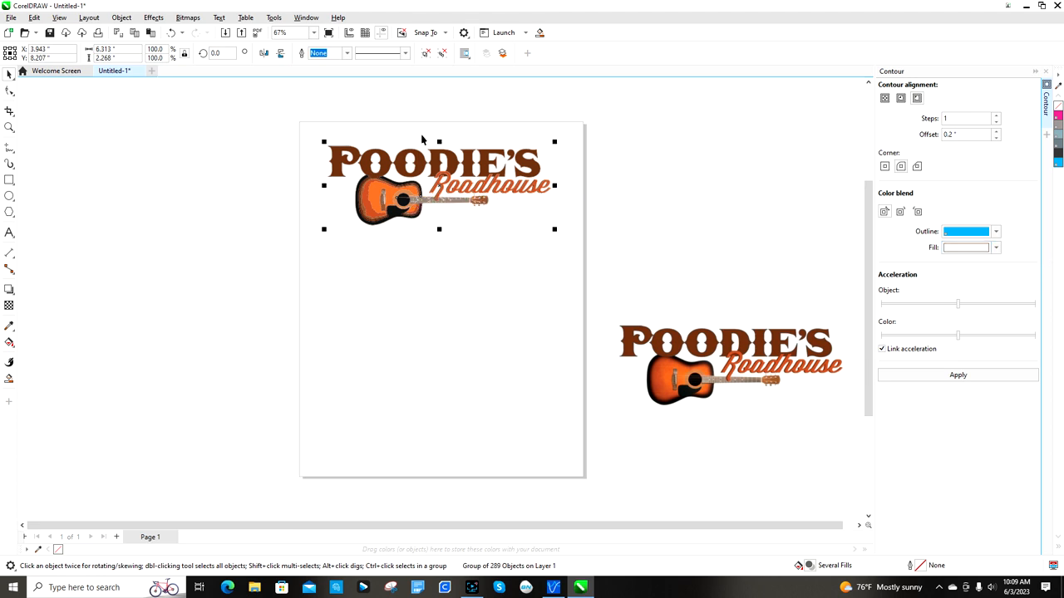
{"action": "mouse_move", "coordinate": [423, 230]}
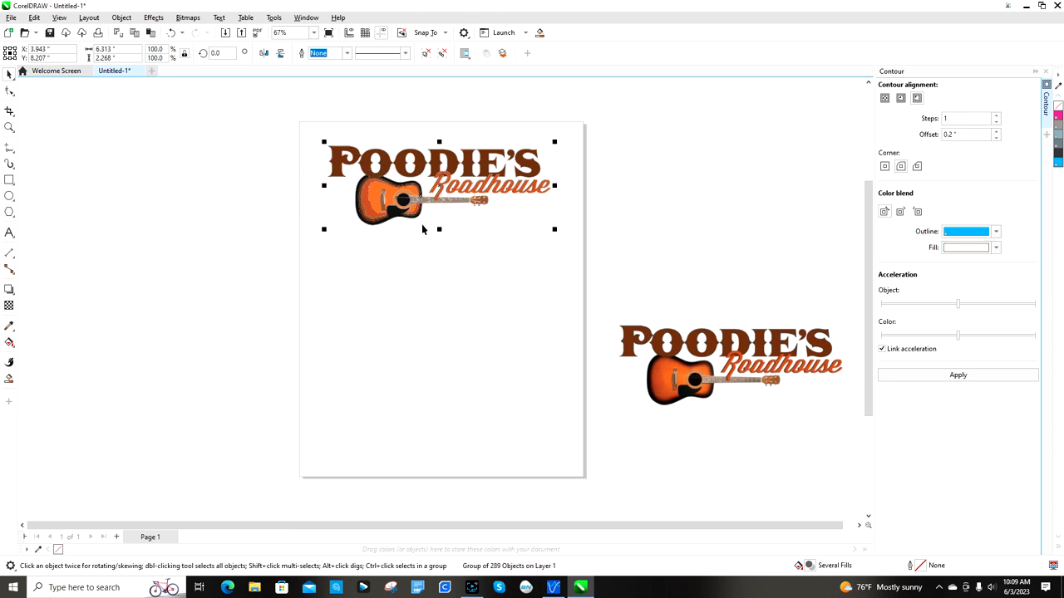
{"action": "mouse_move", "coordinate": [880, 237]}
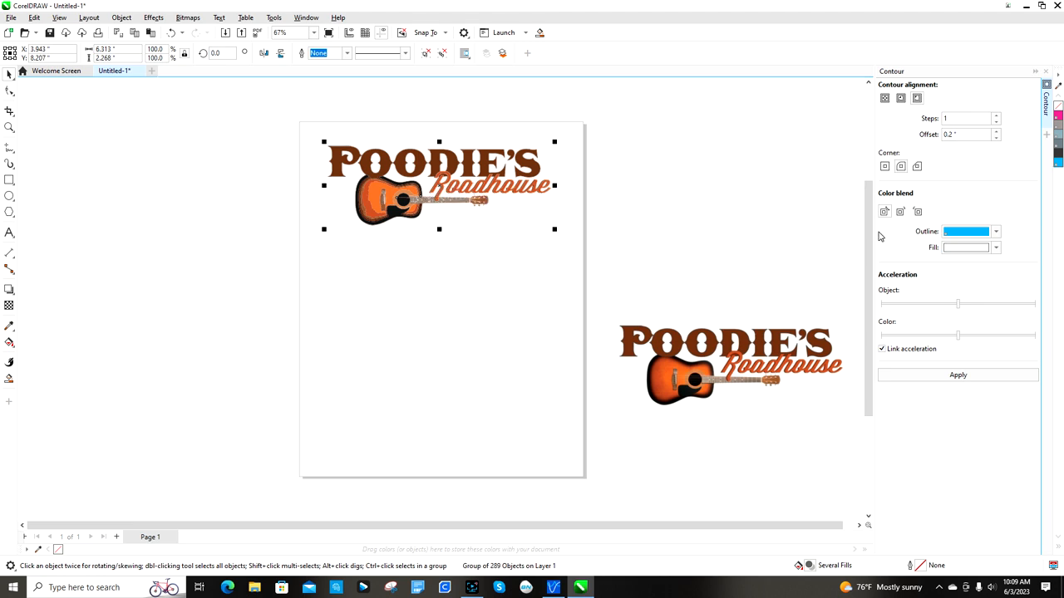
{"action": "mouse_move", "coordinate": [646, 229]}
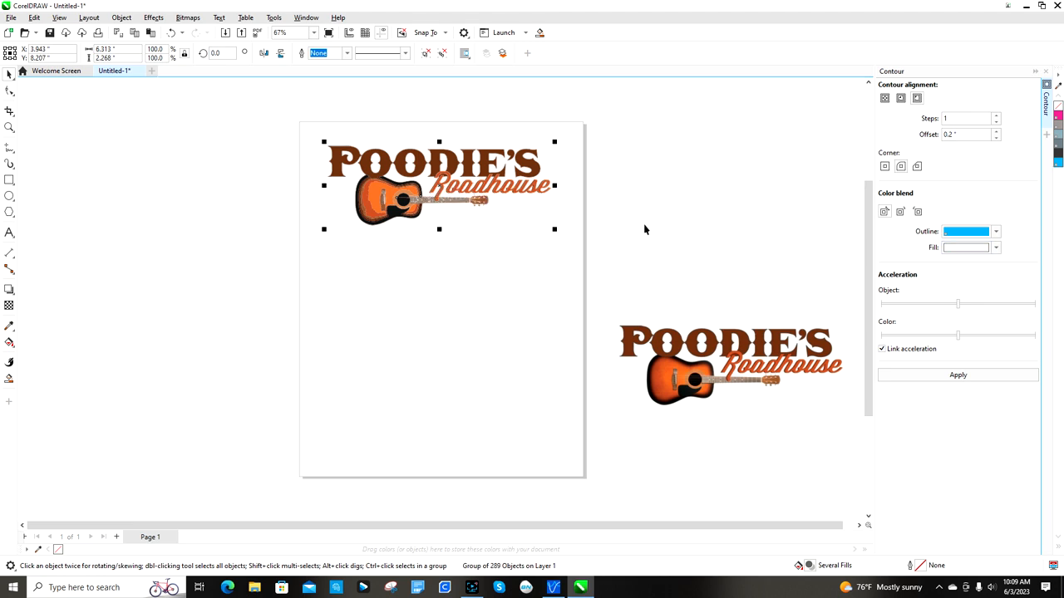
{"action": "mouse_move", "coordinate": [482, 337]}
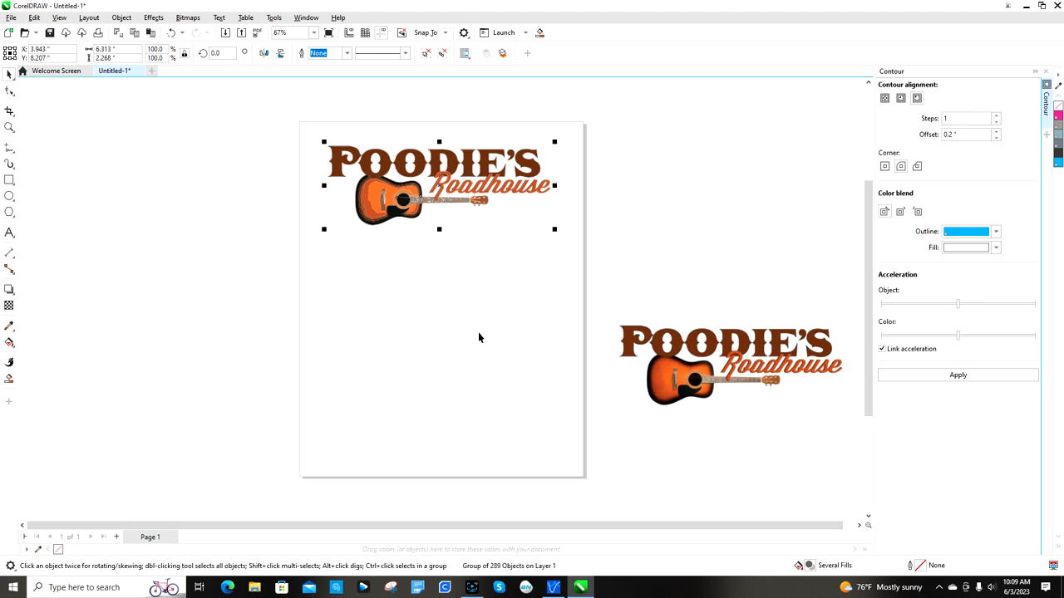
{"action": "mouse_move", "coordinate": [996, 247]}
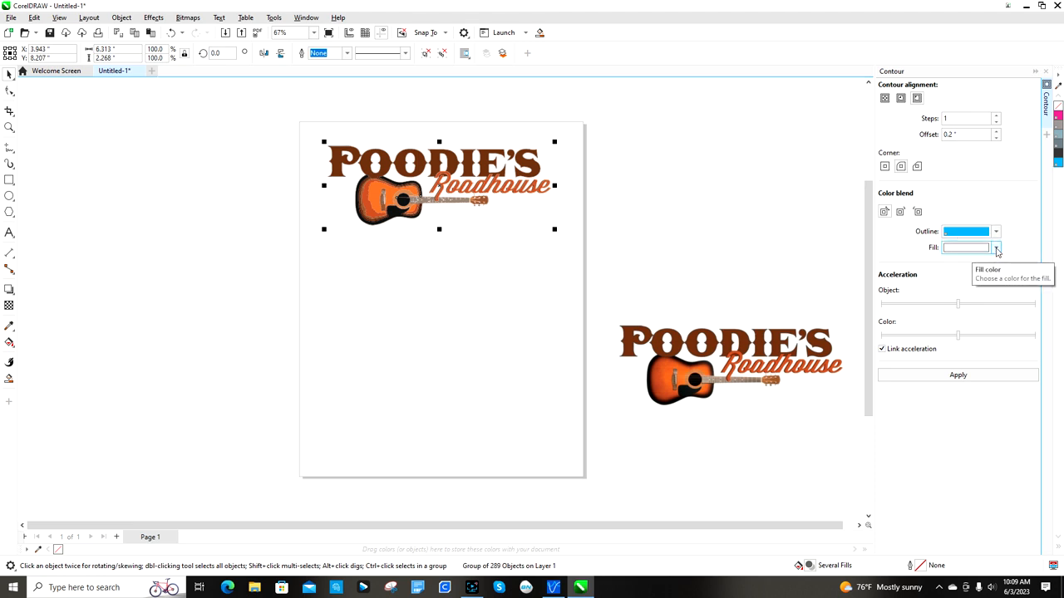
Open the contour fill color picker.
{"action": "left_click", "coordinate": [996, 248]}
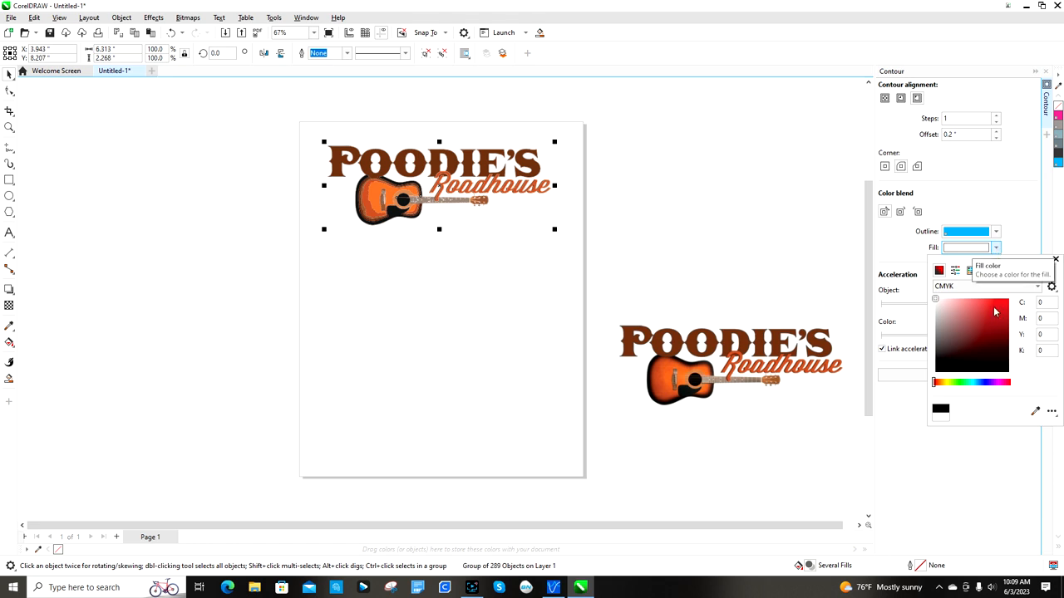
{"action": "mouse_move", "coordinate": [940, 411]}
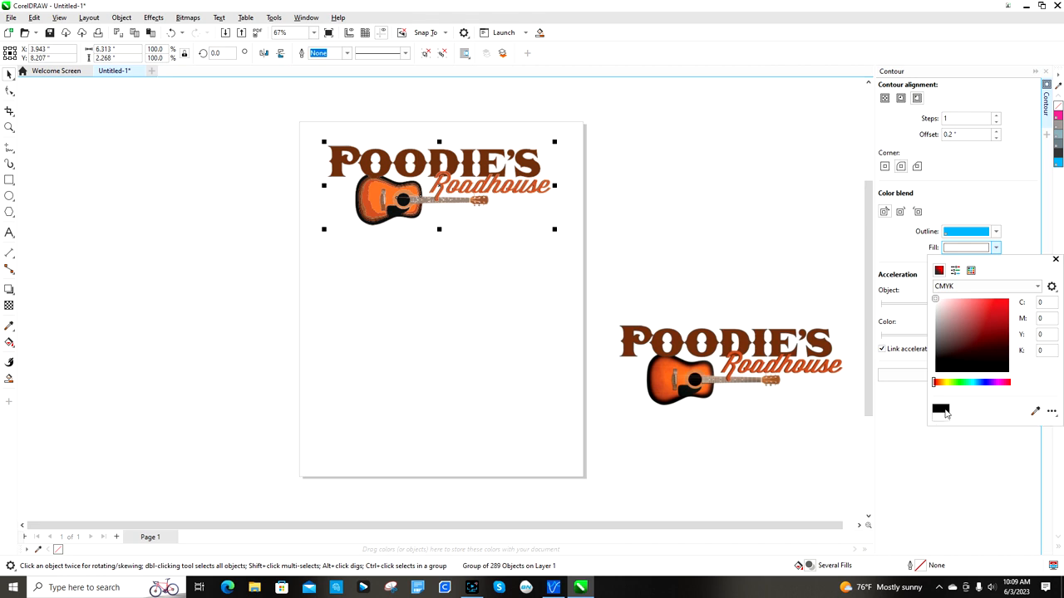
{"action": "mouse_move", "coordinate": [1007, 264]}
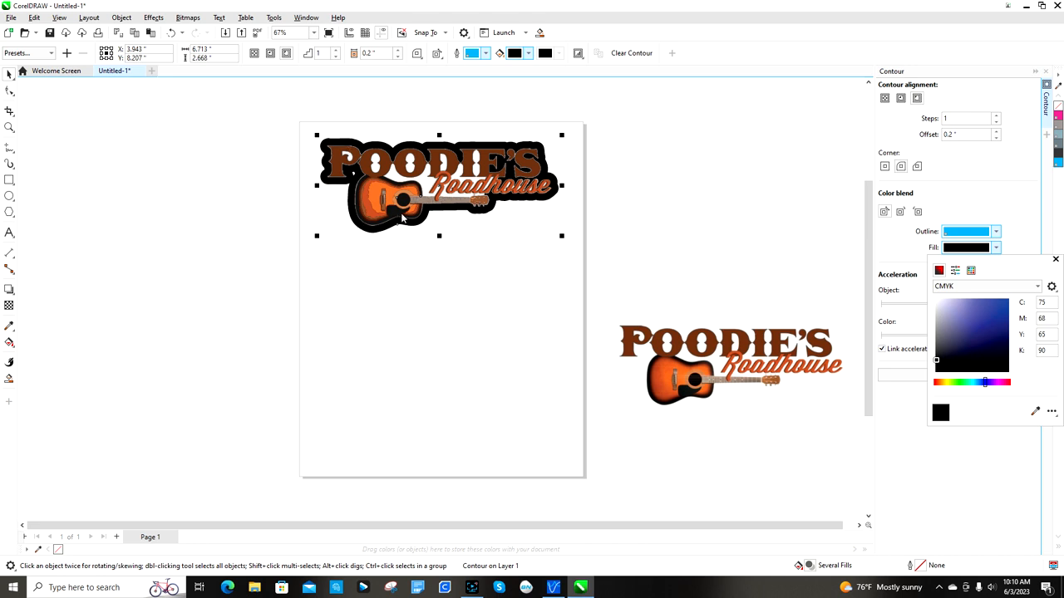
{"action": "mouse_move", "coordinate": [579, 184]}
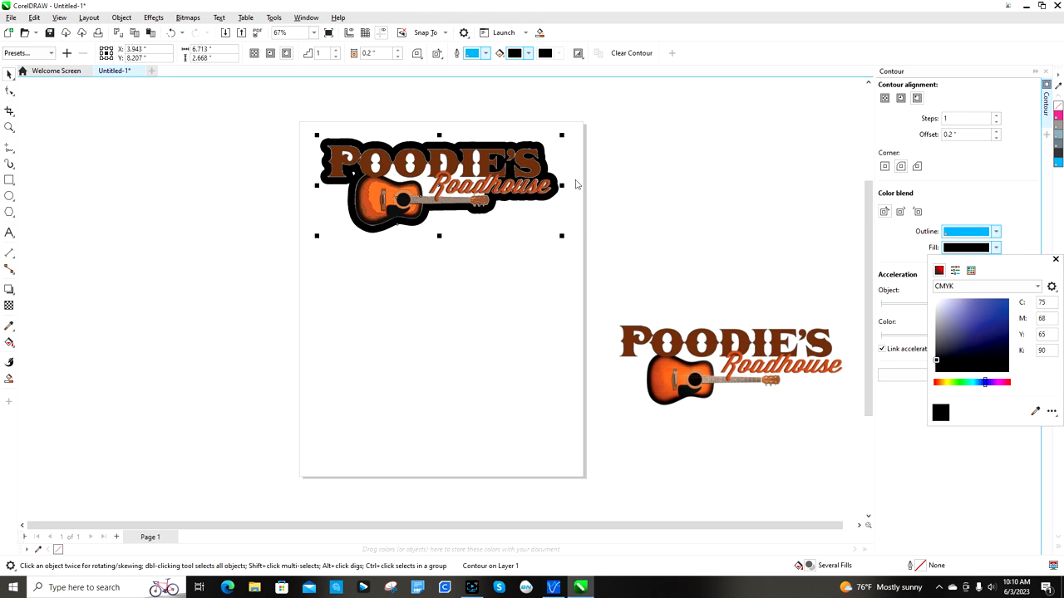
{"action": "mouse_move", "coordinate": [504, 208]}
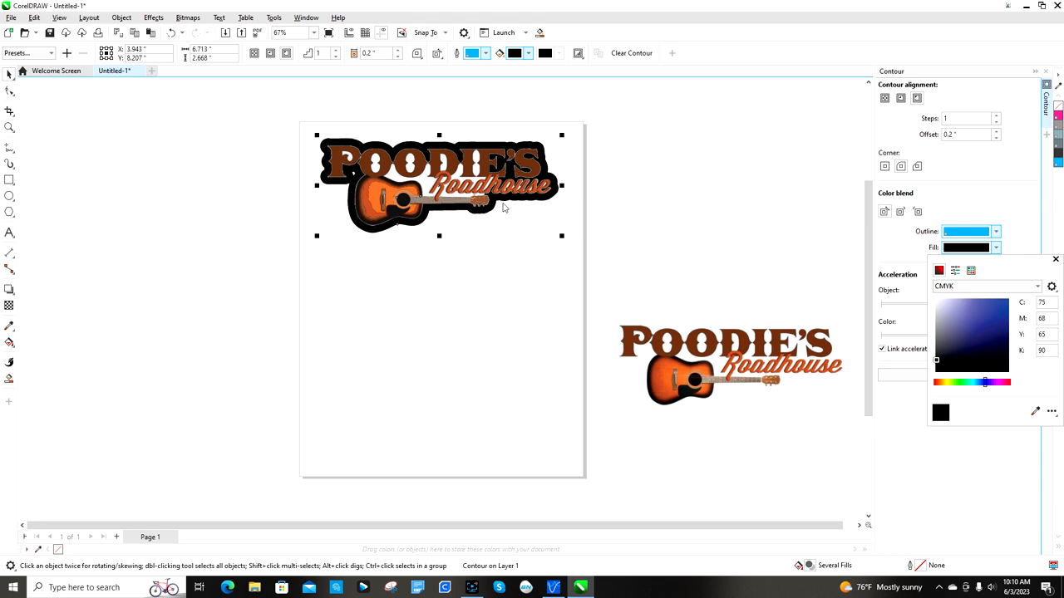
{"action": "mouse_move", "coordinate": [504, 217]}
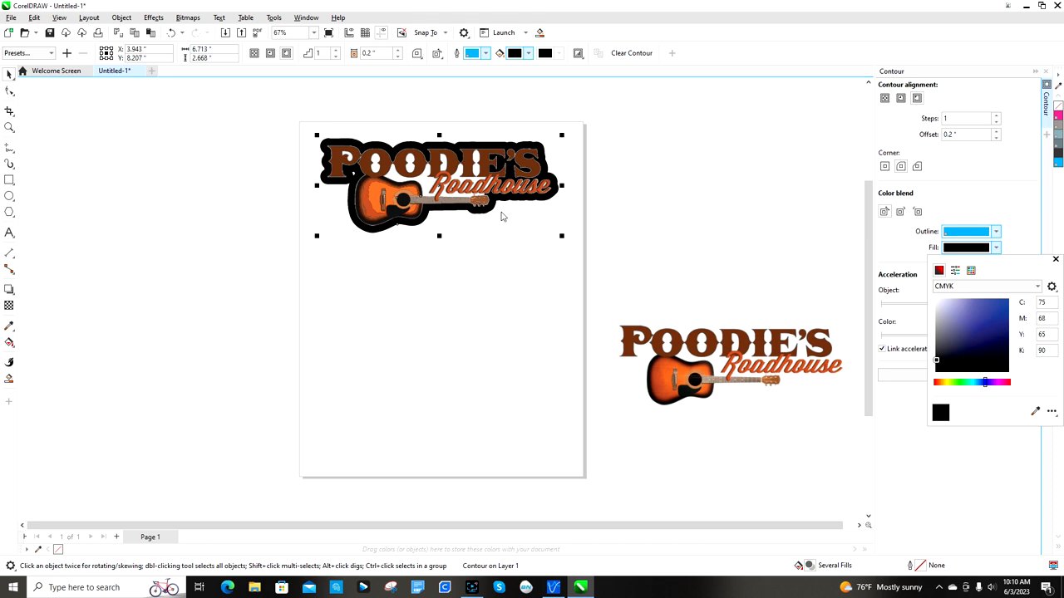
{"action": "mouse_move", "coordinate": [424, 230]}
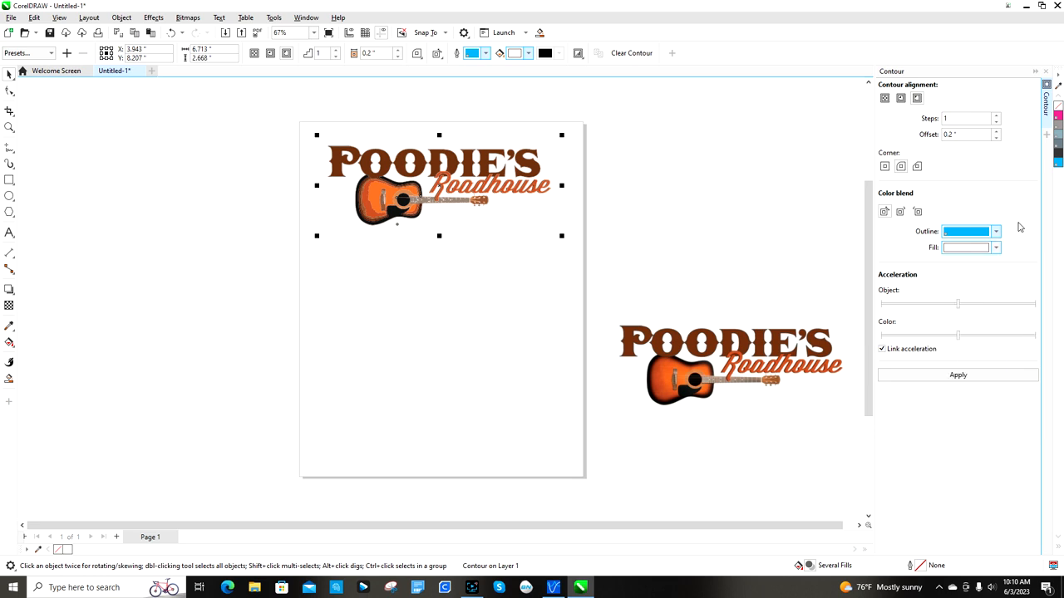
{"action": "mouse_move", "coordinate": [1055, 170]}
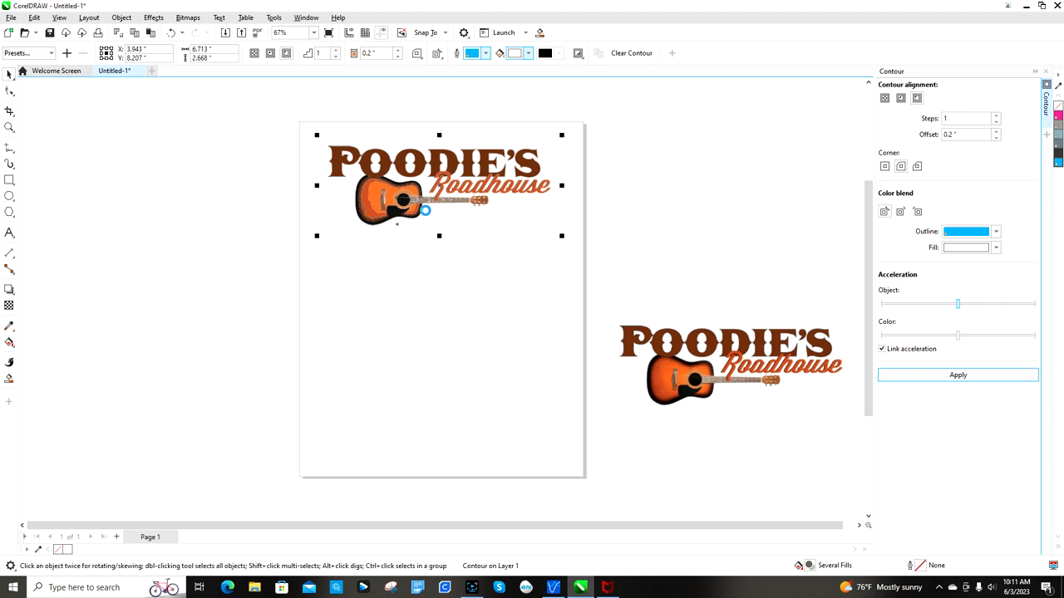
Give the contour the PerfCutContour outline and move the logo back near the page top.
{"action": "left_click", "coordinate": [957, 375]}
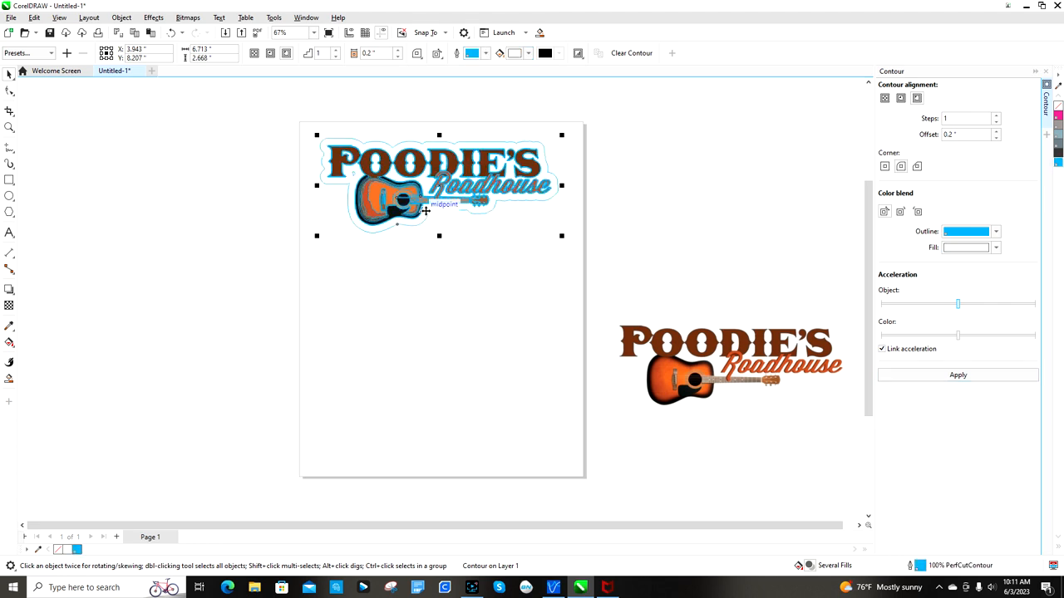
{"action": "mouse_move", "coordinate": [438, 210]}
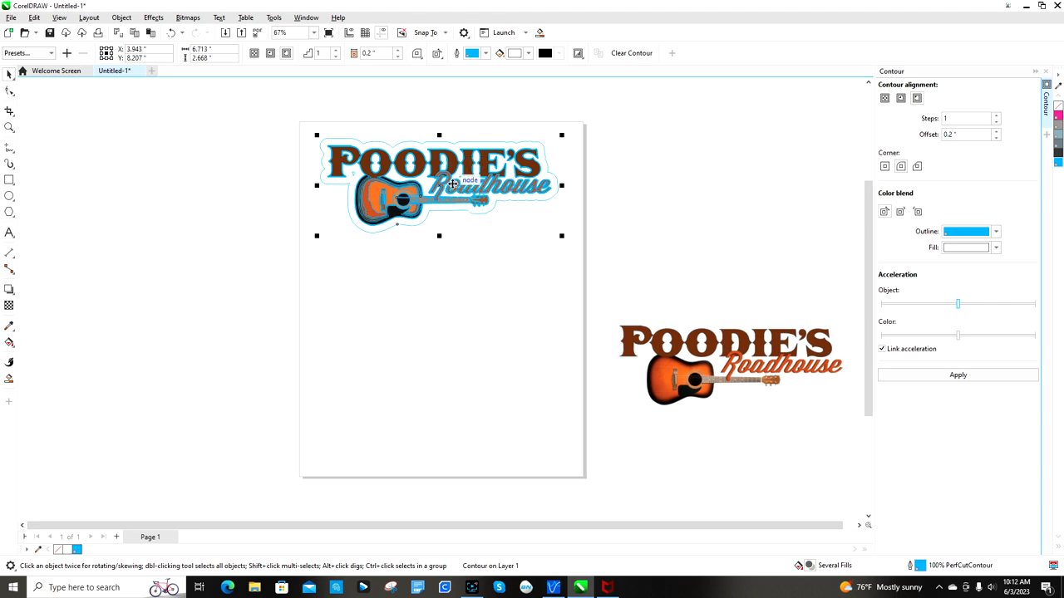
{"action": "left_click_drag", "start_coordinate": [438, 184], "coordinate": [235, 240]}
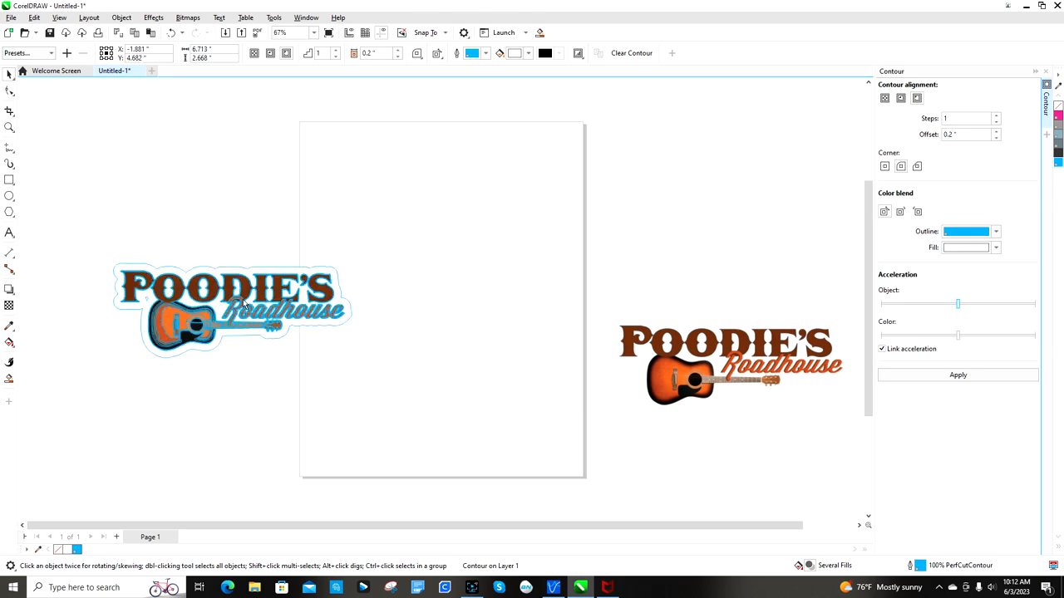
{"action": "left_click_drag", "start_coordinate": [233, 308], "coordinate": [465, 203]}
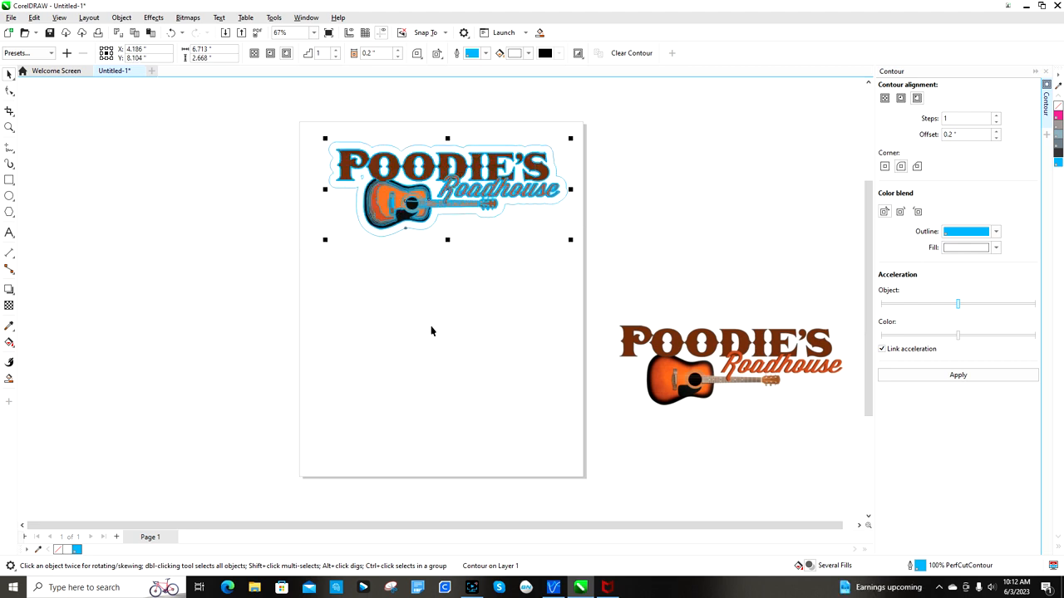
{"action": "mouse_move", "coordinate": [413, 204]}
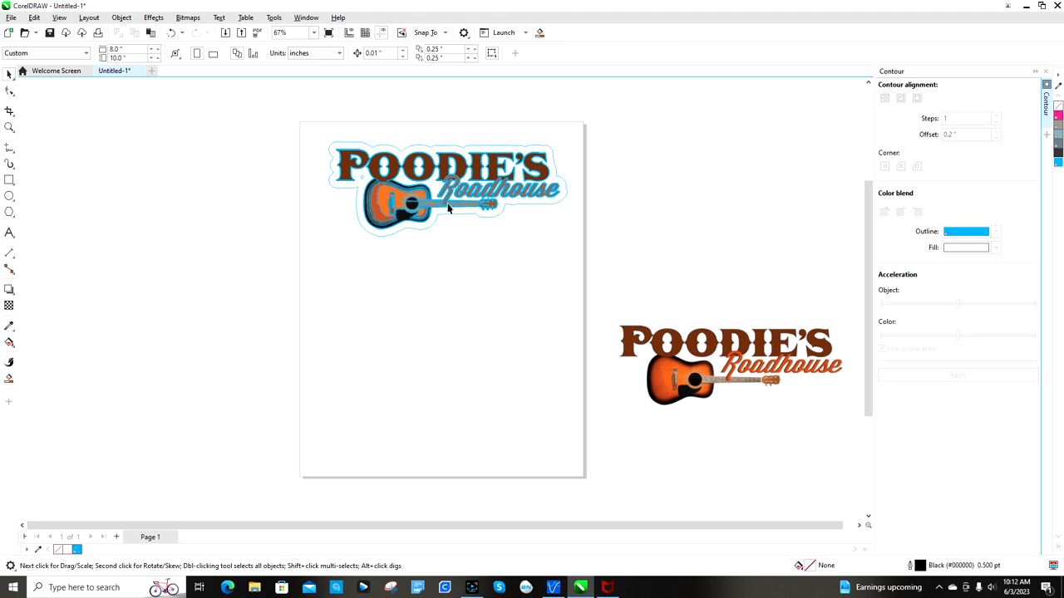
{"action": "mouse_move", "coordinate": [413, 238]}
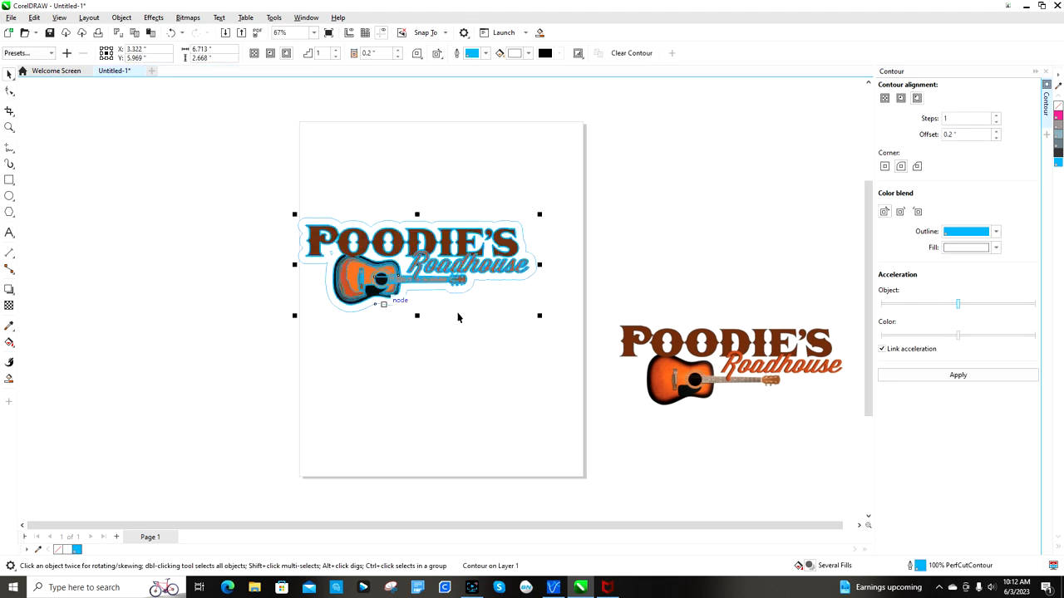
{"action": "left_click_drag", "start_coordinate": [415, 264], "coordinate": [457, 203]}
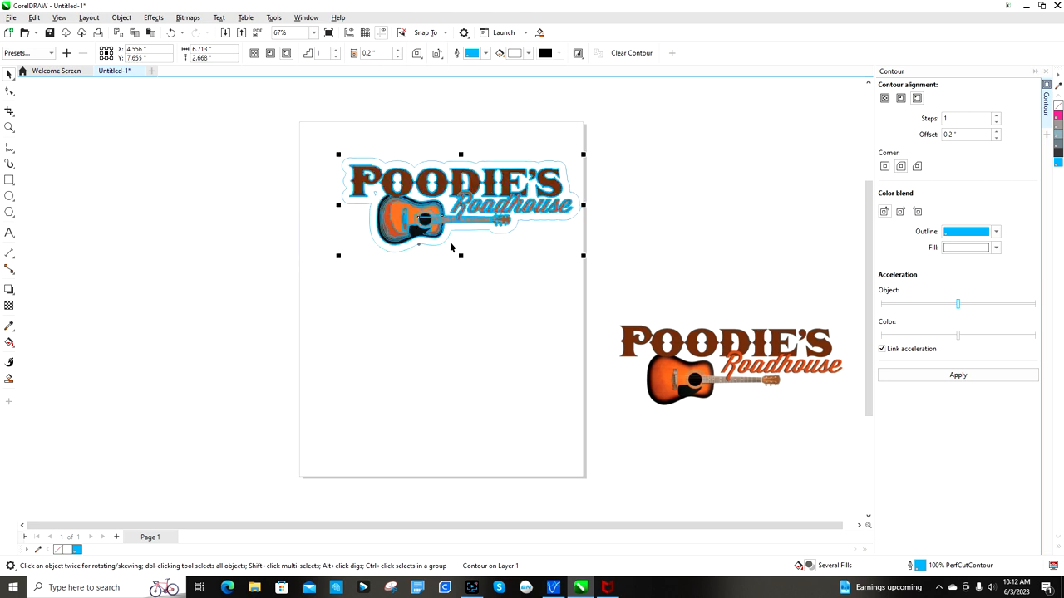
{"action": "mouse_move", "coordinate": [404, 302]}
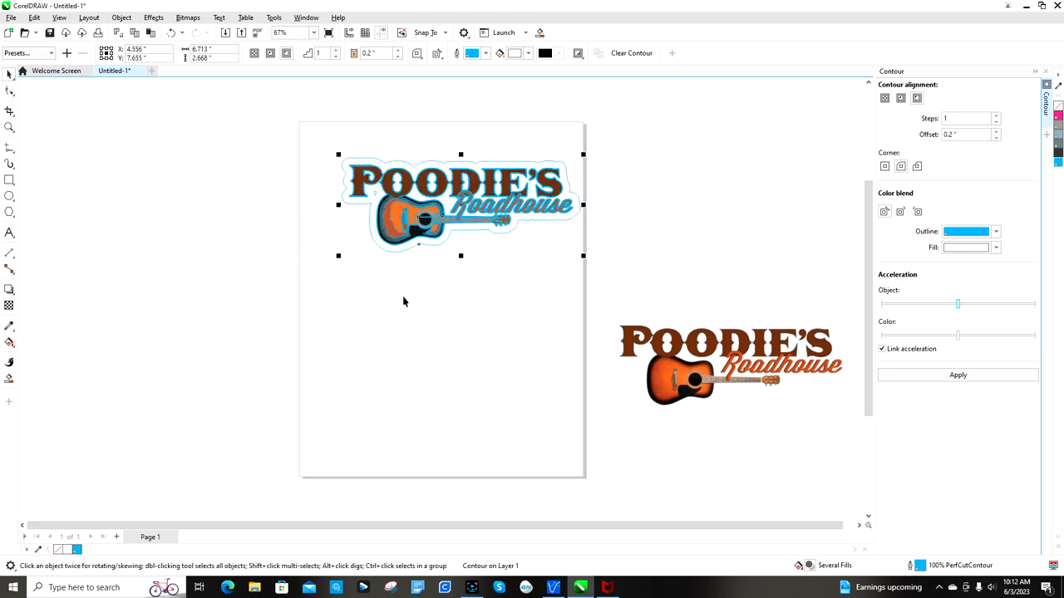
{"action": "mouse_move", "coordinate": [213, 199]}
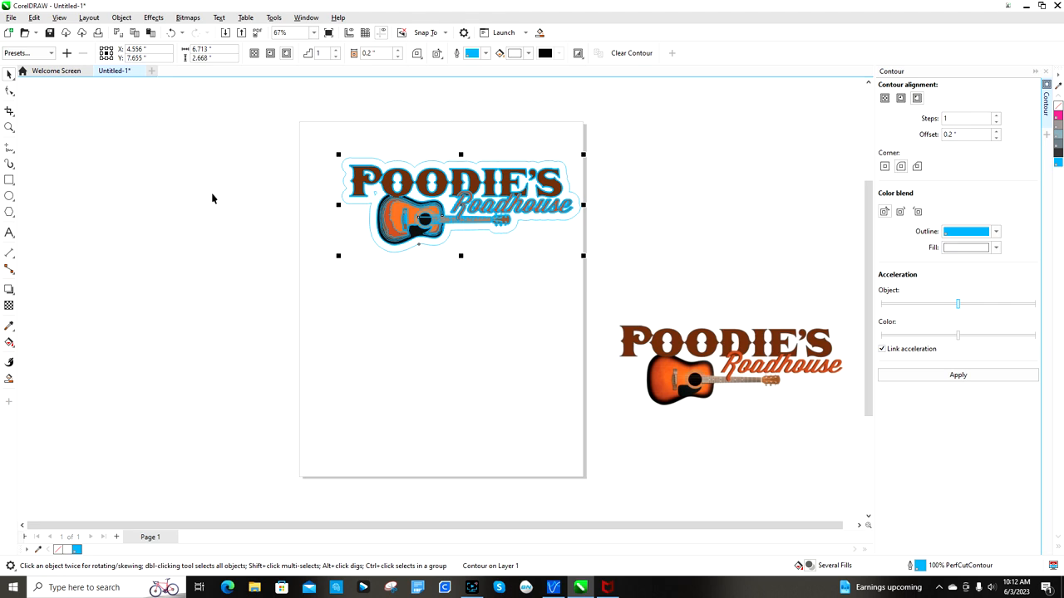
{"action": "mouse_move", "coordinate": [559, 395]}
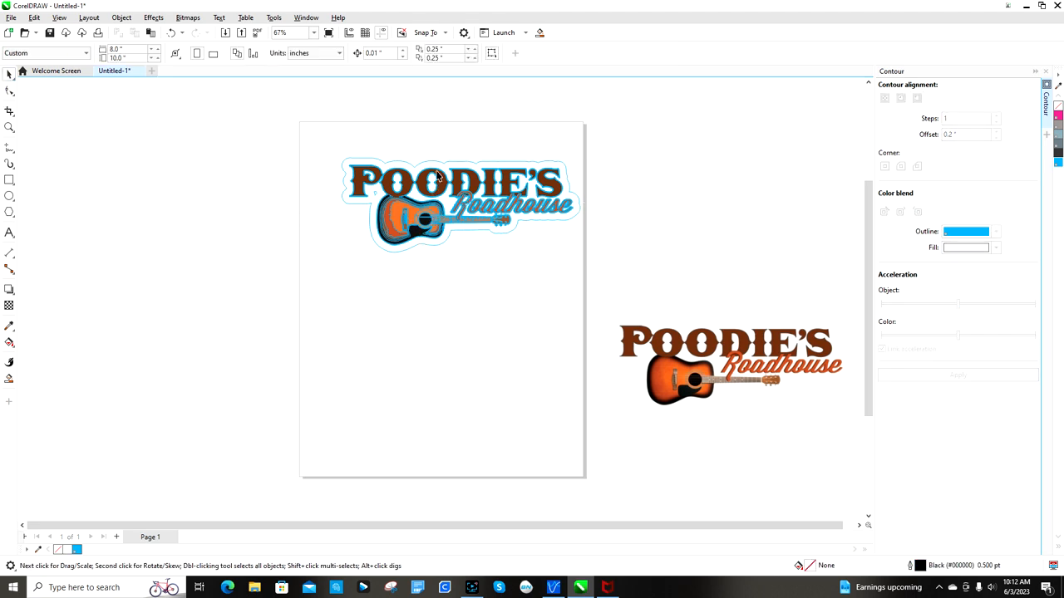
{"action": "mouse_move", "coordinate": [442, 168]}
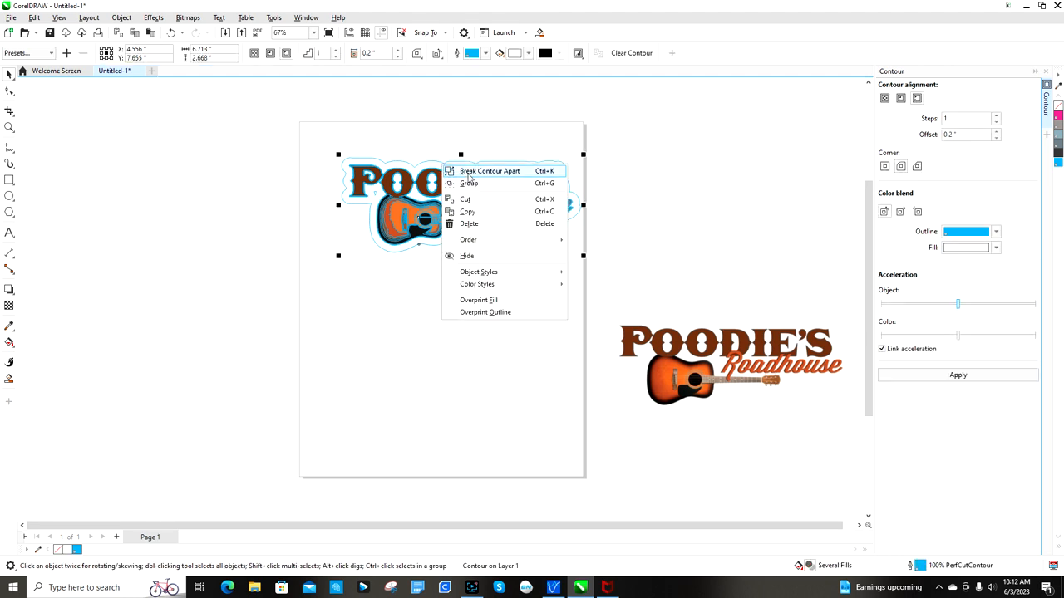
Break the contour apart, leaving the PerfCutContour outline as a standalone 289-node curve.
{"action": "left_click", "coordinate": [490, 171]}
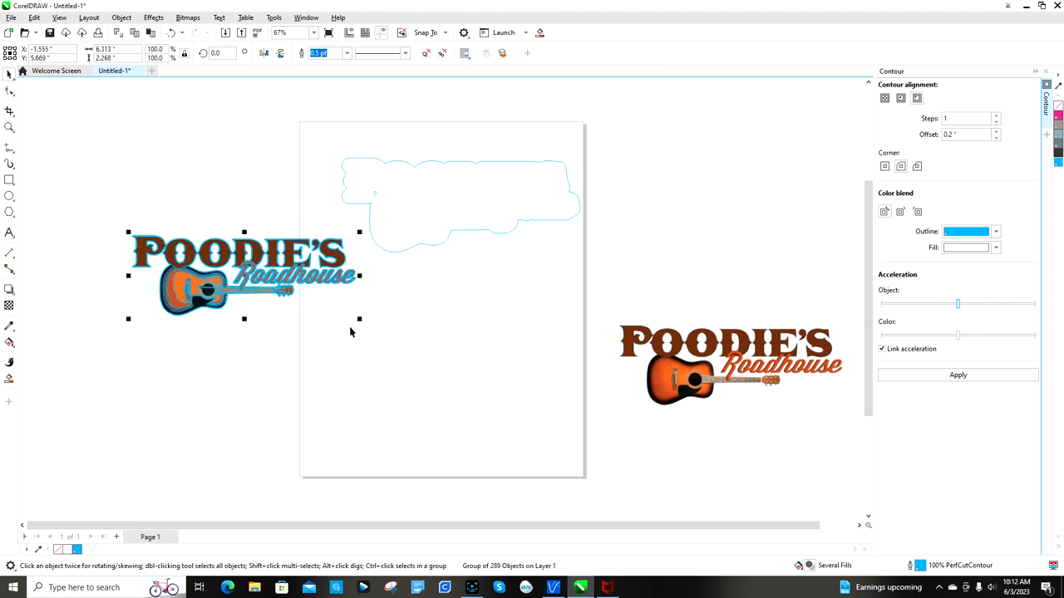
{"action": "mouse_move", "coordinate": [441, 166]}
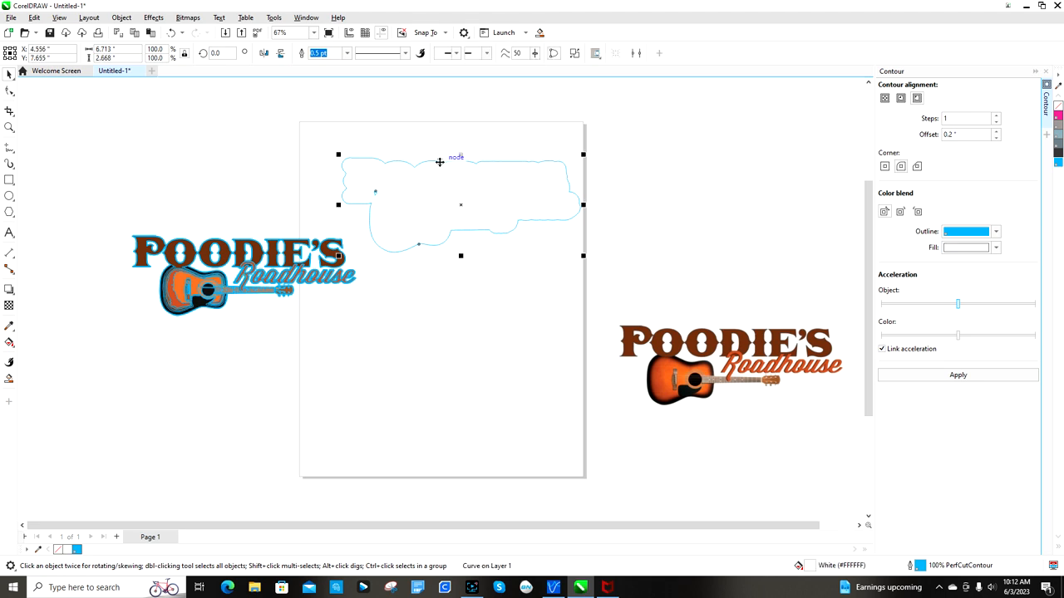
{"action": "right_click", "coordinate": [439, 162]}
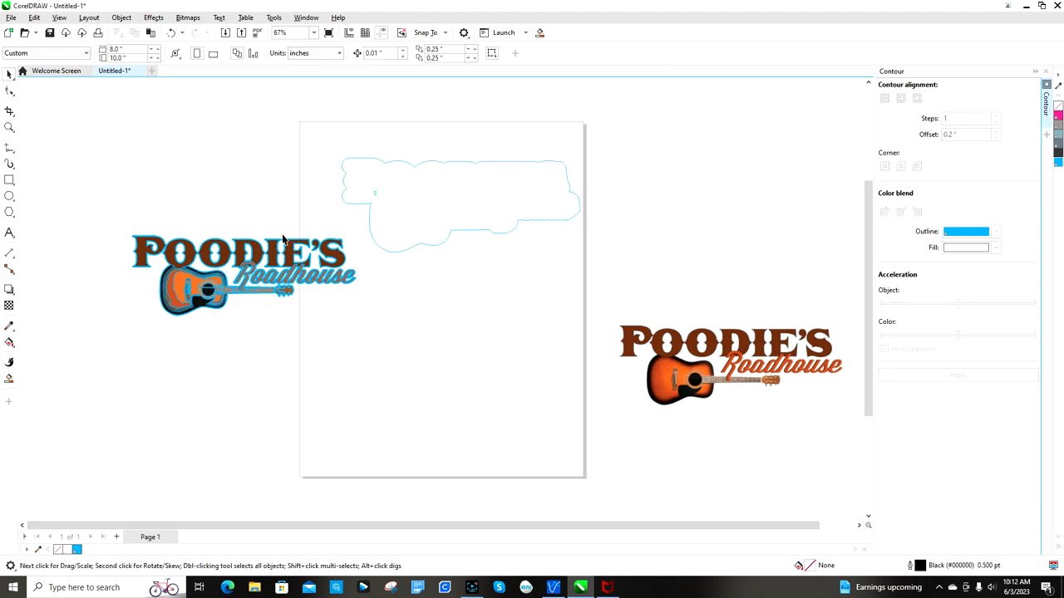
{"action": "left_click", "coordinate": [282, 239]}
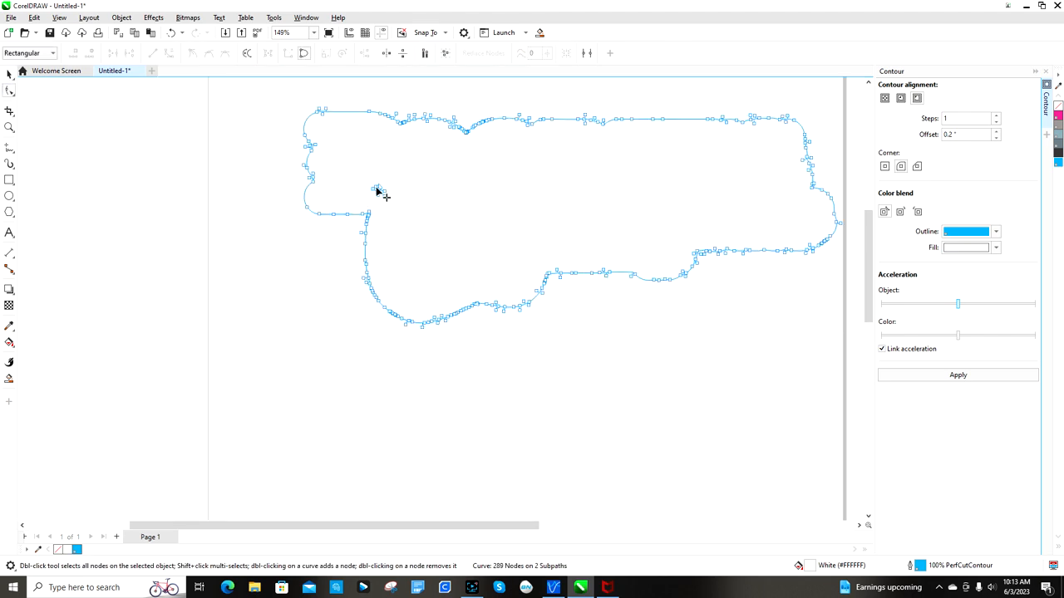
{"action": "mouse_move", "coordinate": [388, 206]}
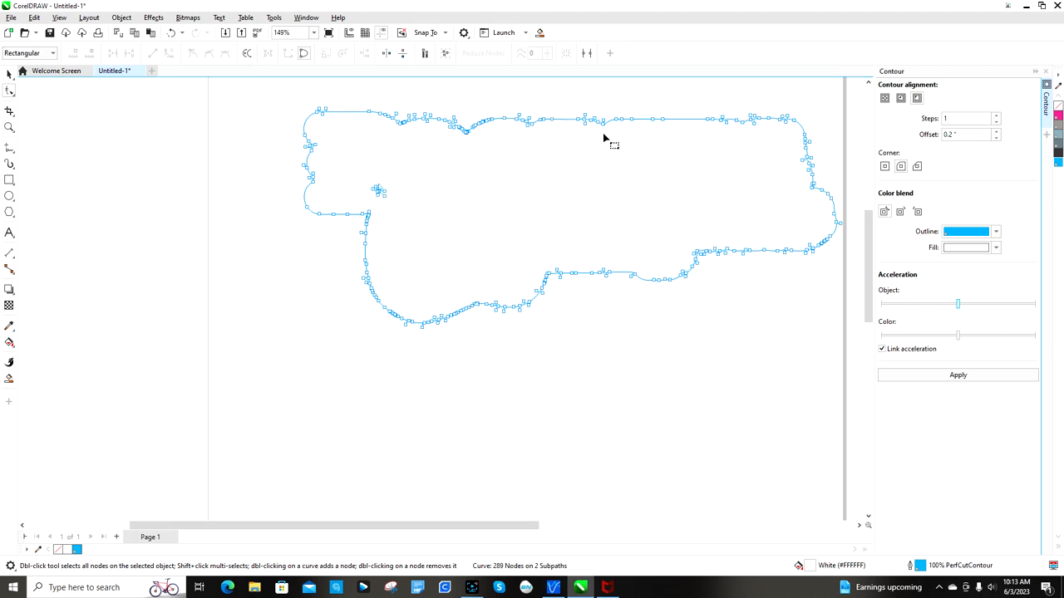
{"action": "mouse_move", "coordinate": [402, 198]}
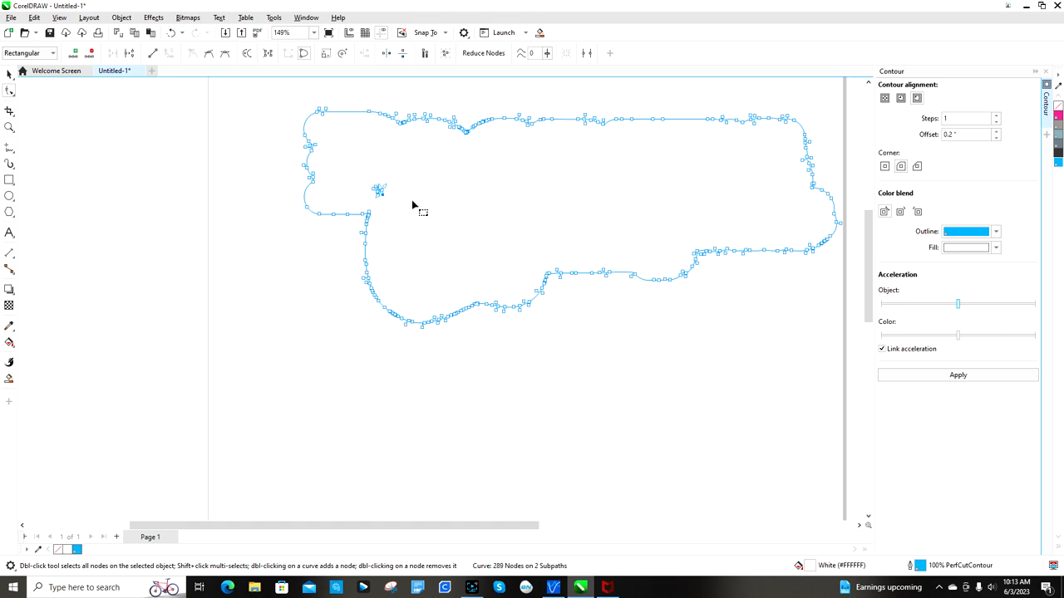
Delete the stray inner fragment's nodes, leaving a single 279-node cut outline.
{"action": "double_click", "coordinate": [380, 193]}
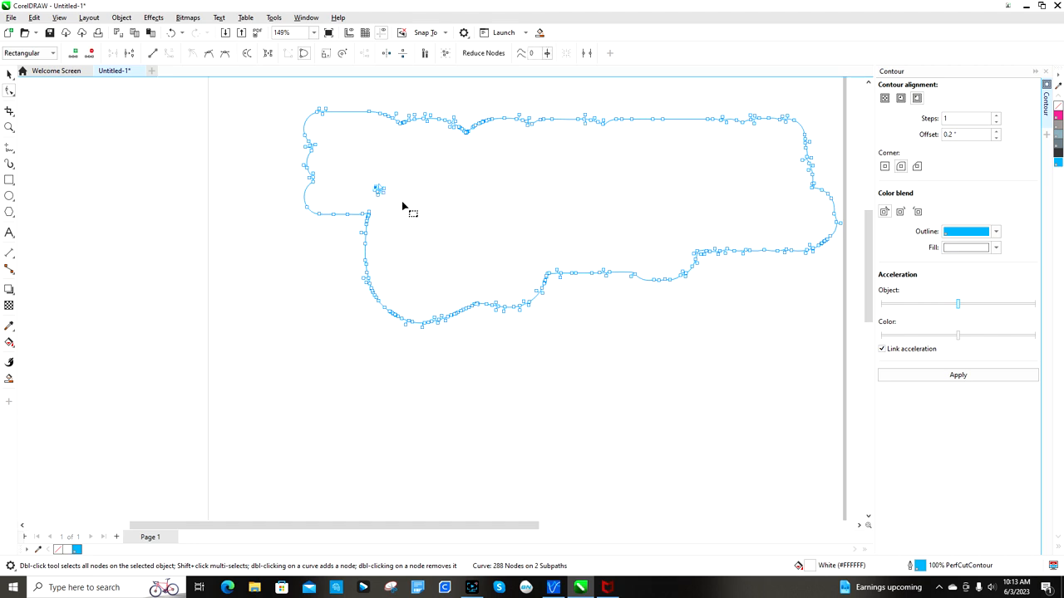
{"action": "double_click", "coordinate": [377, 189]}
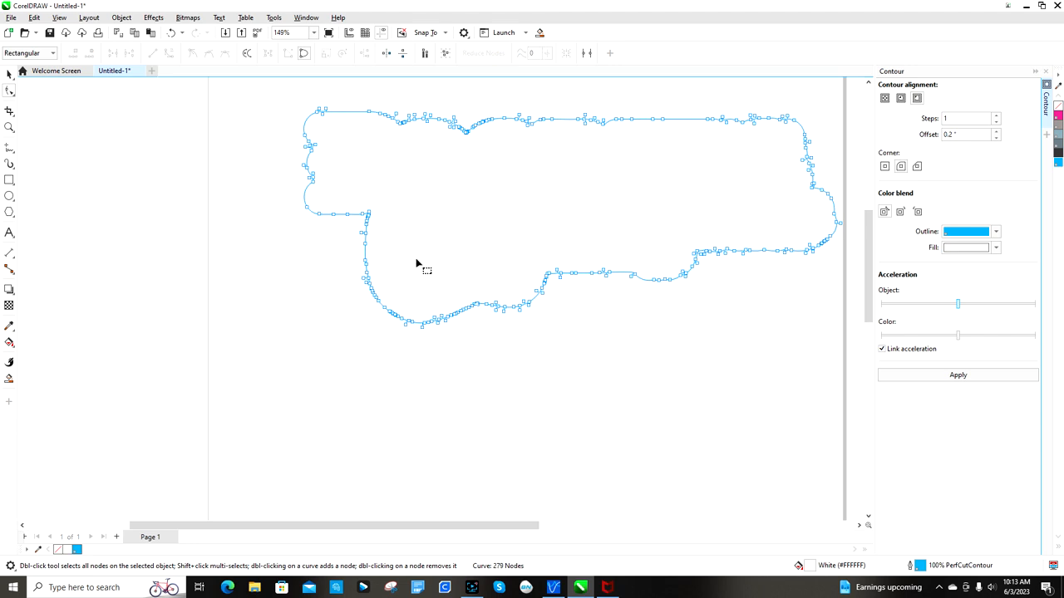
{"action": "mouse_move", "coordinate": [1003, 217]}
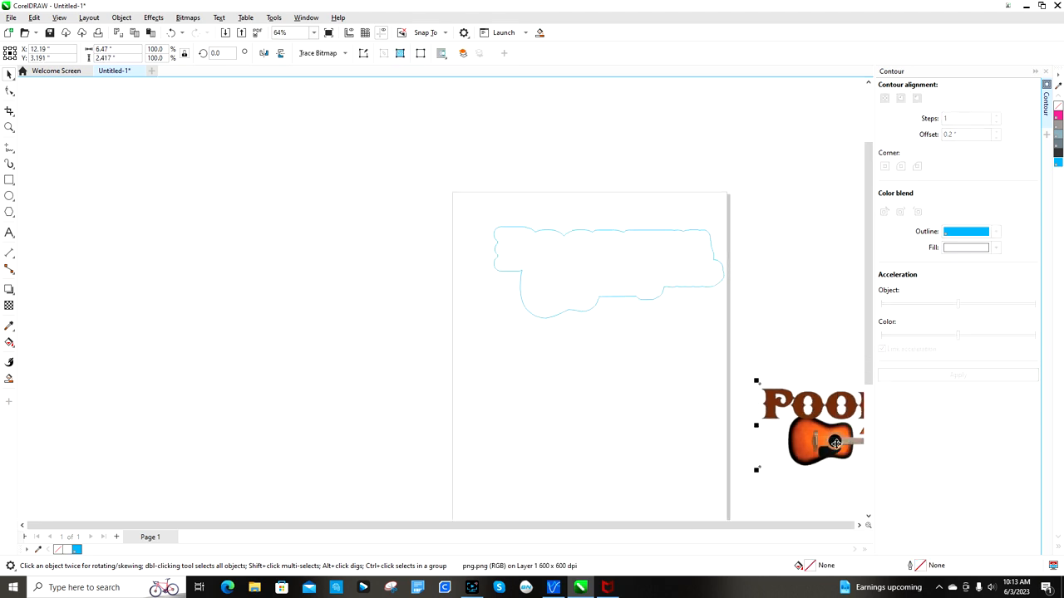
Bring the bitmap logo onto the page and order it to the front.
{"action": "left_click_drag", "start_coordinate": [465, 245], "coordinate": [688, 326]}
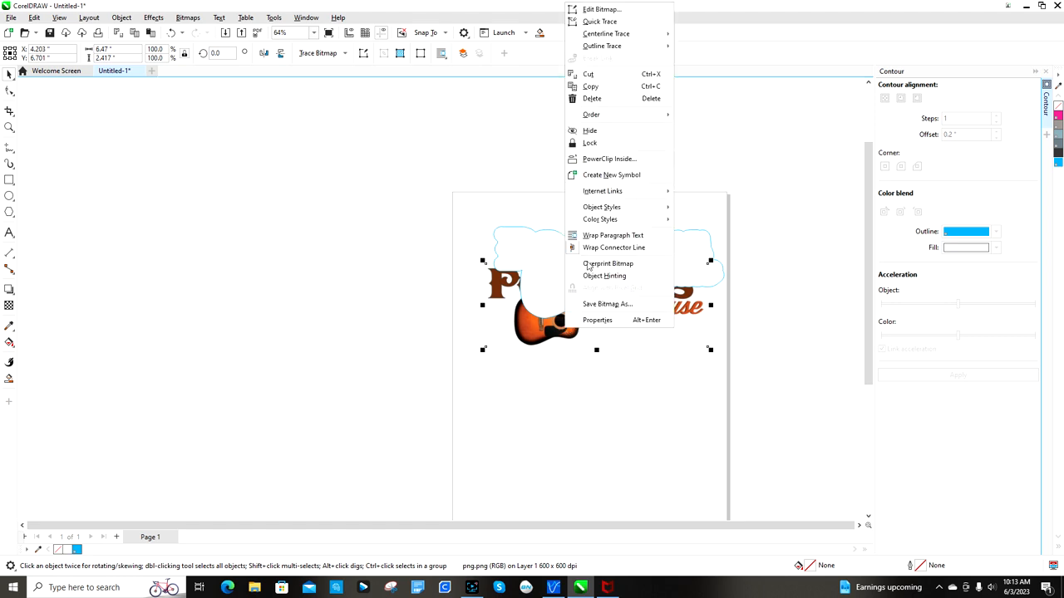
{"action": "mouse_move", "coordinate": [611, 74]}
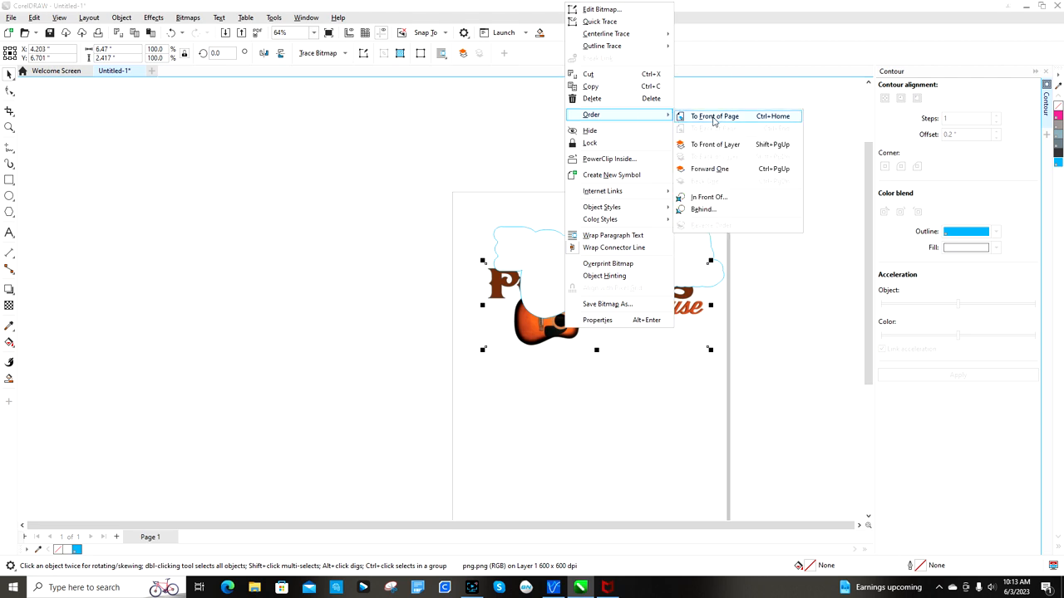
{"action": "left_click", "coordinate": [713, 116]}
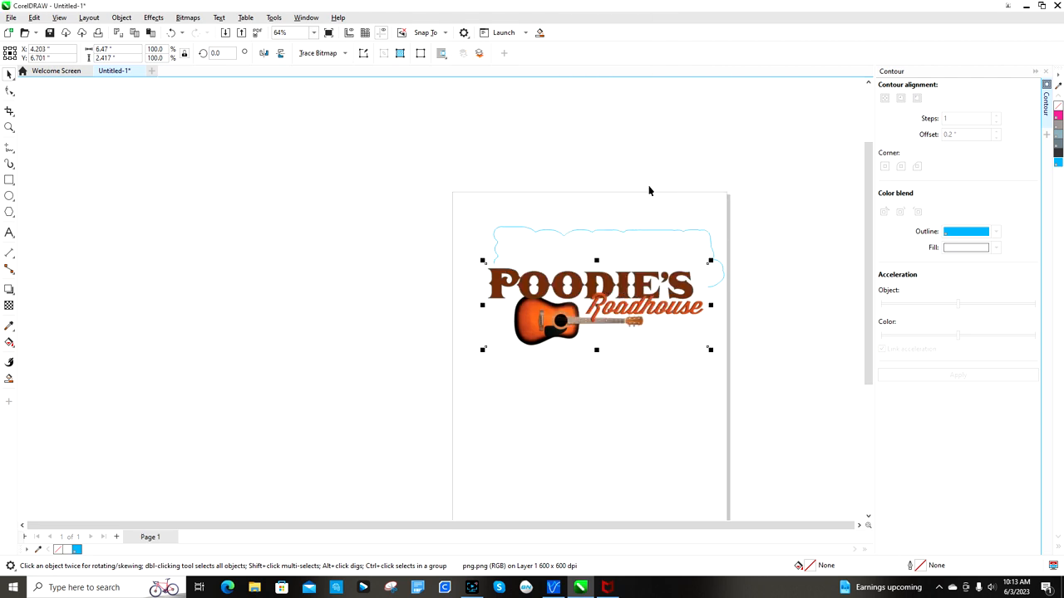
{"action": "left_click_drag", "start_coordinate": [596, 305], "coordinate": [616, 269]}
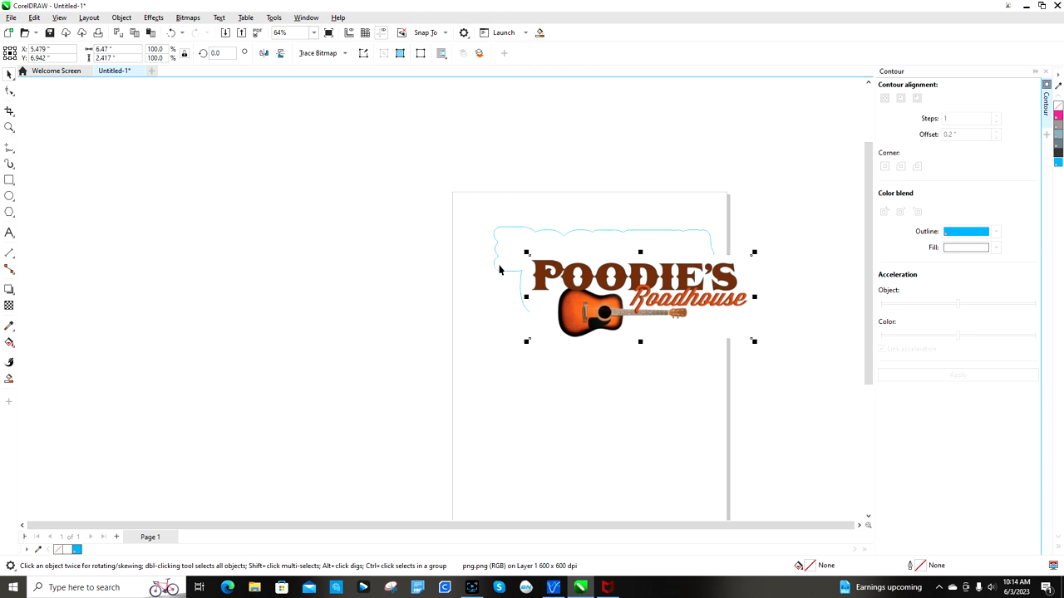
{"action": "mouse_move", "coordinate": [496, 271]}
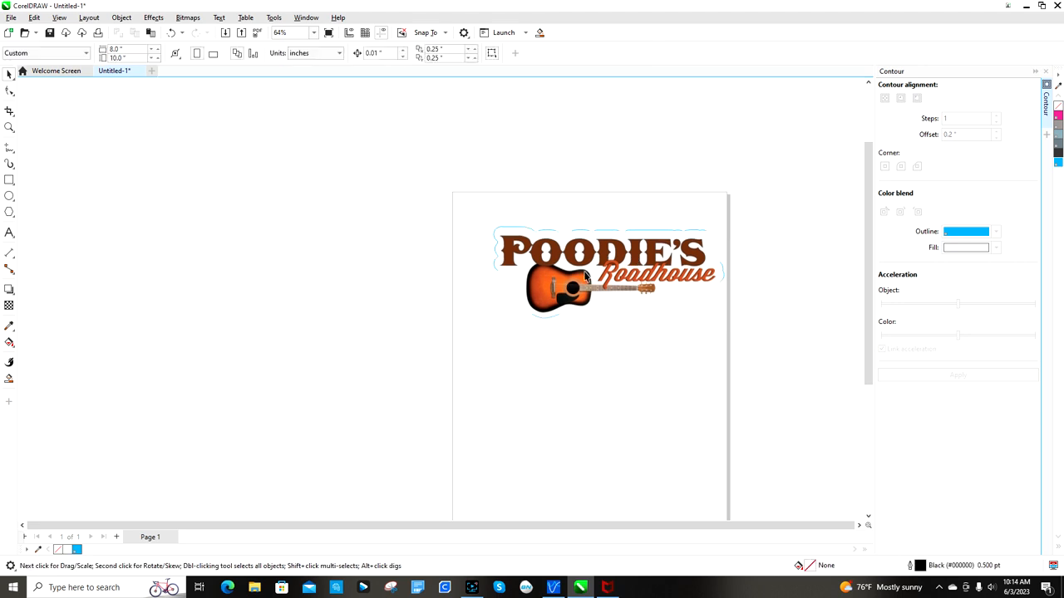
Drag the logo around the page and drop it below the cut outline.
{"action": "left_click", "coordinate": [605, 275]}
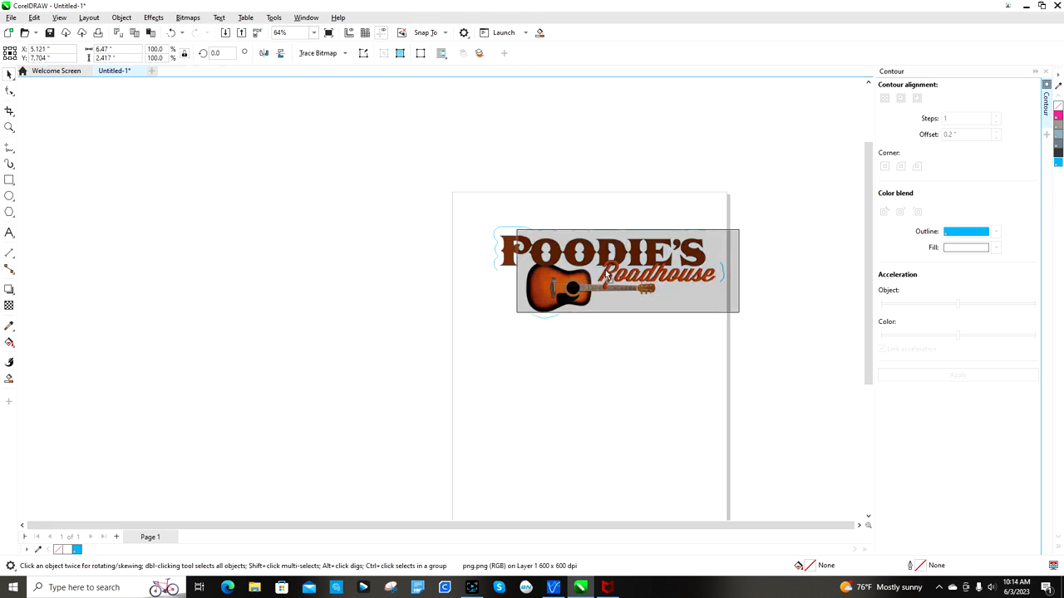
{"action": "left_click_drag", "start_coordinate": [615, 270], "coordinate": [550, 140]}
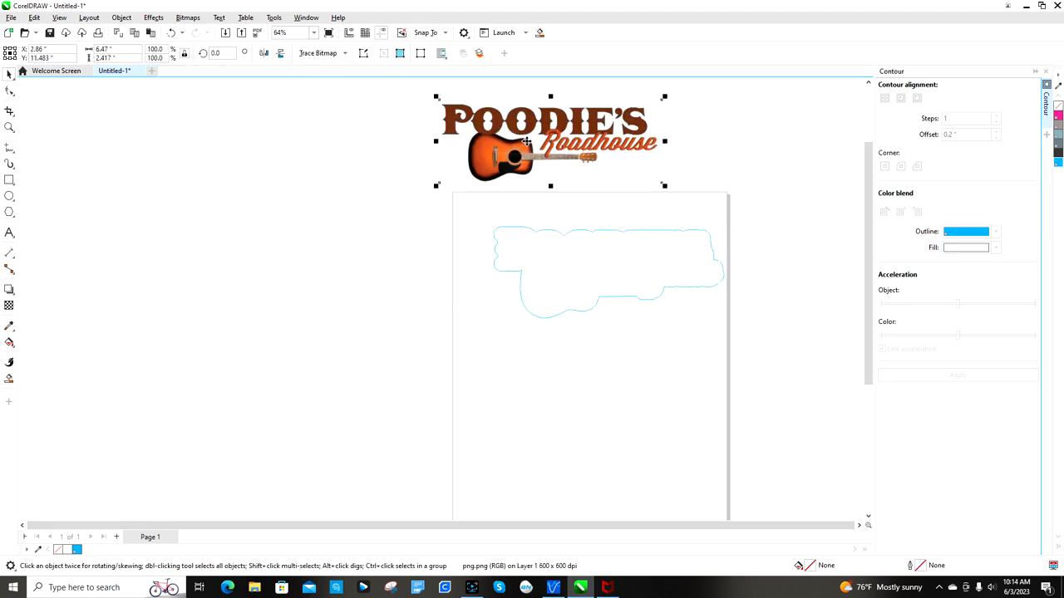
{"action": "left_click_drag", "start_coordinate": [550, 138], "coordinate": [629, 255]}
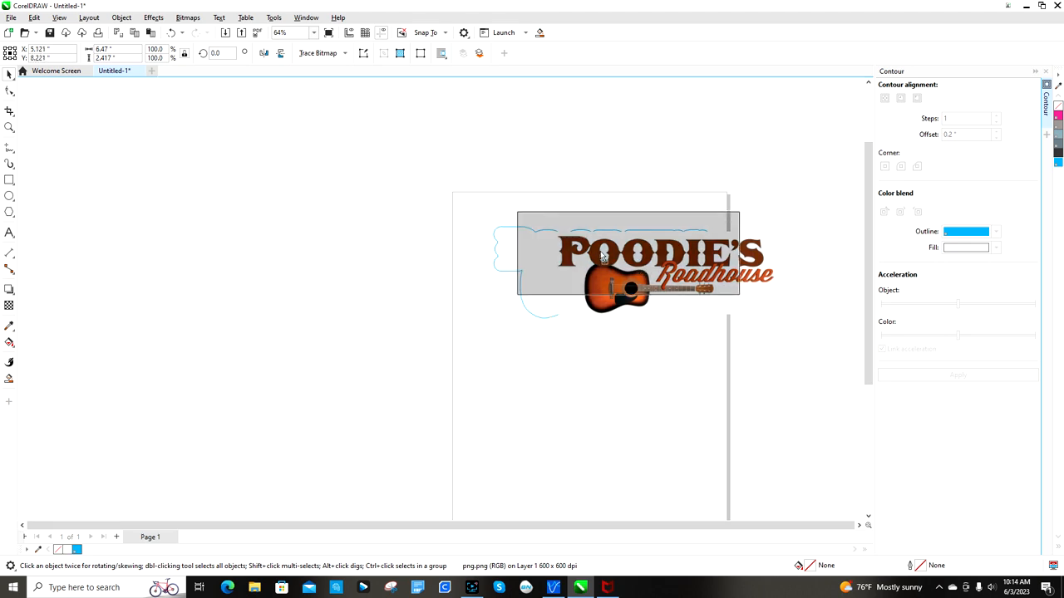
{"action": "left_click_drag", "start_coordinate": [628, 261], "coordinate": [461, 262]}
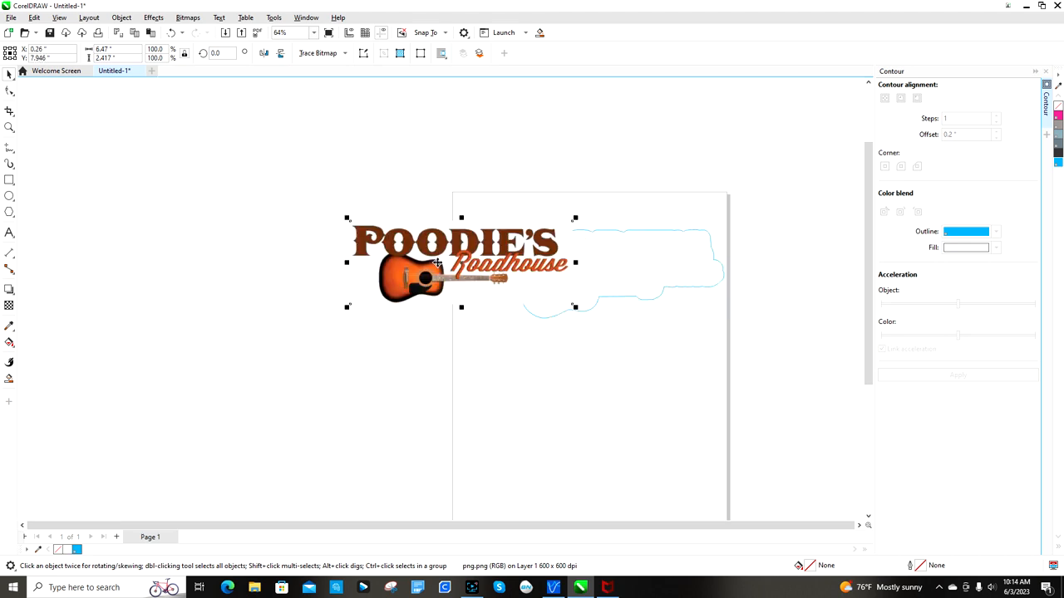
{"action": "left_click_drag", "start_coordinate": [453, 262], "coordinate": [637, 208]}
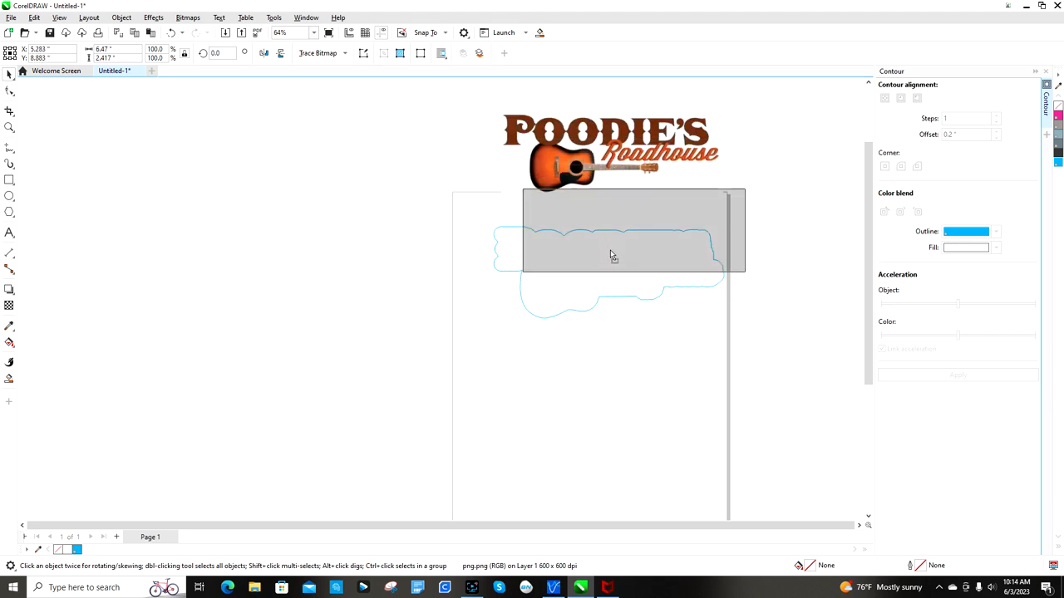
{"action": "left_click_drag", "start_coordinate": [611, 150], "coordinate": [590, 258]}
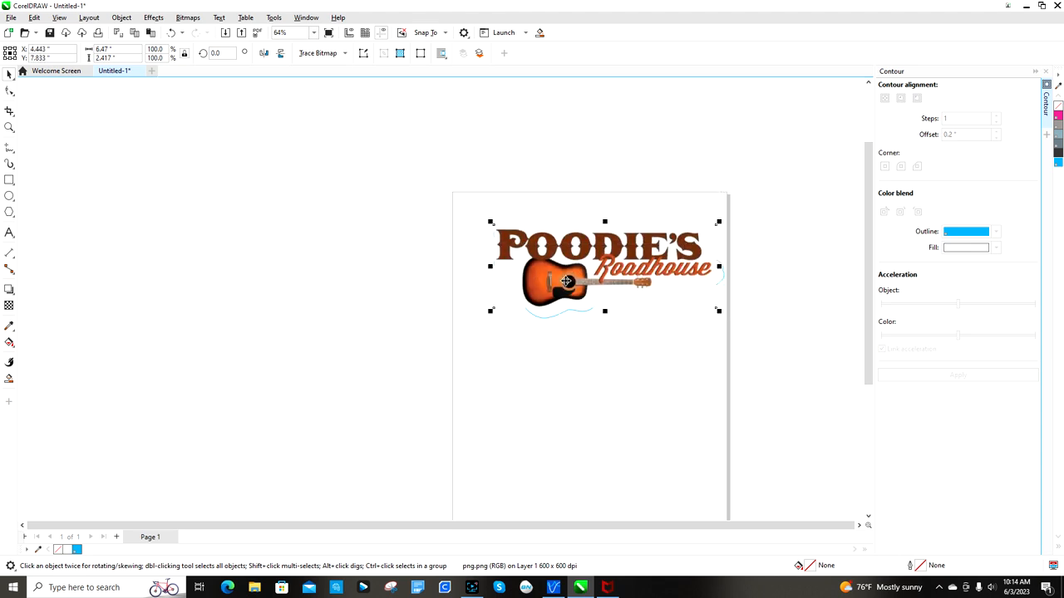
{"action": "left_click_drag", "start_coordinate": [565, 281], "coordinate": [648, 289]}
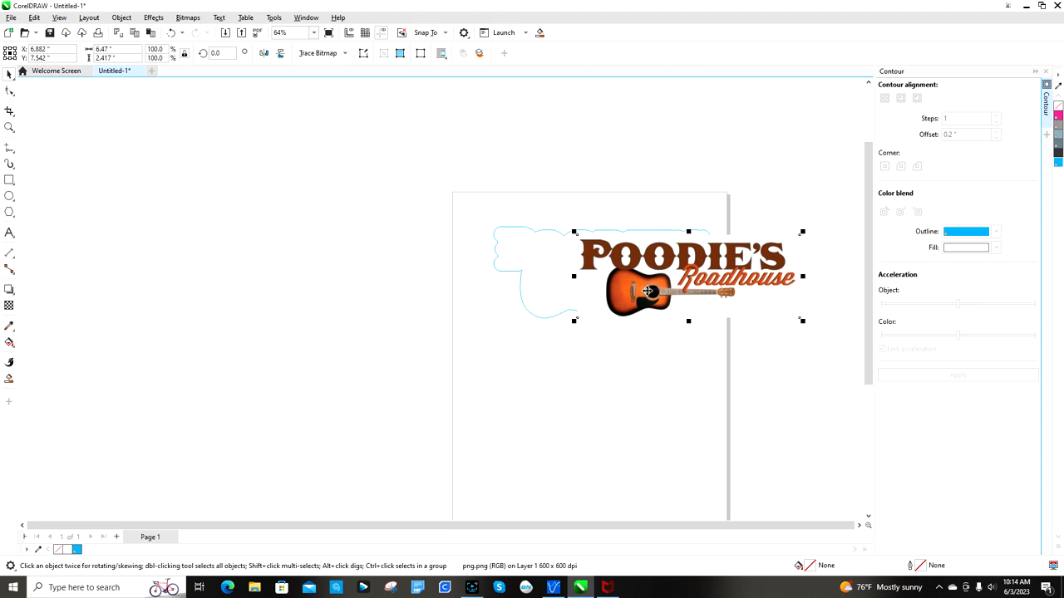
{"action": "left_click_drag", "start_coordinate": [648, 291], "coordinate": [476, 294]}
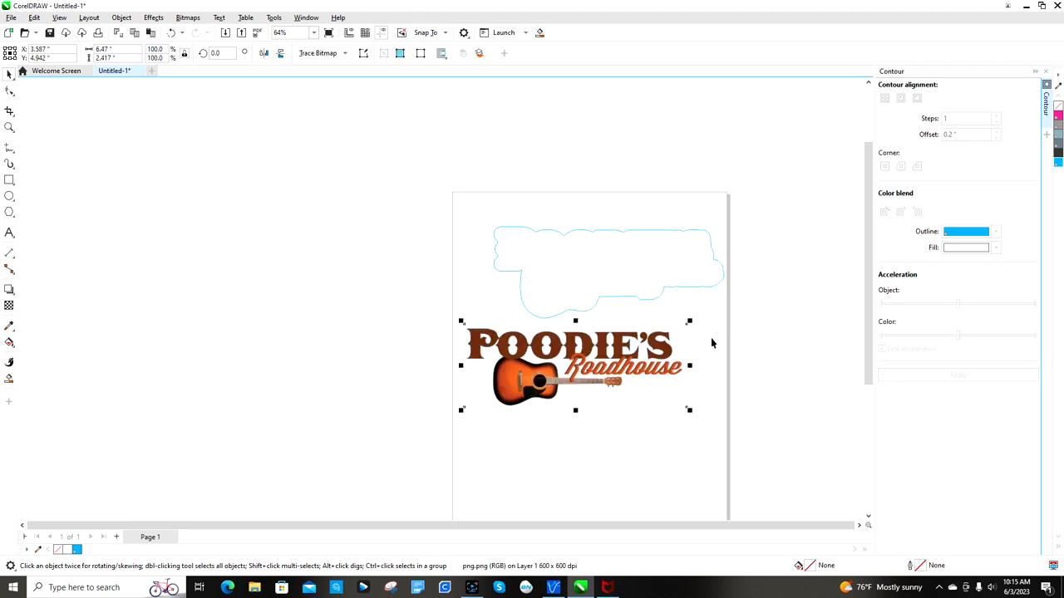
{"action": "mouse_move", "coordinate": [580, 368]}
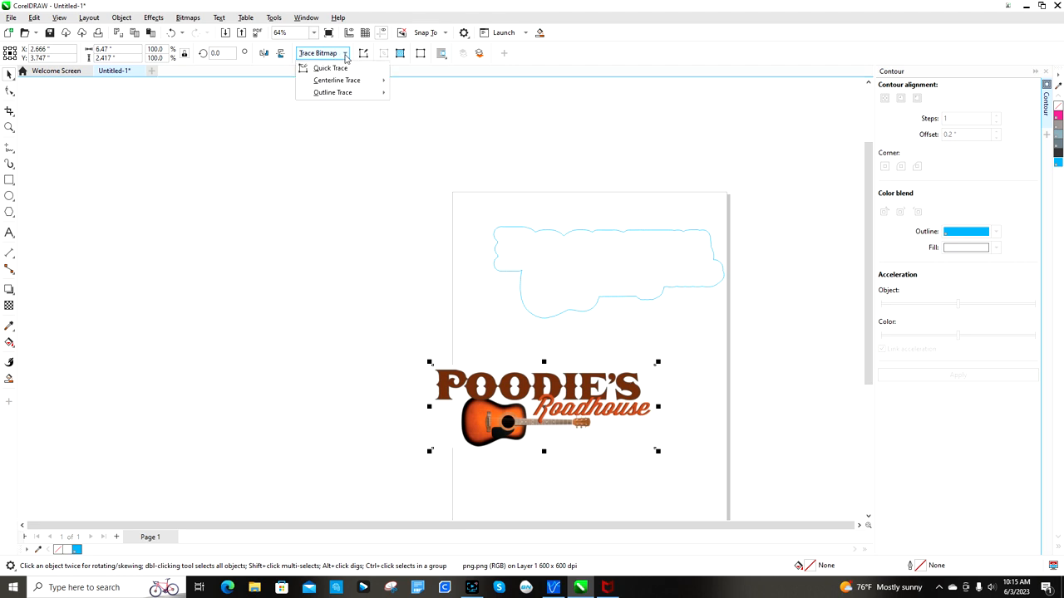
{"action": "mouse_move", "coordinate": [338, 92]}
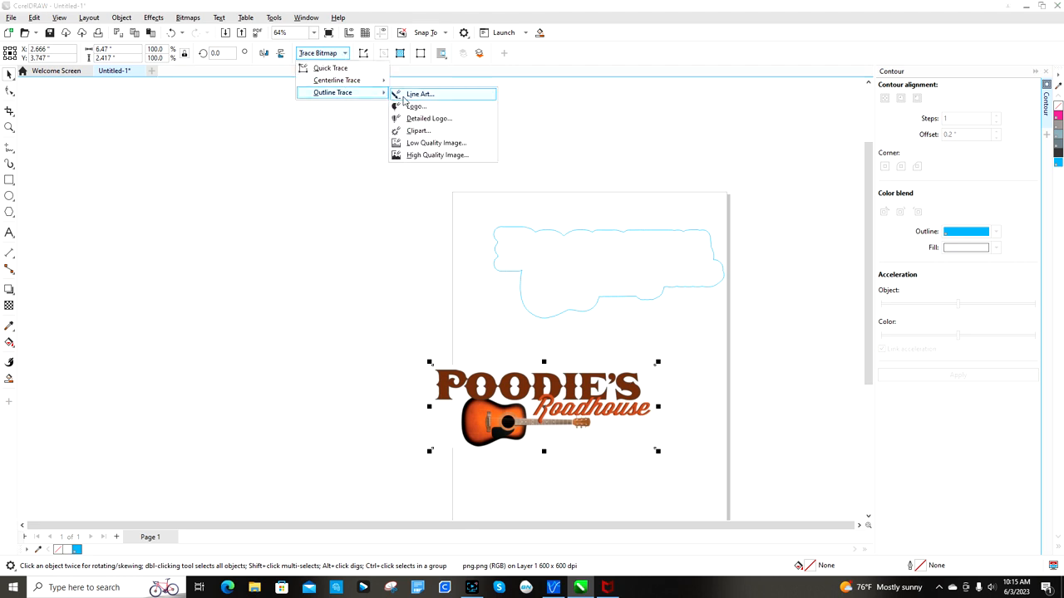
Trace the bitmap logo as Line Art and drag the traced group off the page.
{"action": "left_click", "coordinate": [431, 93]}
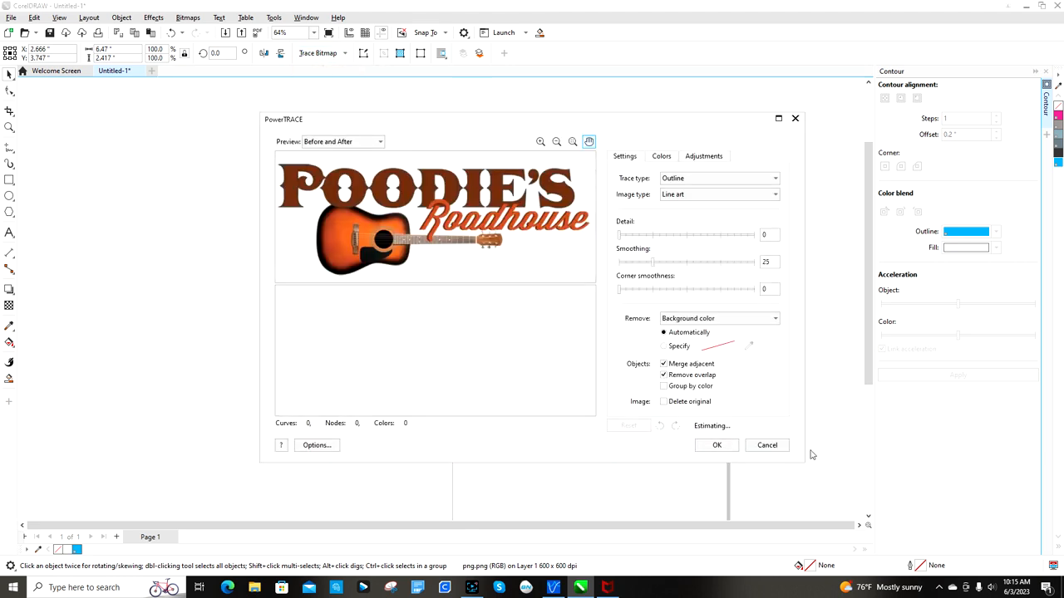
{"action": "left_click", "coordinate": [717, 445]}
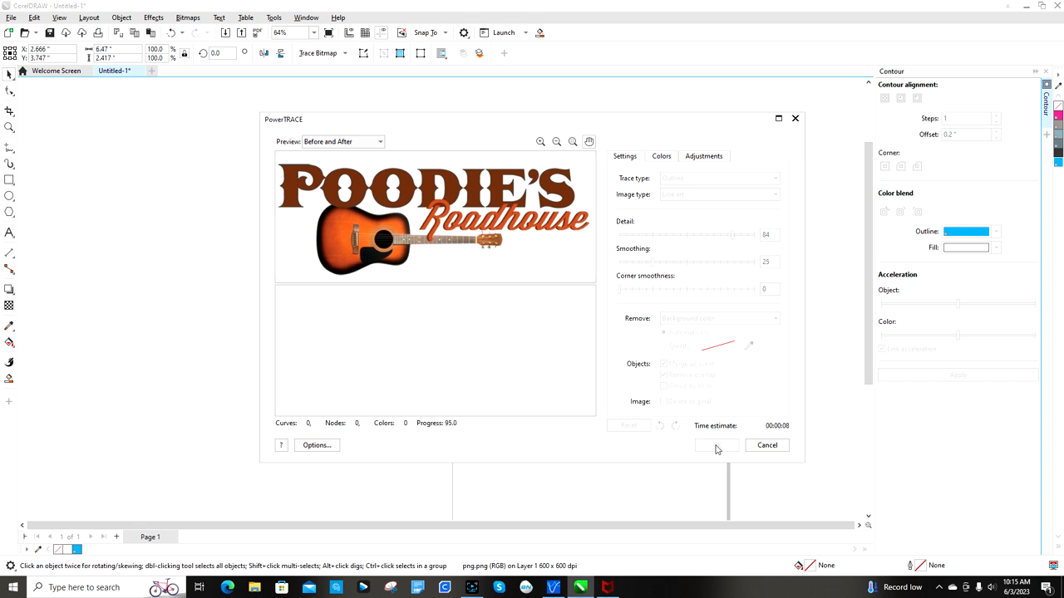
{"action": "left_click", "coordinate": [716, 445]}
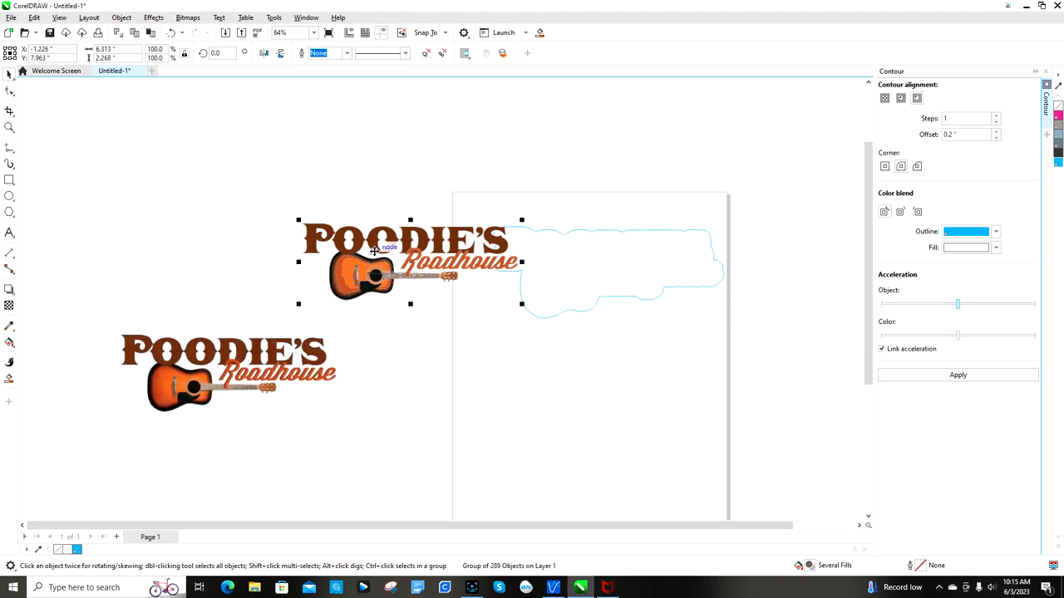
{"action": "mouse_move", "coordinate": [377, 255]}
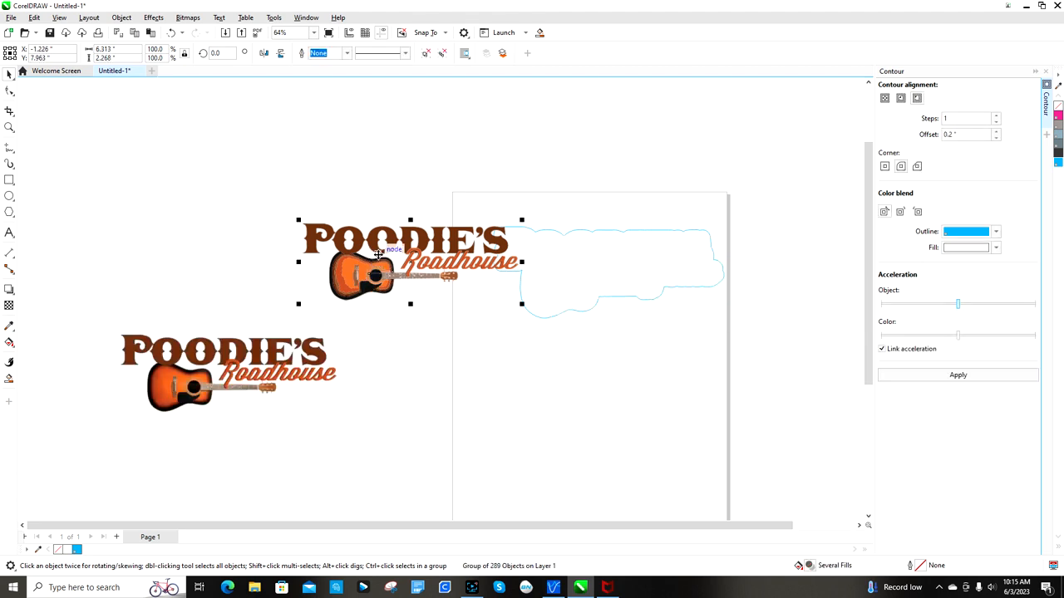
{"action": "left_click_drag", "start_coordinate": [407, 262], "coordinate": [549, 261]}
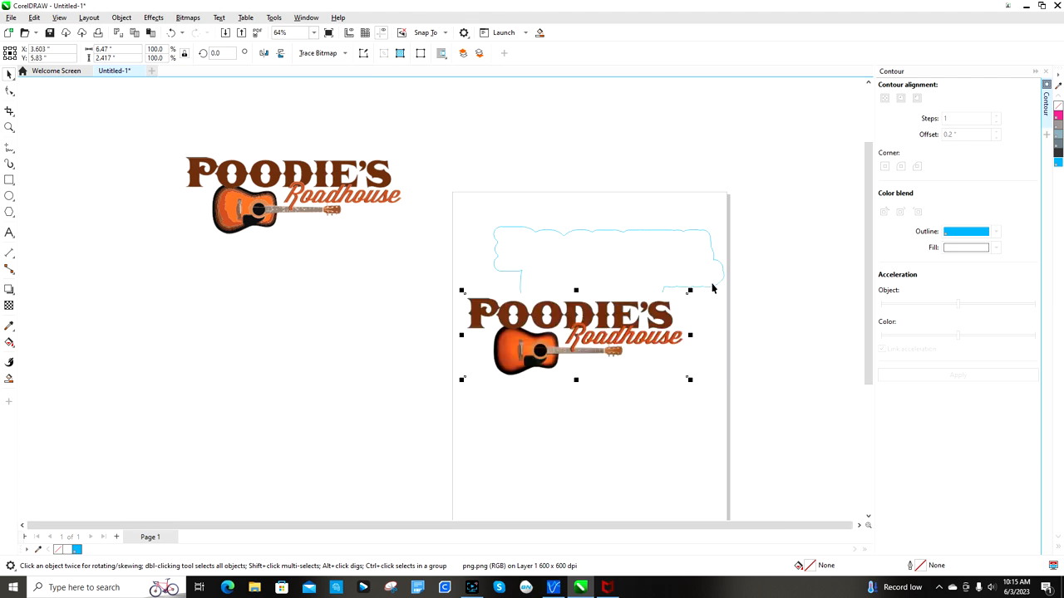
{"action": "mouse_move", "coordinate": [595, 327]}
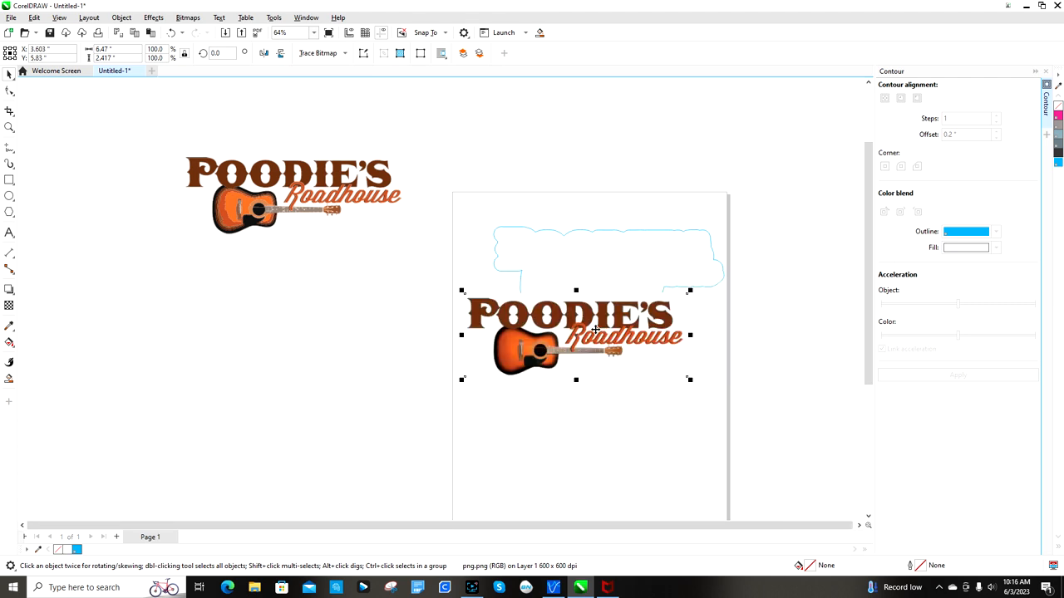
{"action": "mouse_move", "coordinate": [501, 295]}
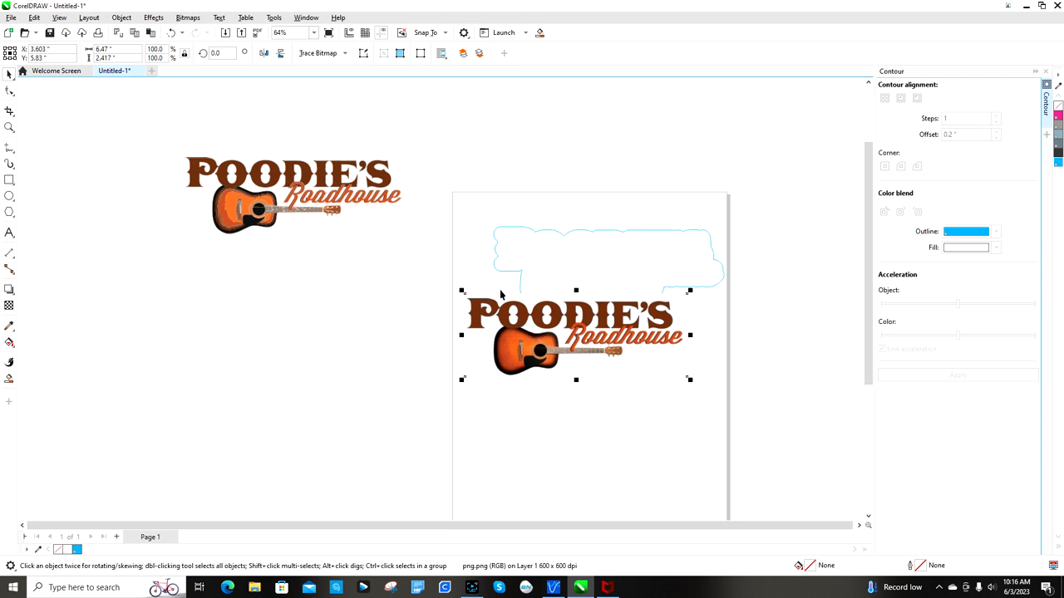
Move the white cut contour To Front of Page and select it with the logo.
{"action": "right_click", "coordinate": [548, 232]}
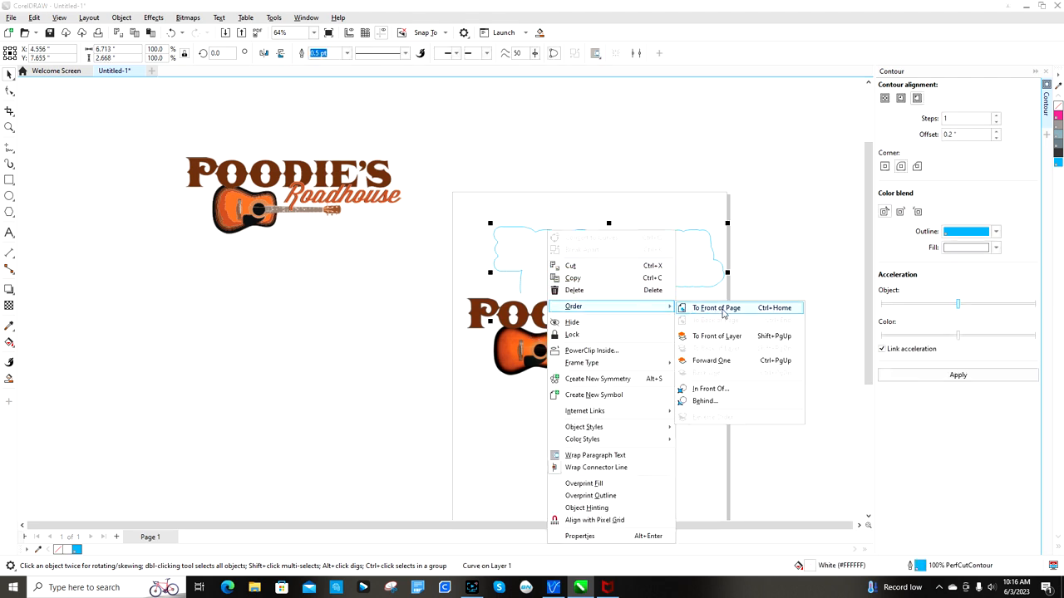
{"action": "left_click", "coordinate": [716, 308]}
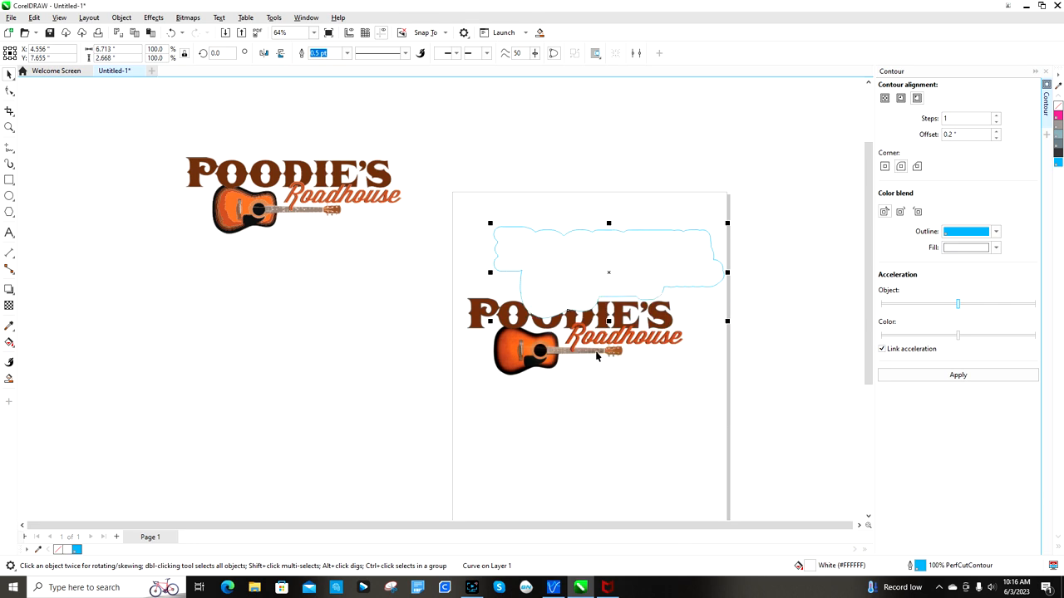
{"action": "mouse_move", "coordinate": [603, 335]}
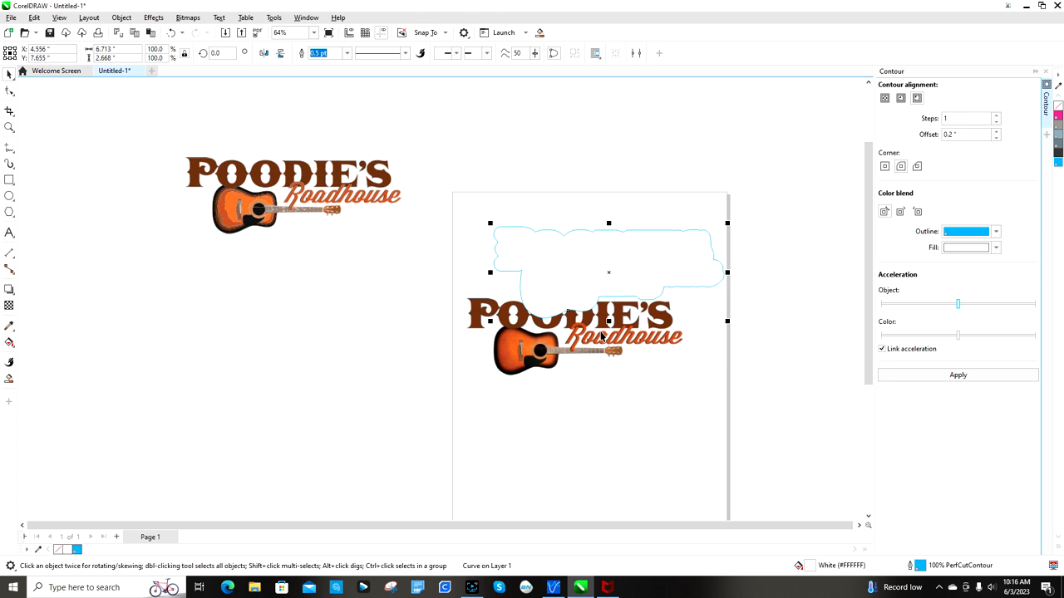
{"action": "left_click", "coordinate": [598, 336]}
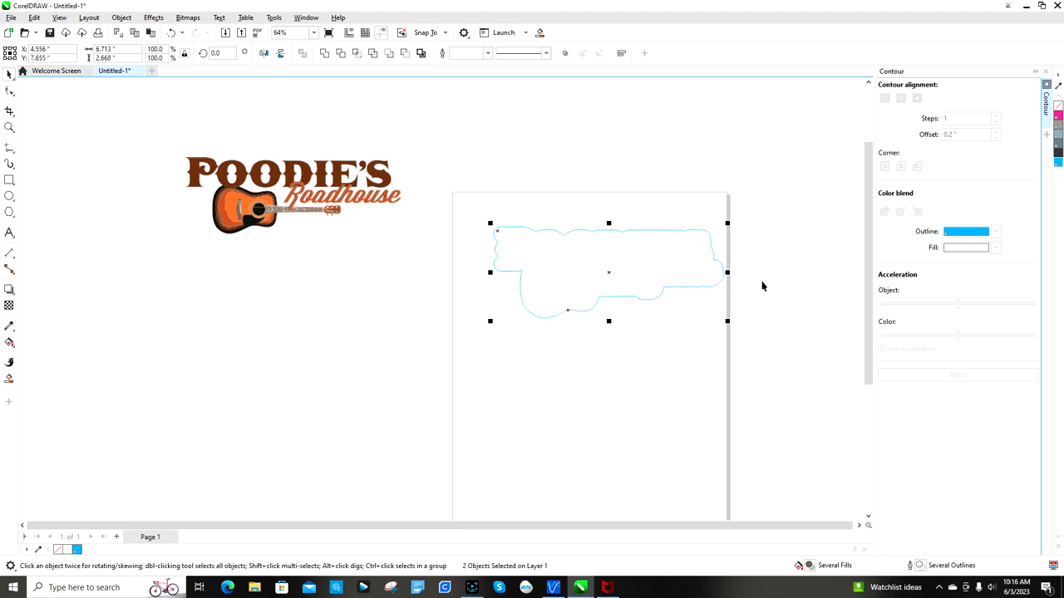
{"action": "mouse_move", "coordinate": [726, 321]}
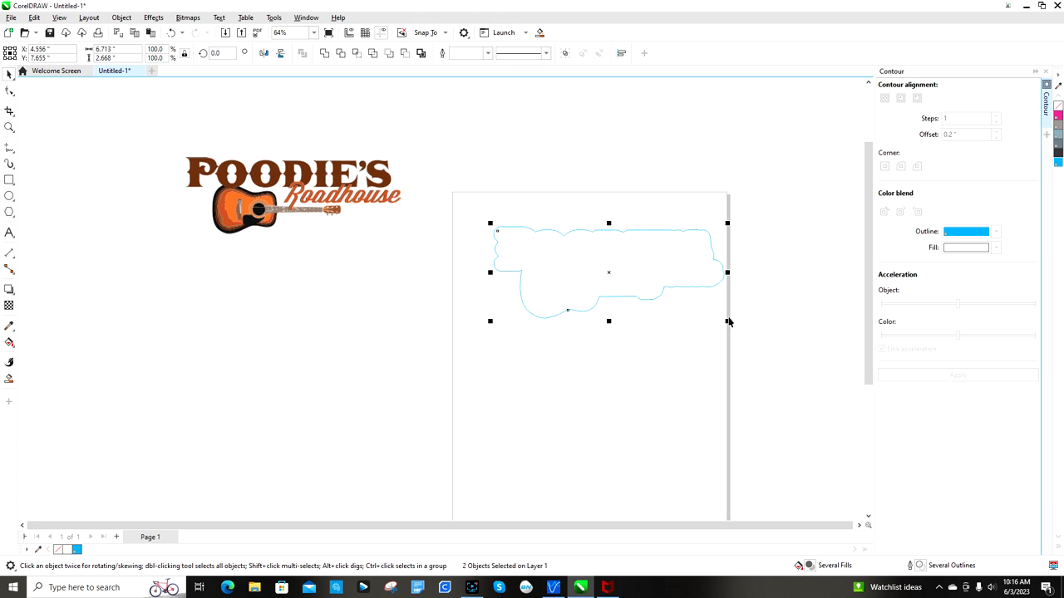
{"action": "mouse_move", "coordinate": [611, 293]}
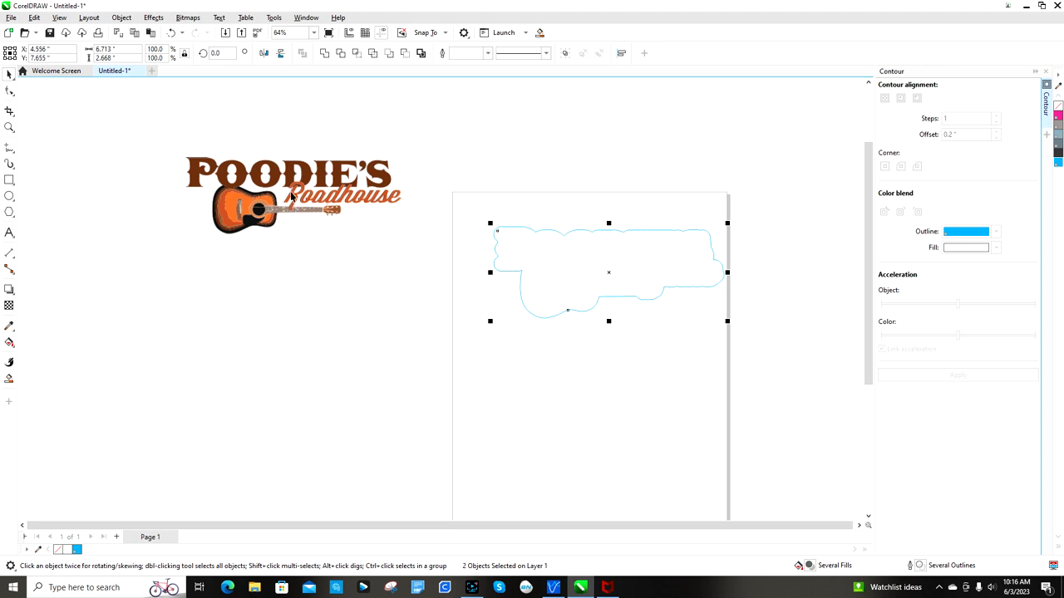
{"action": "mouse_move", "coordinate": [335, 193]}
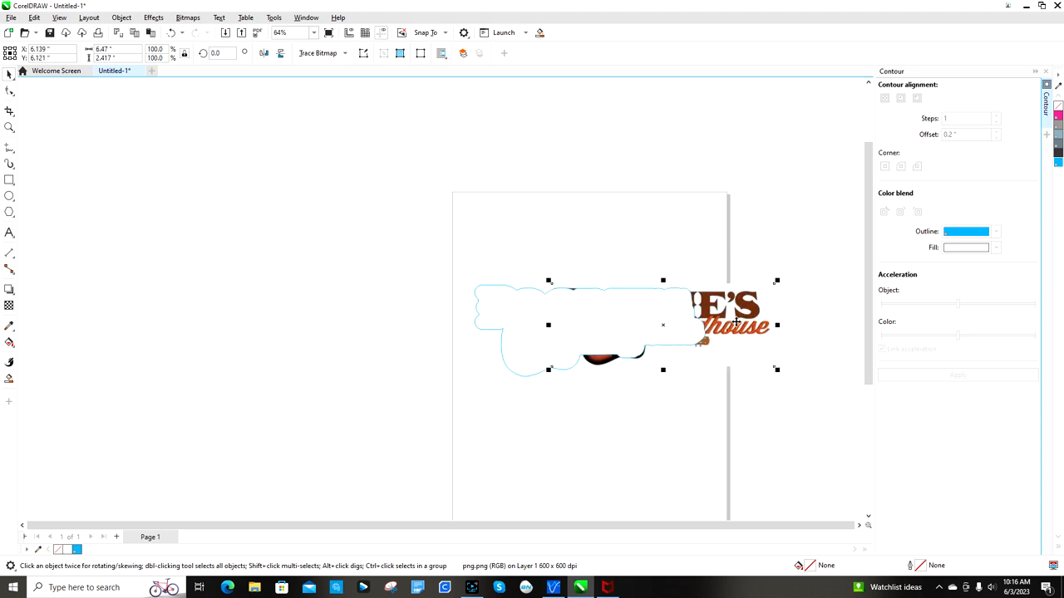
Convert the Poodie's Roadhouse logo to a bitmap and center it in front of the outline.
{"action": "left_click_drag", "start_coordinate": [702, 324], "coordinate": [768, 365]}
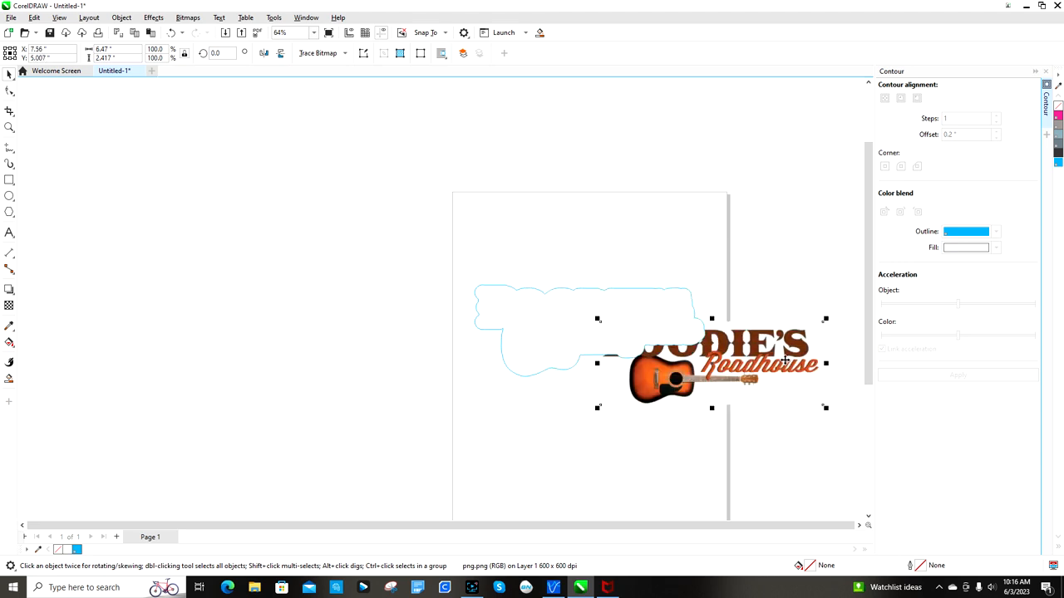
{"action": "mouse_move", "coordinate": [766, 367]}
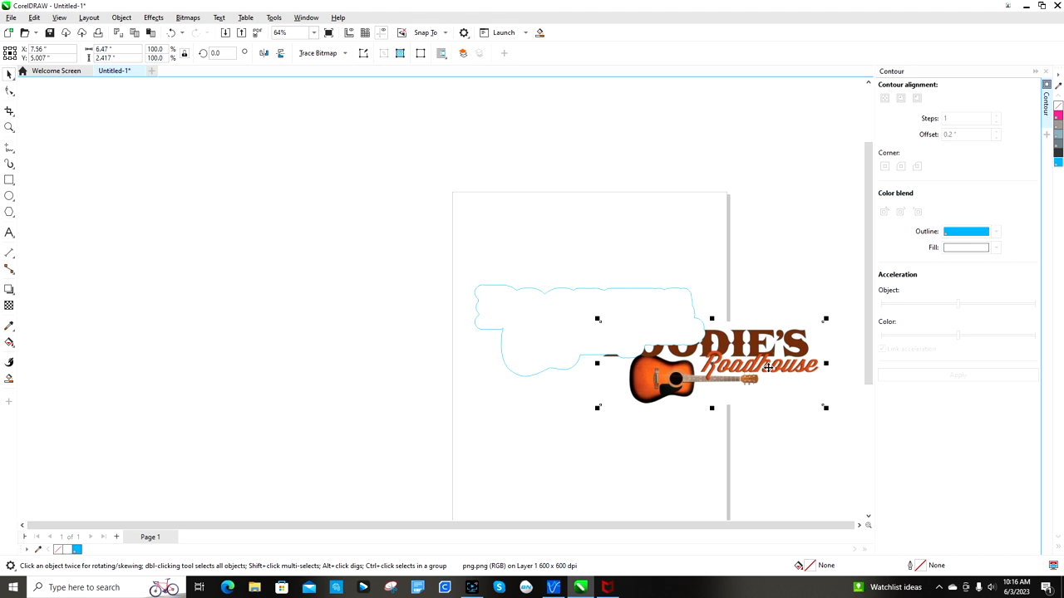
{"action": "left_click", "coordinate": [187, 19]}
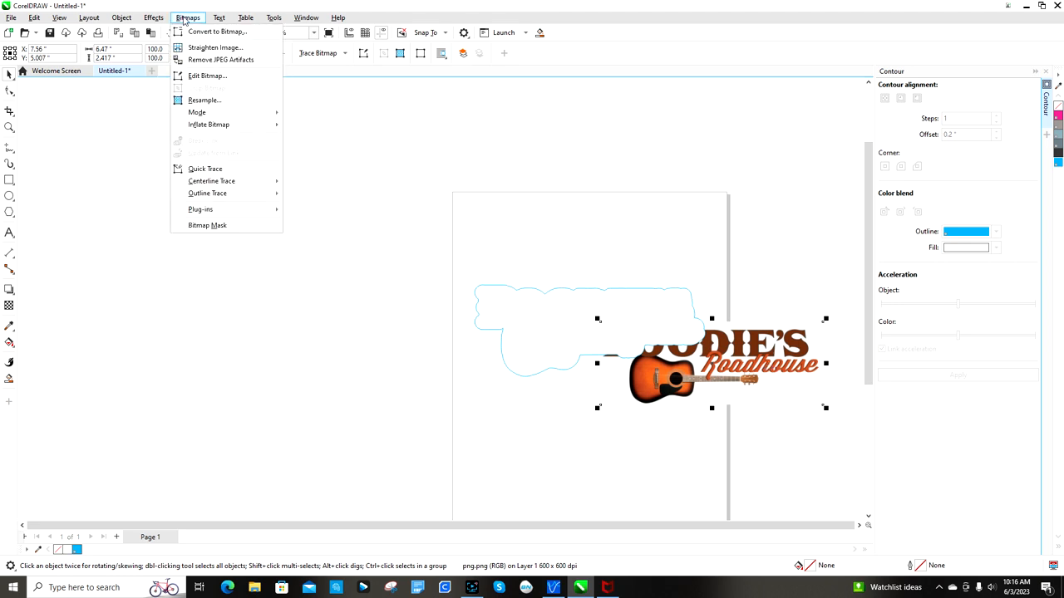
{"action": "left_click", "coordinate": [214, 33]}
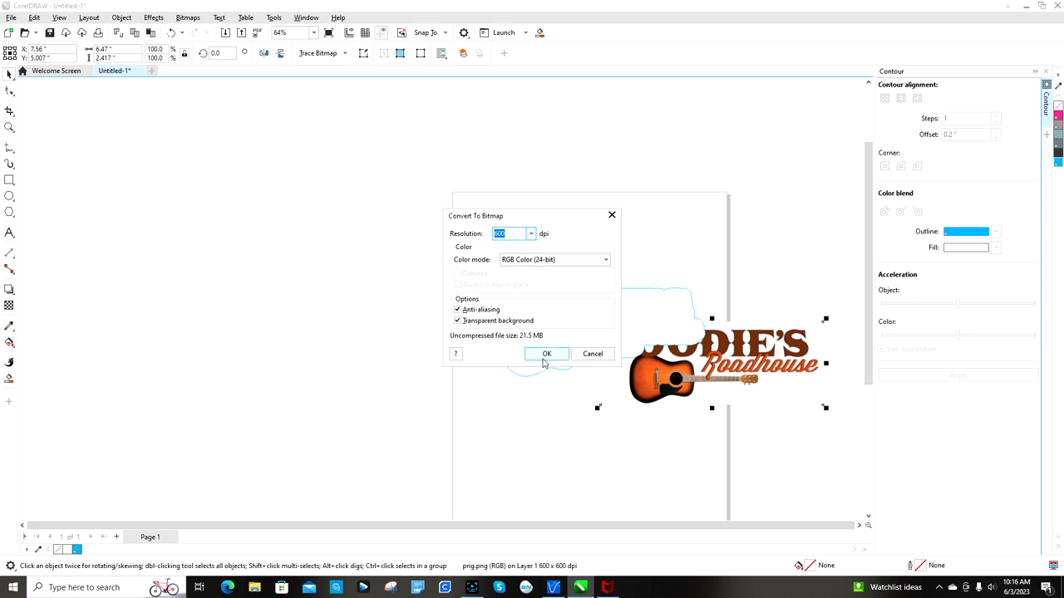
{"action": "left_click", "coordinate": [546, 353]}
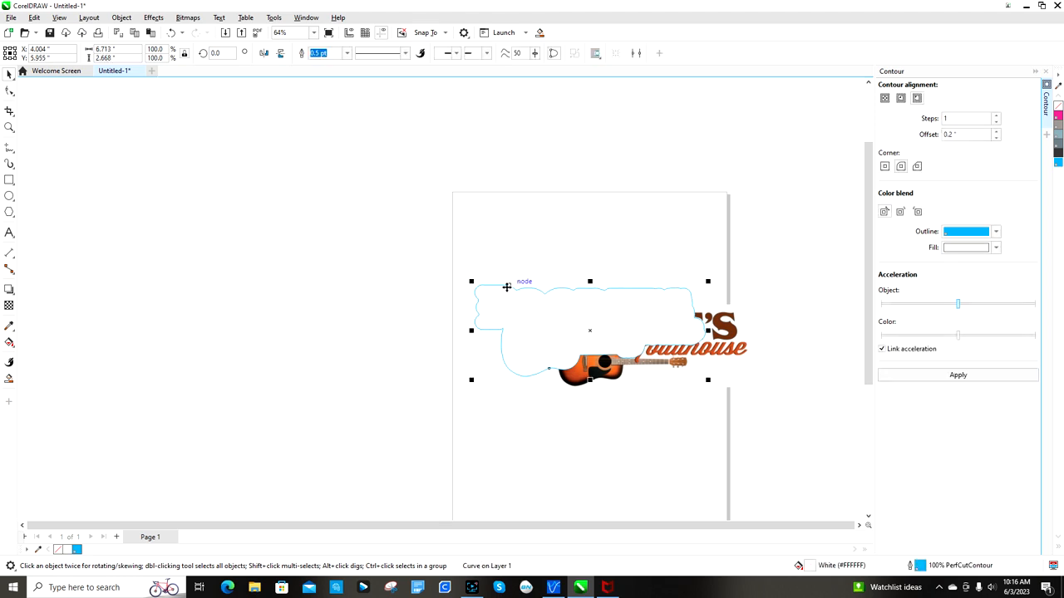
{"action": "right_click", "coordinate": [710, 356]}
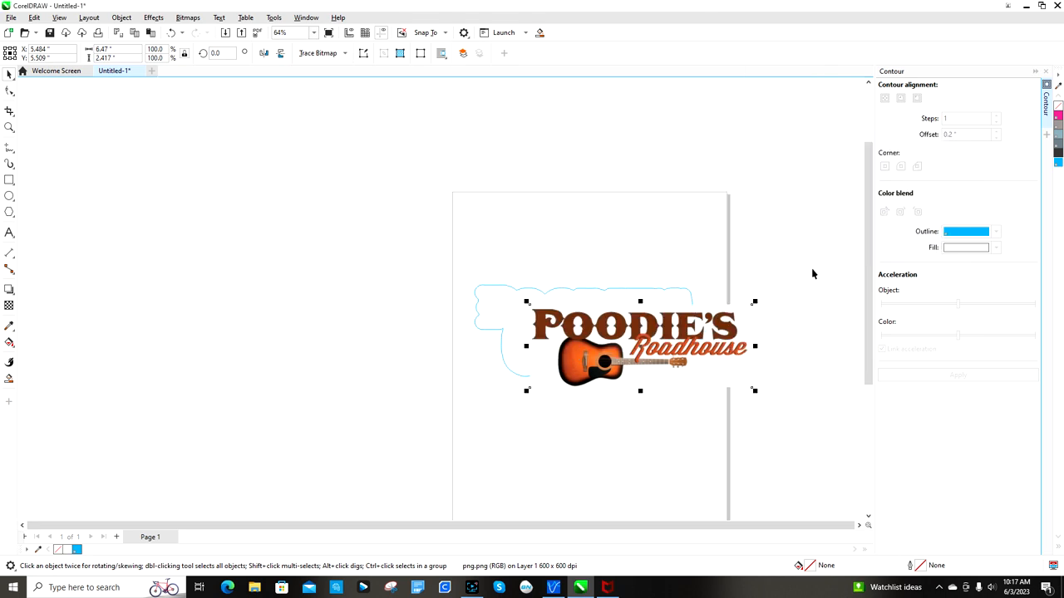
{"action": "left_click_drag", "start_coordinate": [640, 341], "coordinate": [596, 331]}
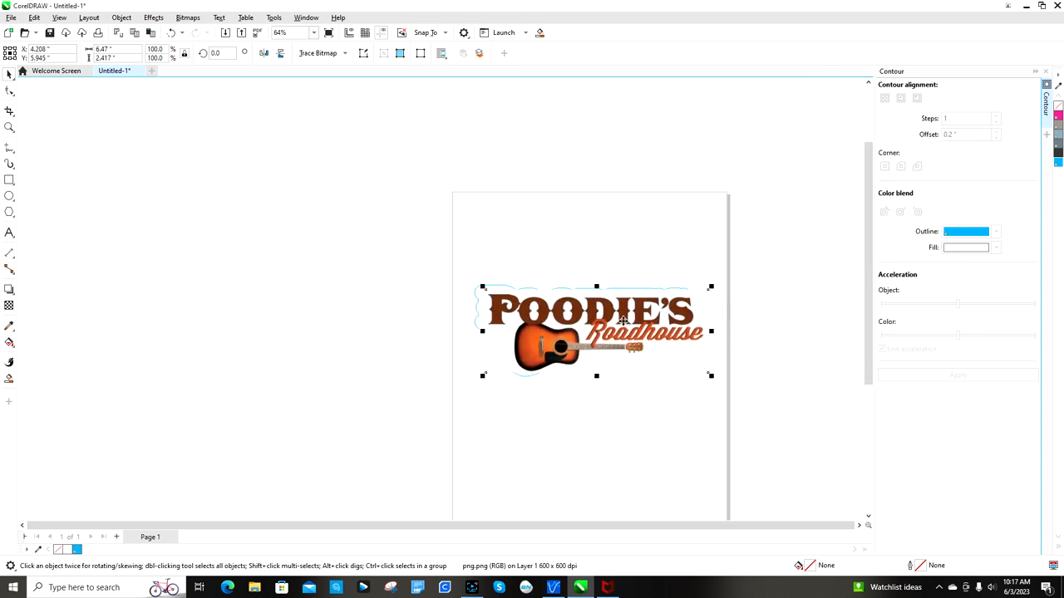
{"action": "mouse_move", "coordinate": [414, 478]}
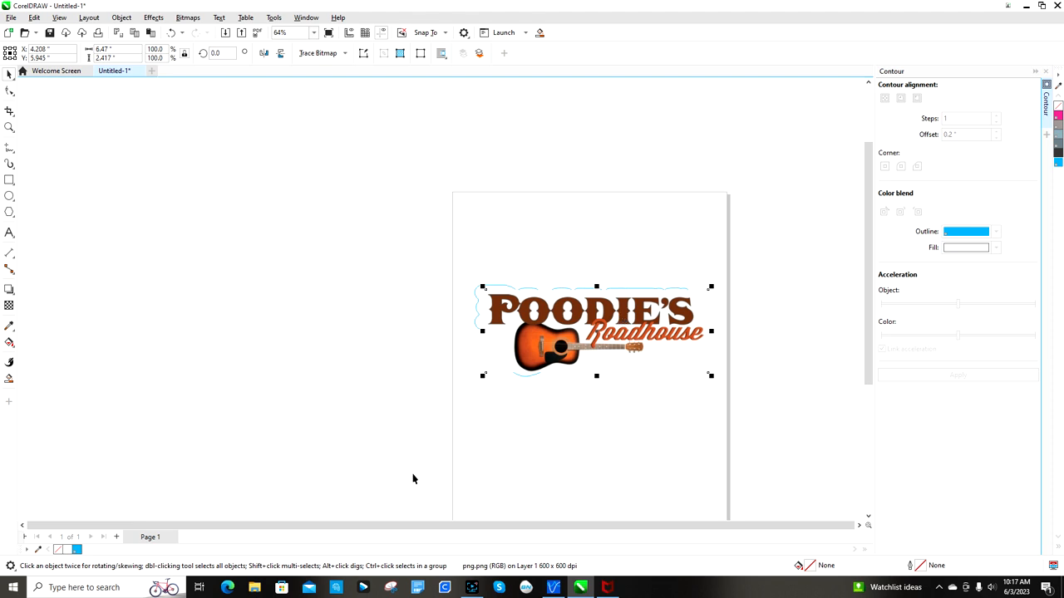
{"action": "mouse_move", "coordinate": [251, 566]}
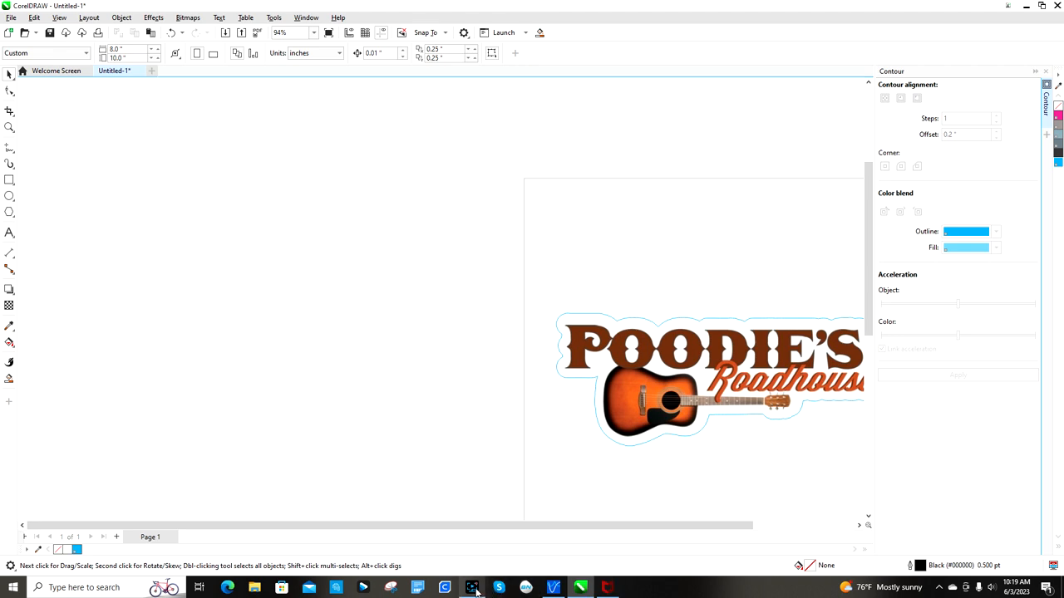
{"action": "left_click", "coordinate": [472, 585]}
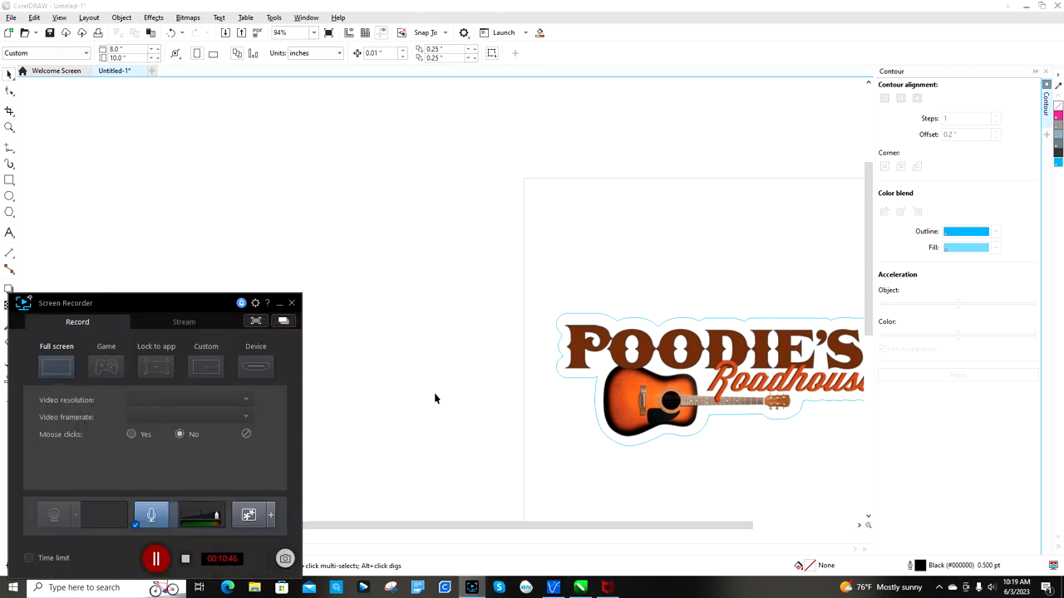
{"action": "mouse_move", "coordinate": [360, 219]}
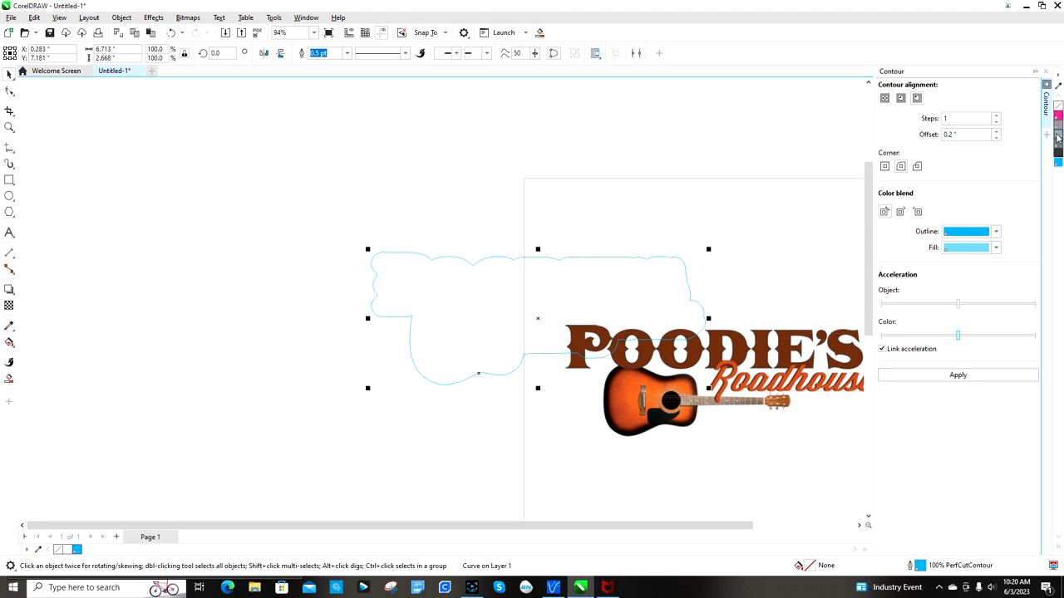
{"action": "mouse_move", "coordinate": [1054, 141]}
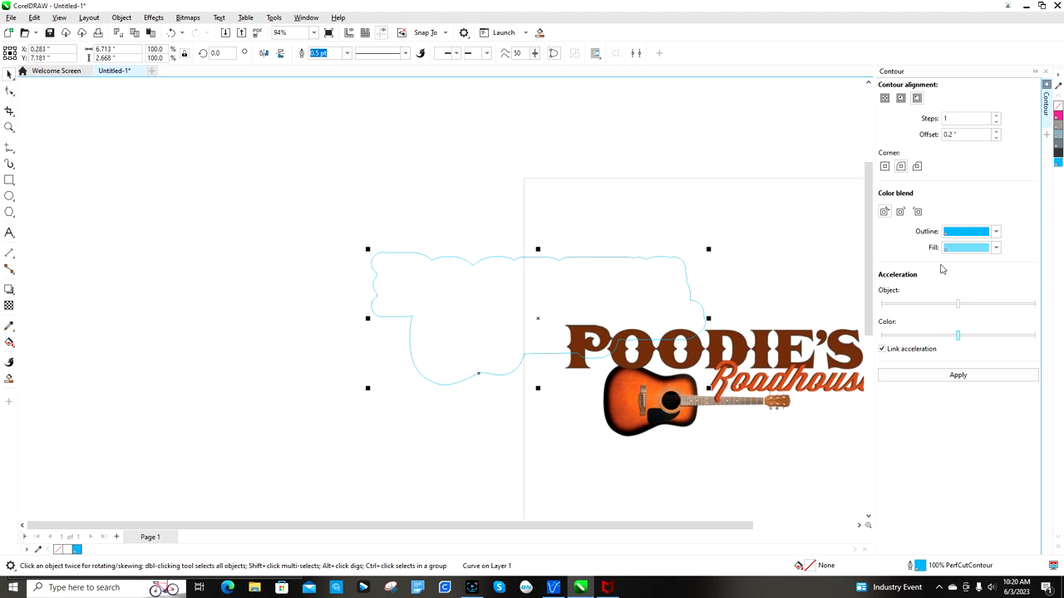
{"action": "mouse_move", "coordinate": [970, 248]}
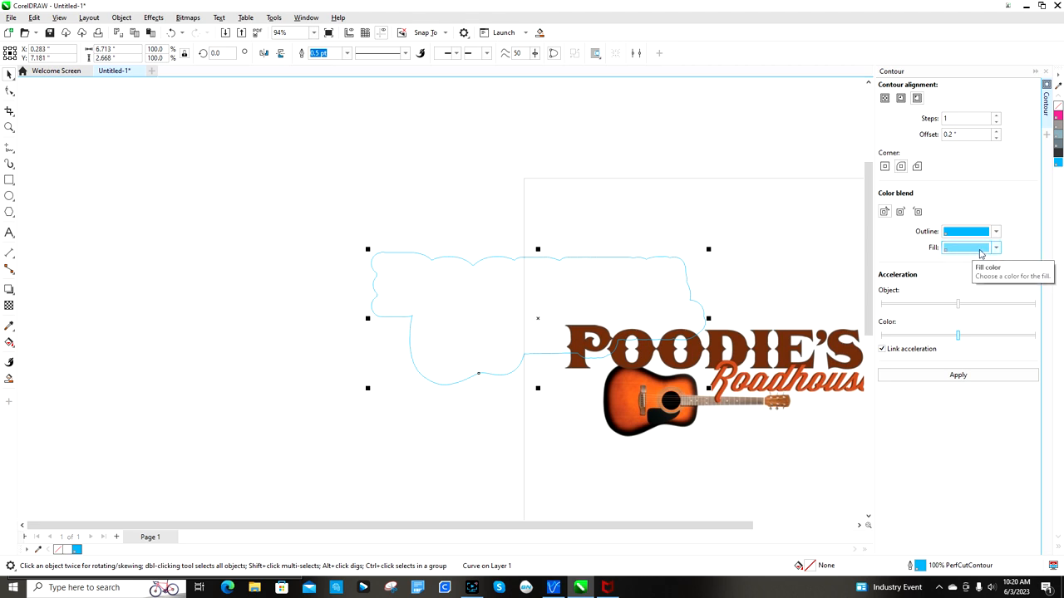
{"action": "mouse_move", "coordinate": [61, 547]}
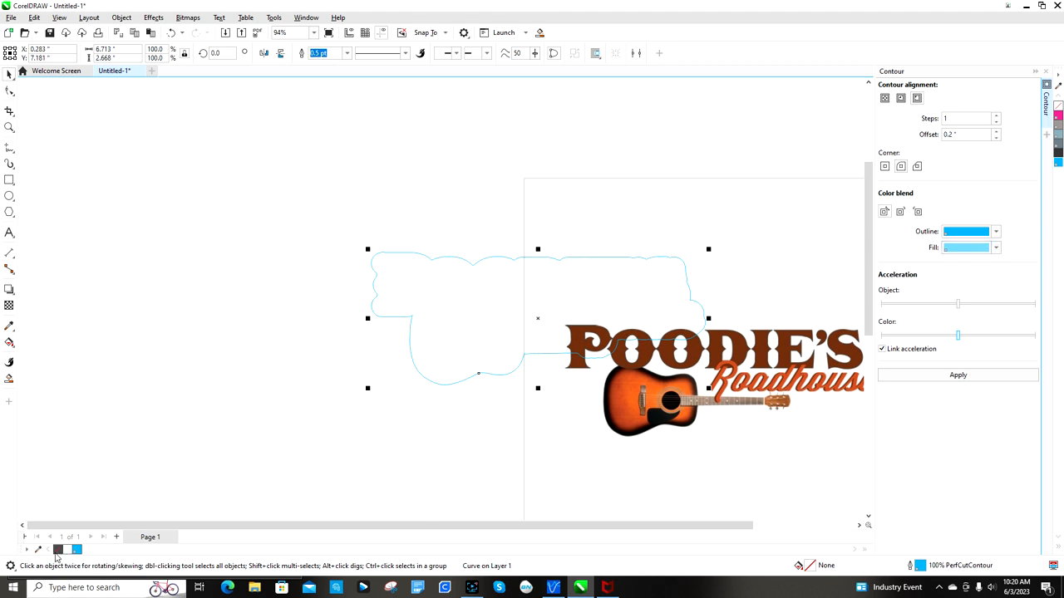
{"action": "mouse_move", "coordinate": [357, 458]}
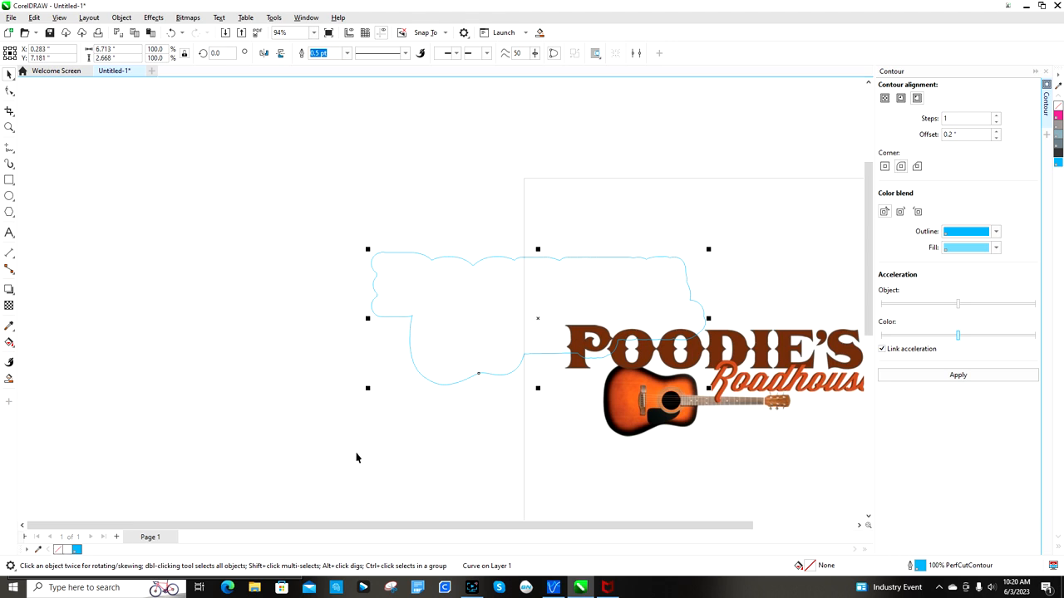
{"action": "mouse_move", "coordinate": [571, 261]}
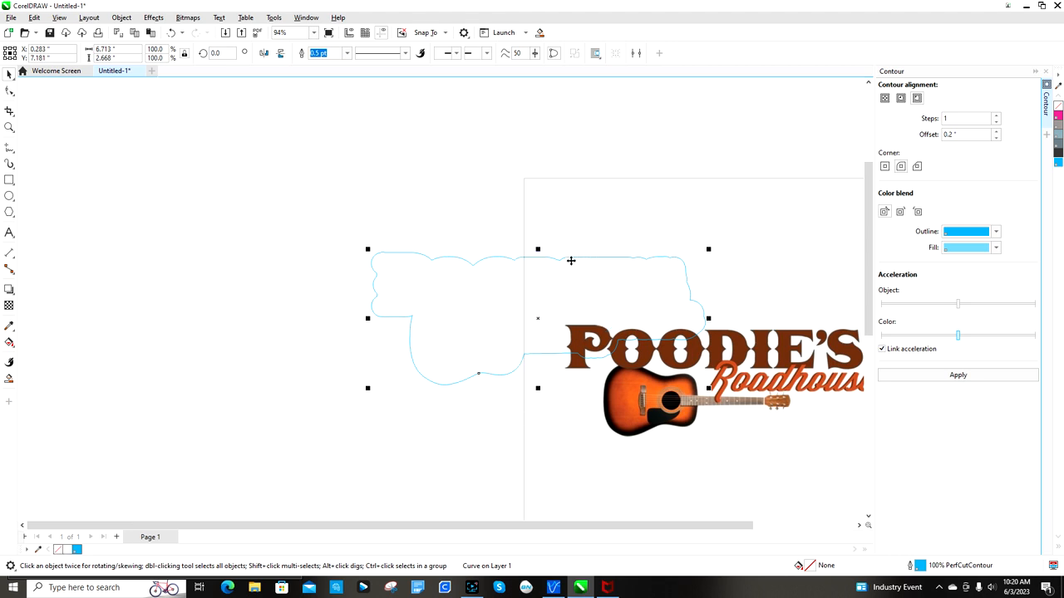
{"action": "mouse_move", "coordinate": [554, 258]}
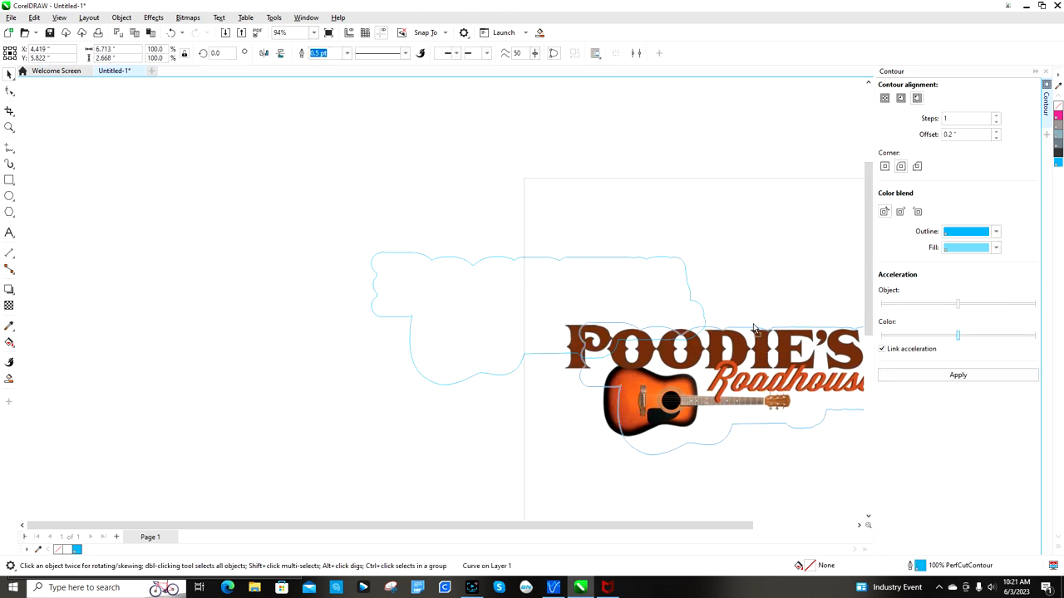
Move the light-blue contour around the Poodie's Roadhouse logo and group the two objects.
{"action": "left_click_drag", "start_coordinate": [752, 328], "coordinate": [673, 394]}
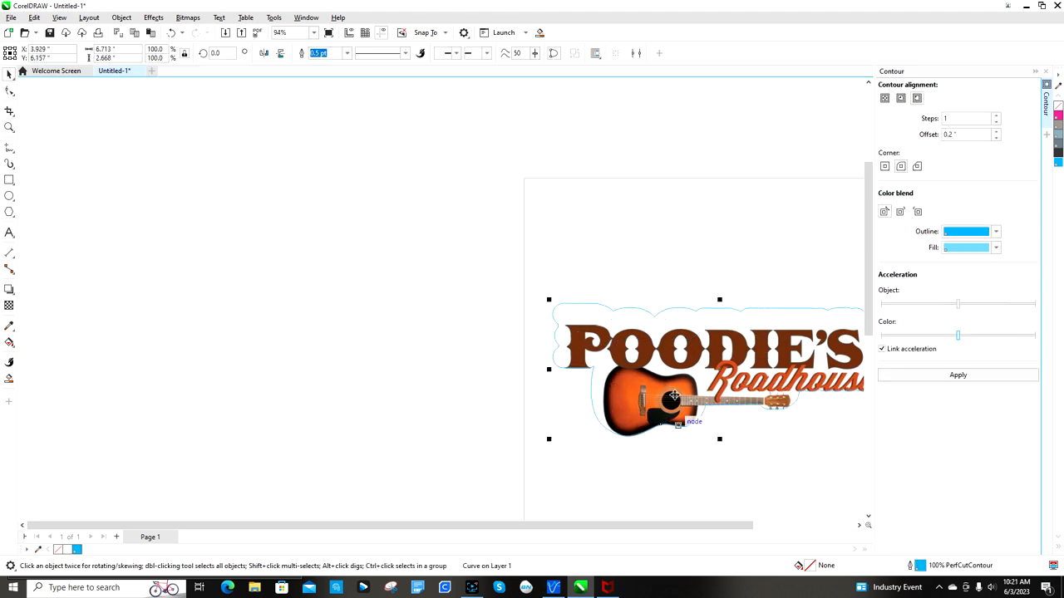
{"action": "left_click", "coordinate": [672, 377]}
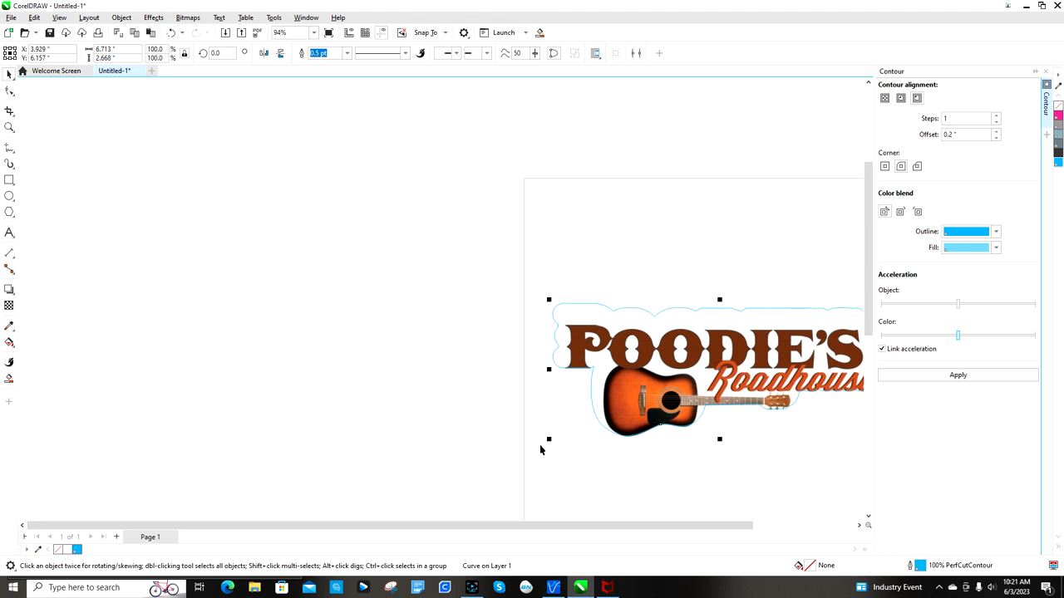
{"action": "mouse_move", "coordinate": [666, 312]}
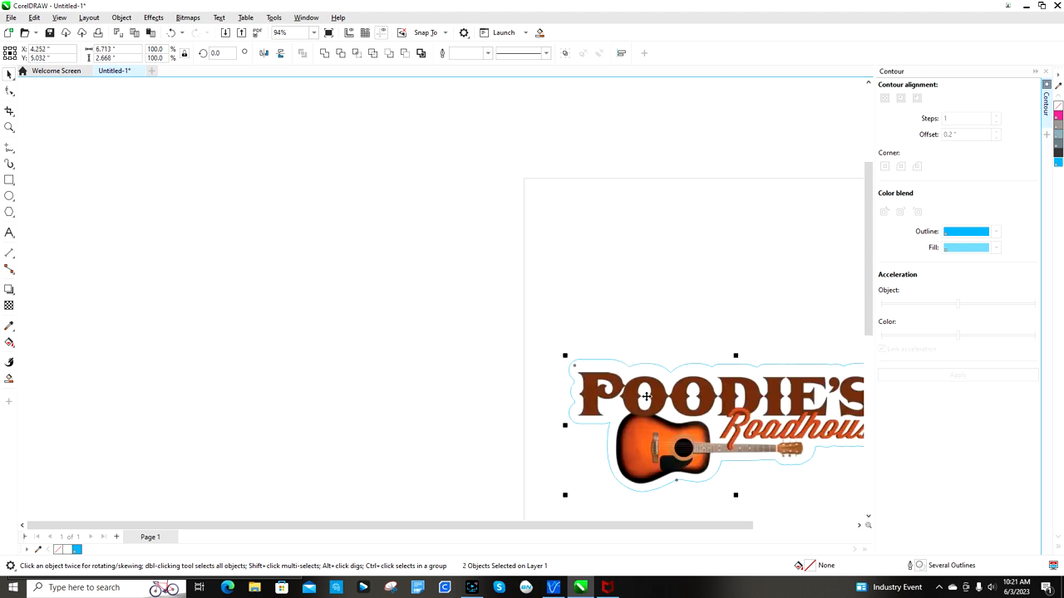
{"action": "mouse_move", "coordinate": [656, 401]}
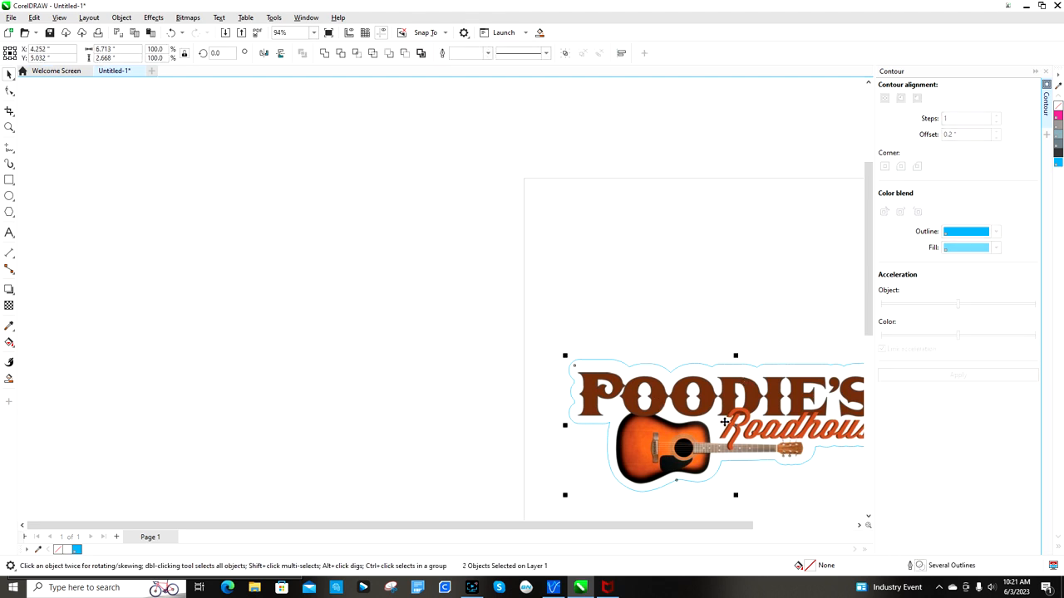
{"action": "right_click", "coordinate": [720, 422]}
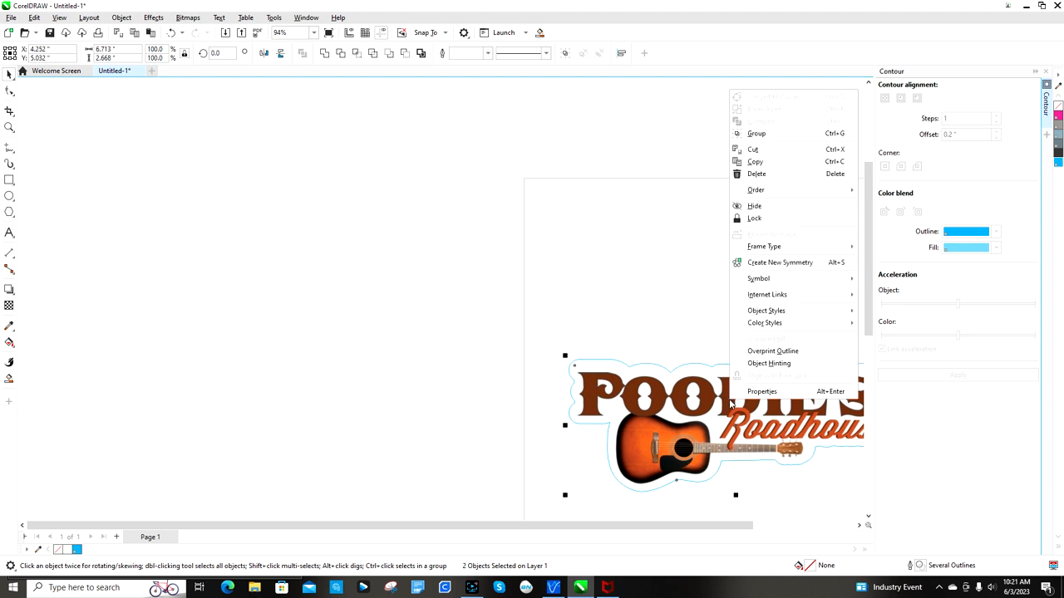
{"action": "left_click", "coordinate": [756, 133]}
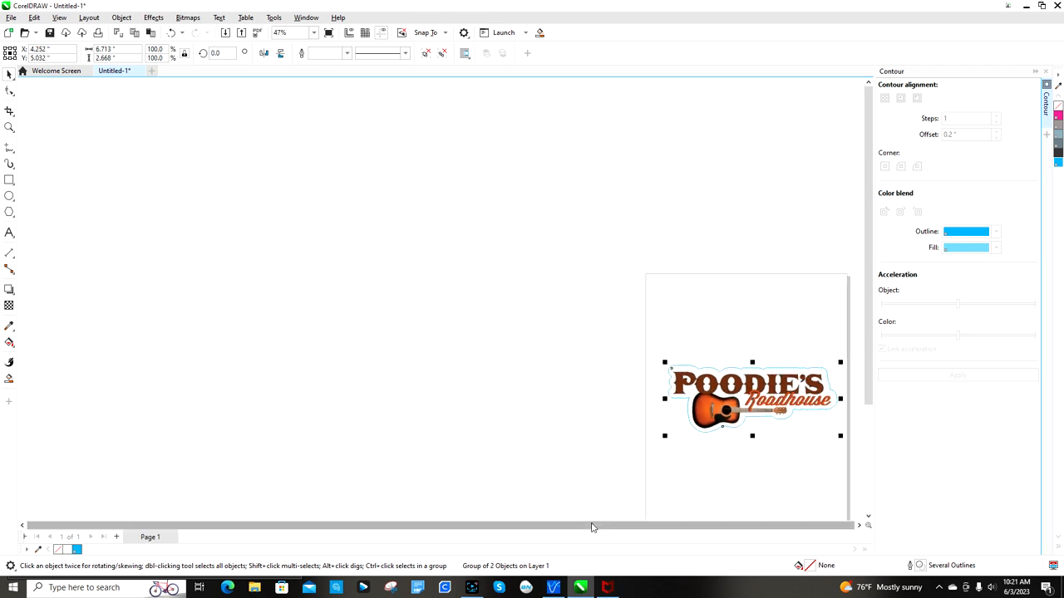
{"action": "mouse_move", "coordinate": [758, 529]}
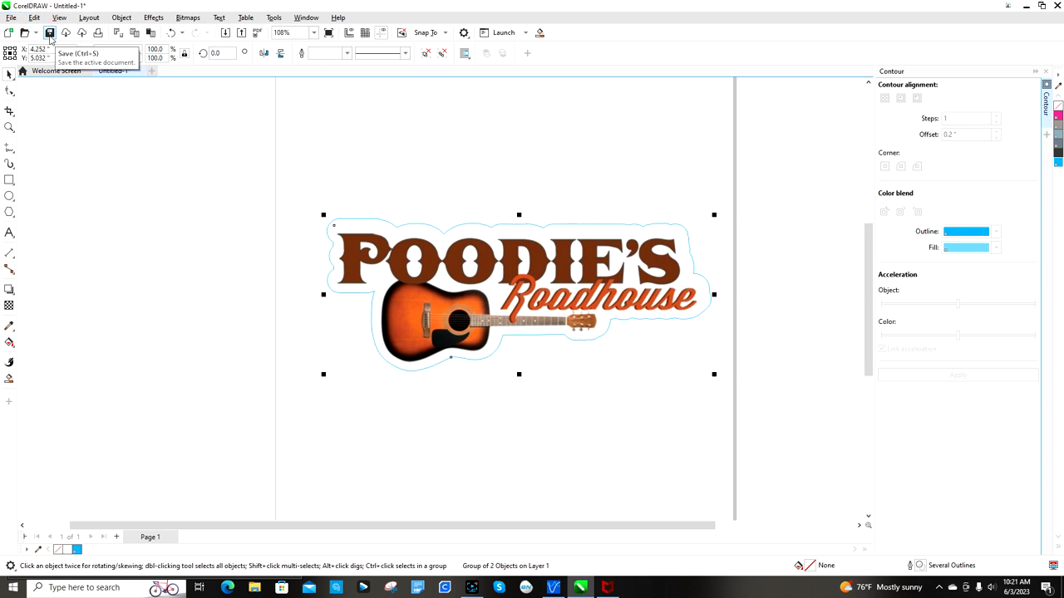
Save the grouped design as poodies roadhouse.cdr in the Versaworks samples folder.
{"action": "left_click", "coordinate": [56, 45]}
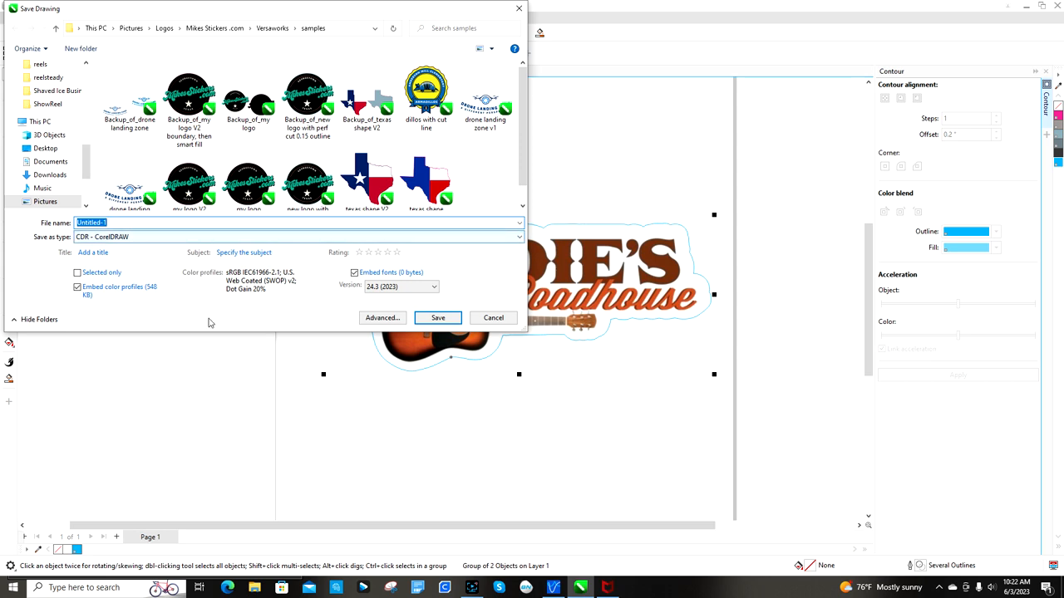
{"action": "type", "text": "pood"}
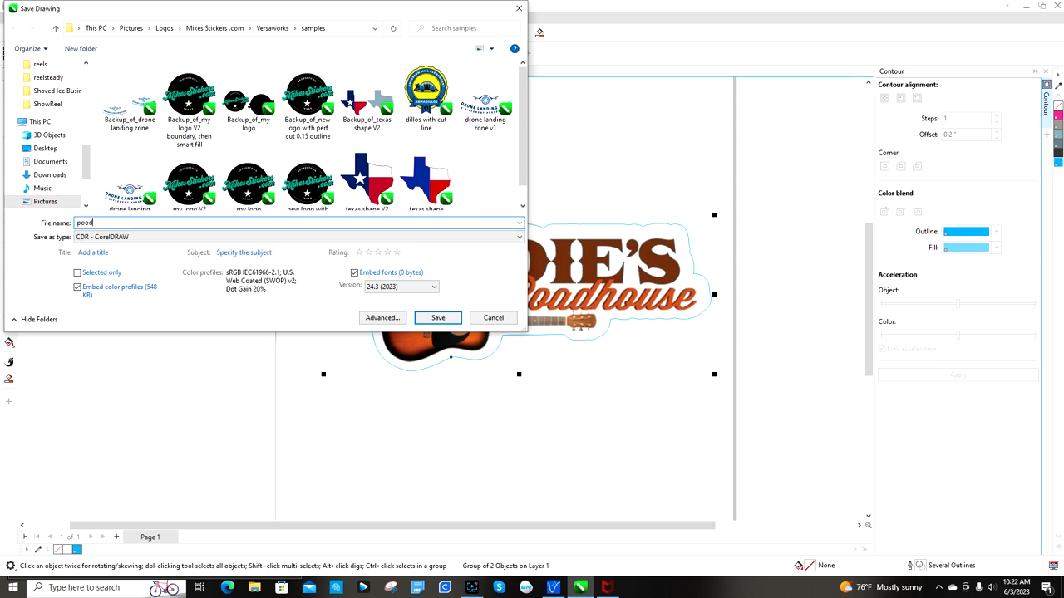
{"action": "type", "text": "ies"}
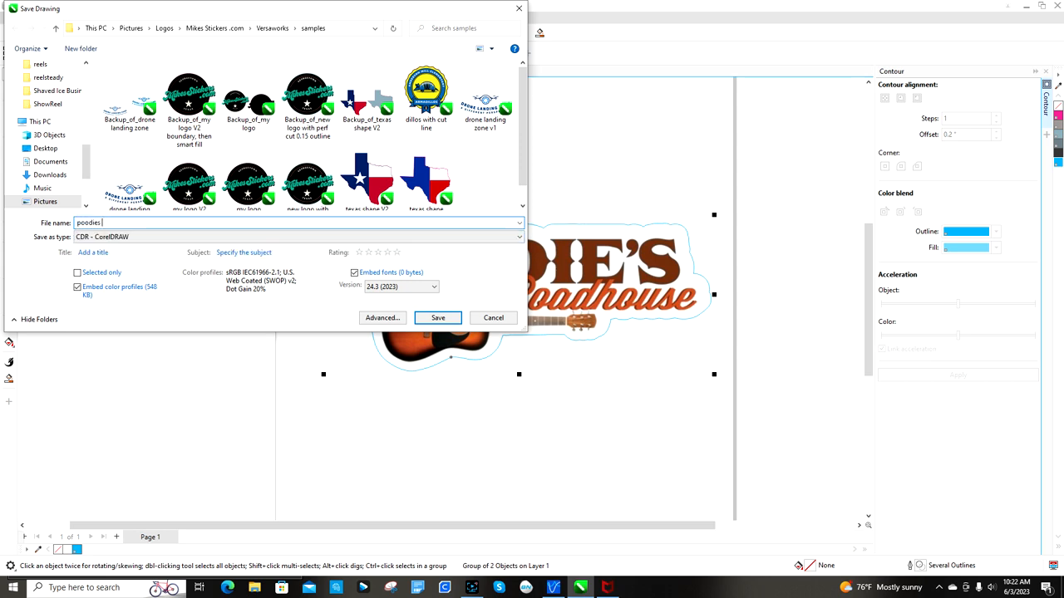
{"action": "type", "text": "roadhouse"}
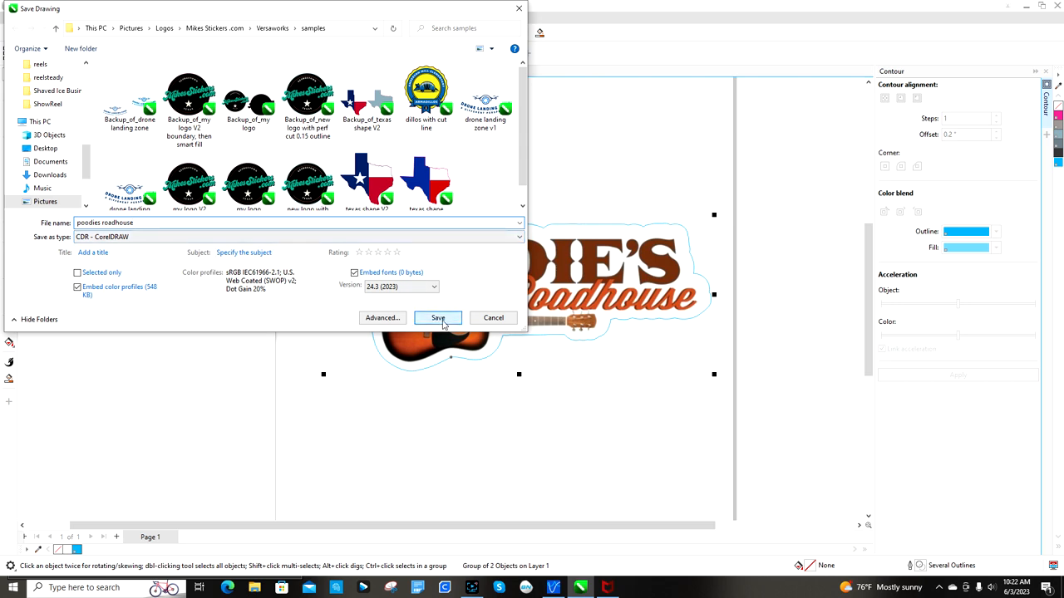
{"action": "left_click", "coordinate": [437, 317]}
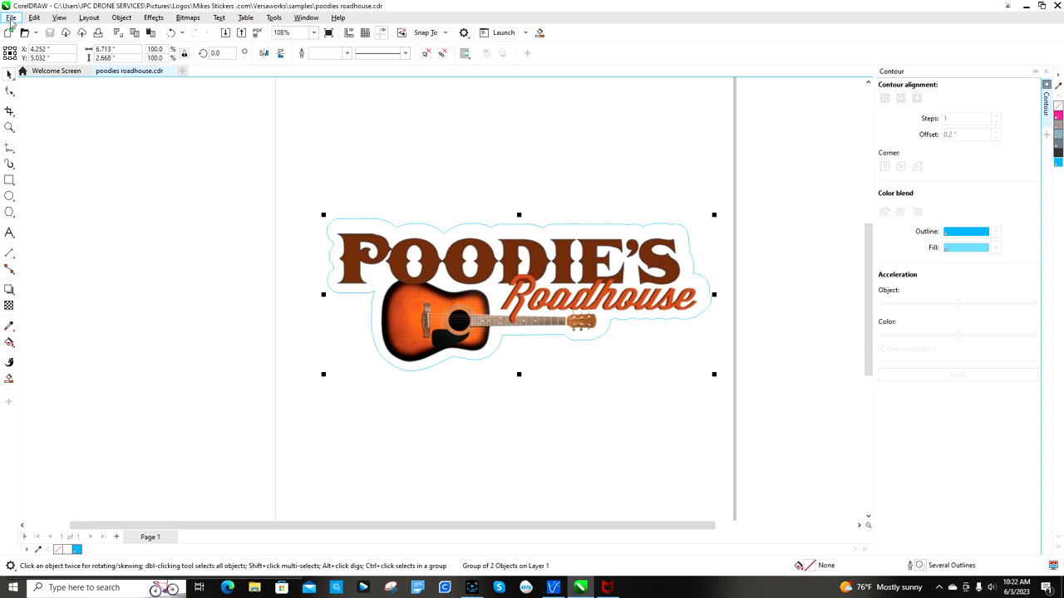
Export the design as a poodies roadhouse EPS file, accepting the default EPS settings.
{"action": "left_click", "coordinate": [10, 20]}
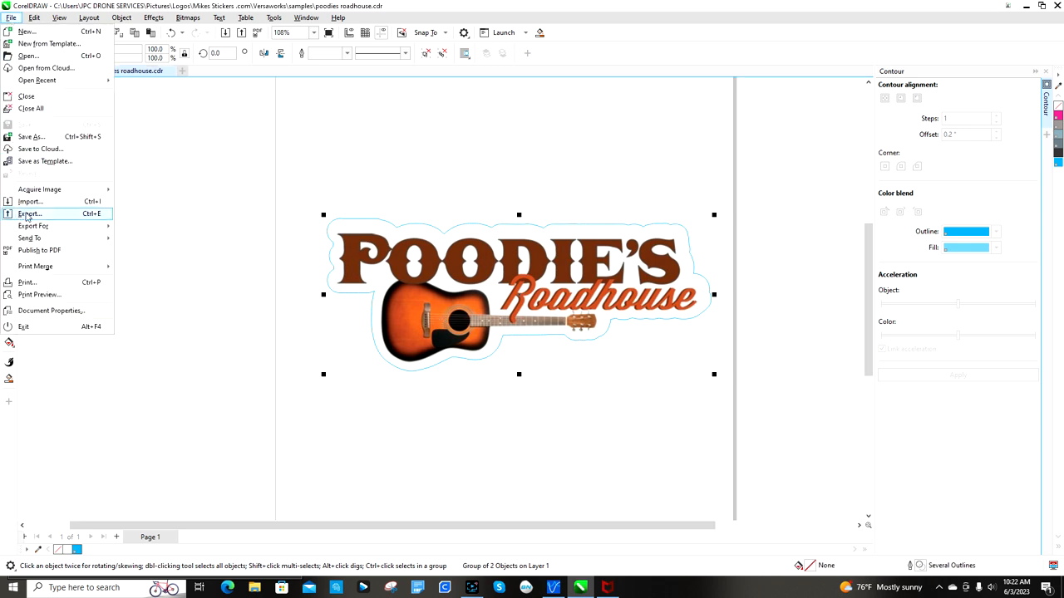
{"action": "left_click", "coordinate": [34, 218]}
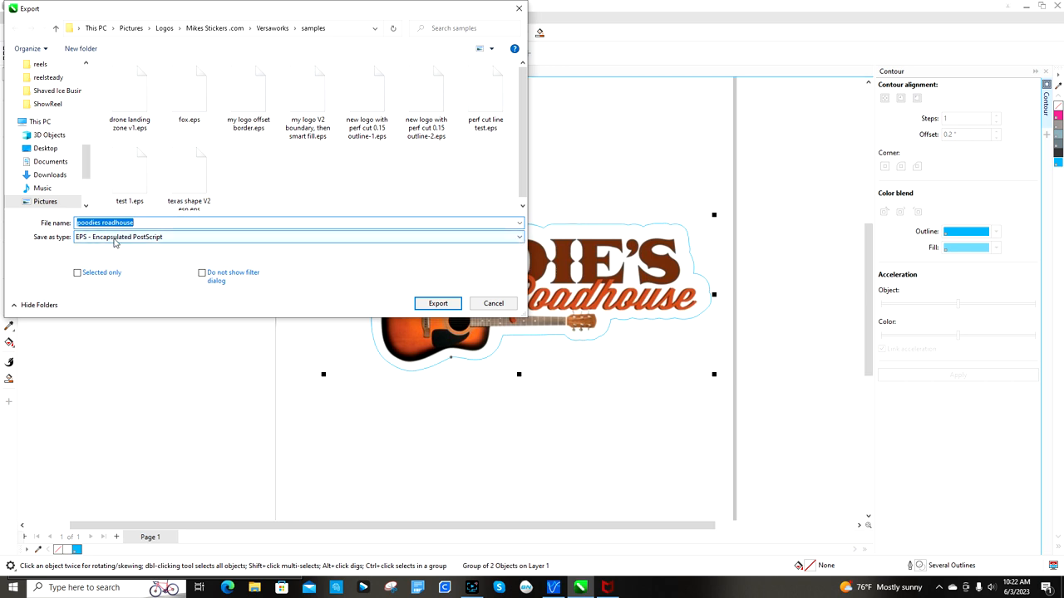
{"action": "mouse_move", "coordinate": [141, 245]}
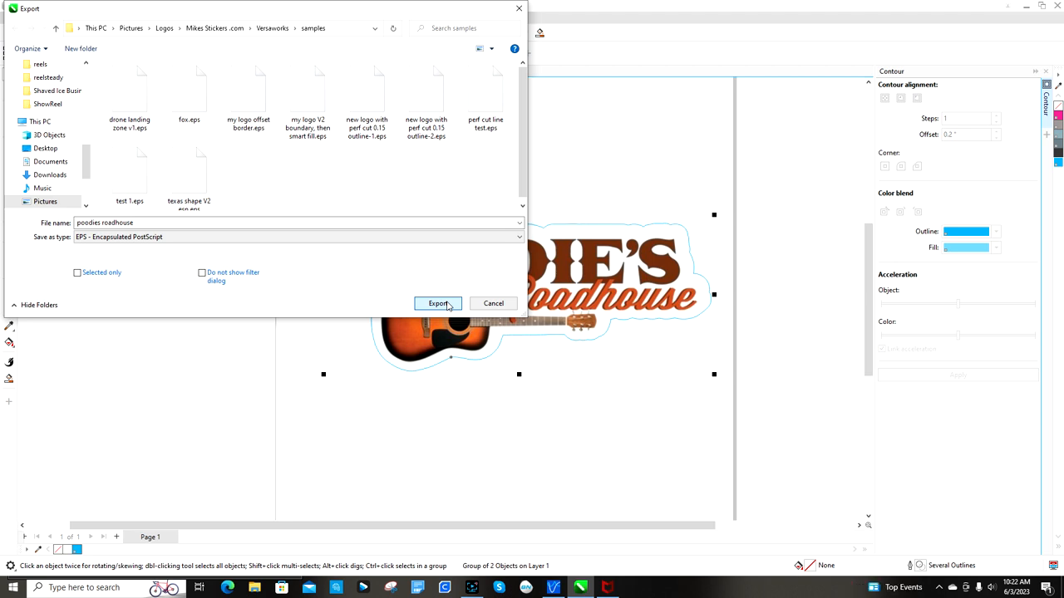
{"action": "left_click", "coordinate": [436, 304]}
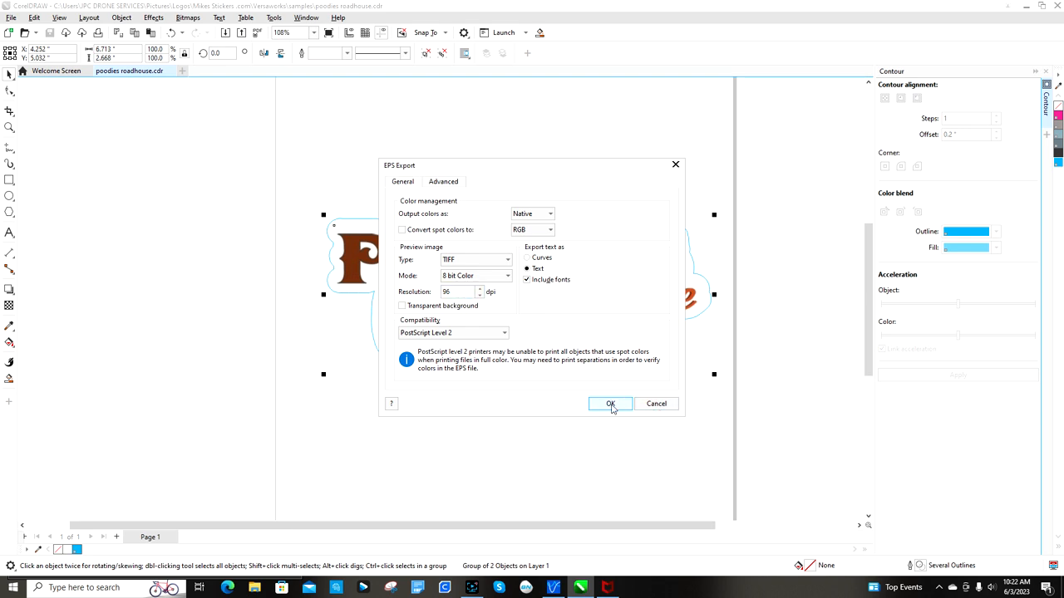
{"action": "left_click", "coordinate": [611, 404]}
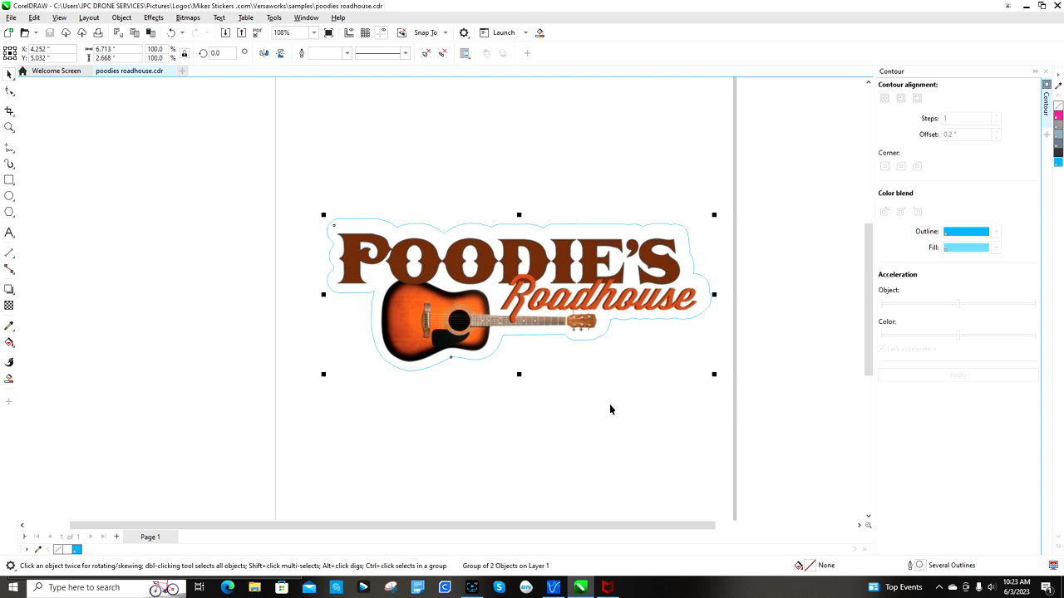
{"action": "mouse_move", "coordinate": [560, 269]}
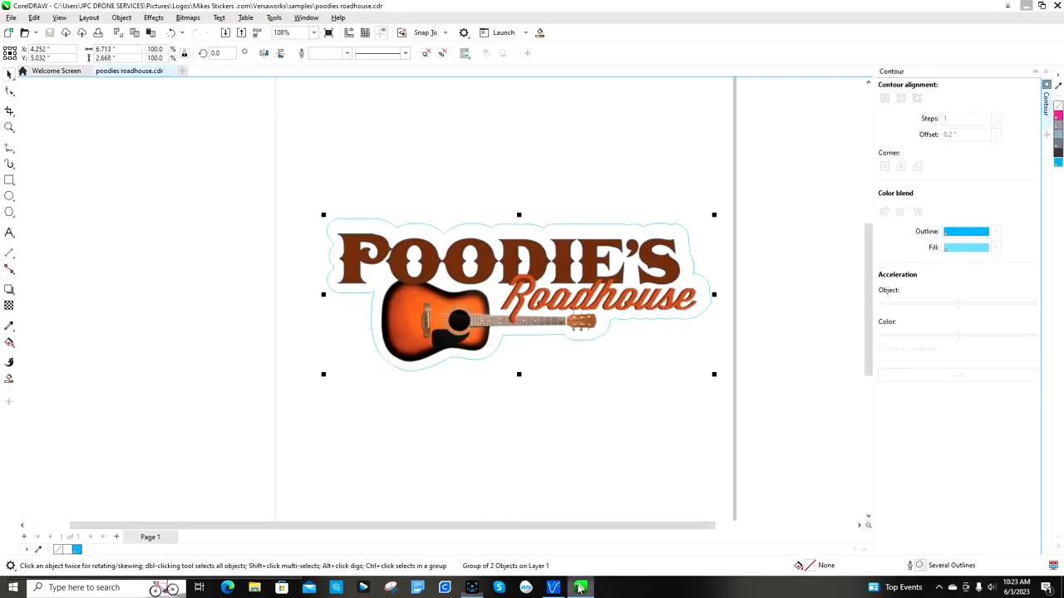
{"action": "mouse_move", "coordinate": [553, 587]}
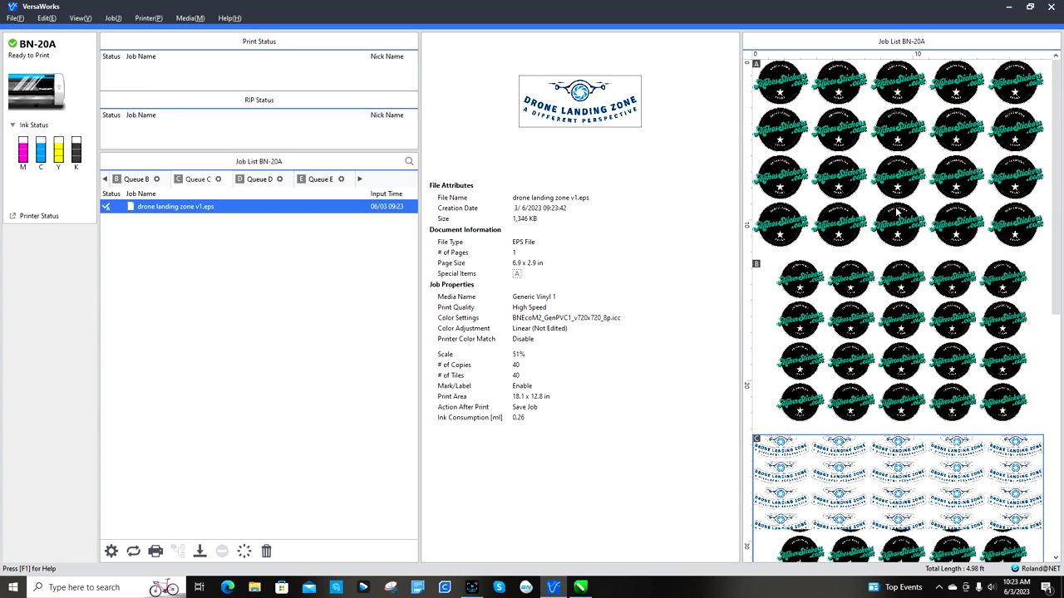
Scroll through the VersaWorks job list showing the drone landing zone layout.
{"action": "scroll", "scroll_direction": "down", "scroll_amount": 3}
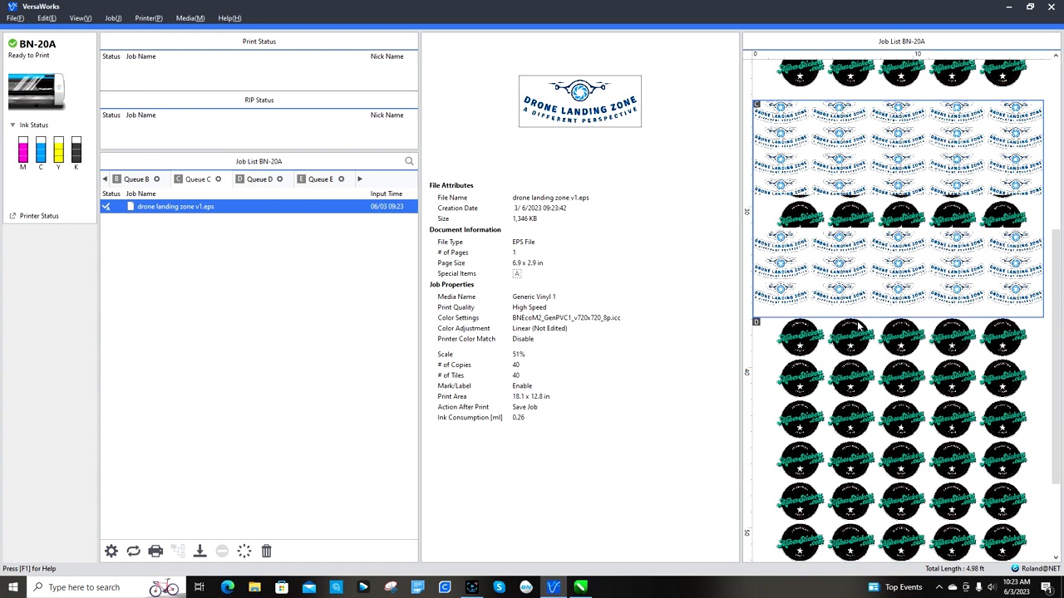
{"action": "scroll", "scroll_direction": "down", "scroll_amount": 3}
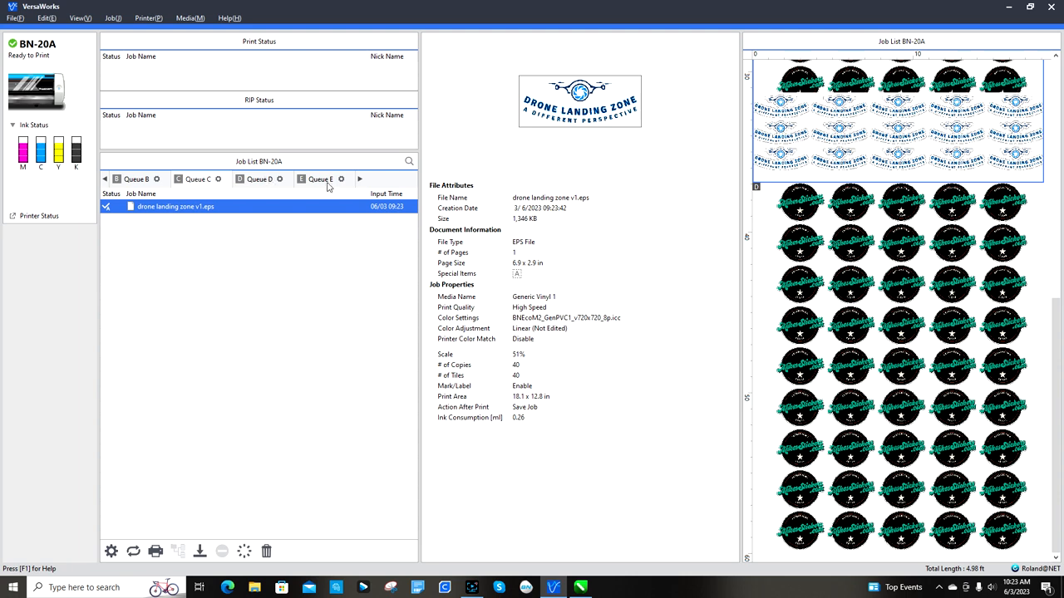
Add poodies roadhouse.eps to VersaWorks Queue E as a new job.
{"action": "left_click", "coordinate": [13, 12]}
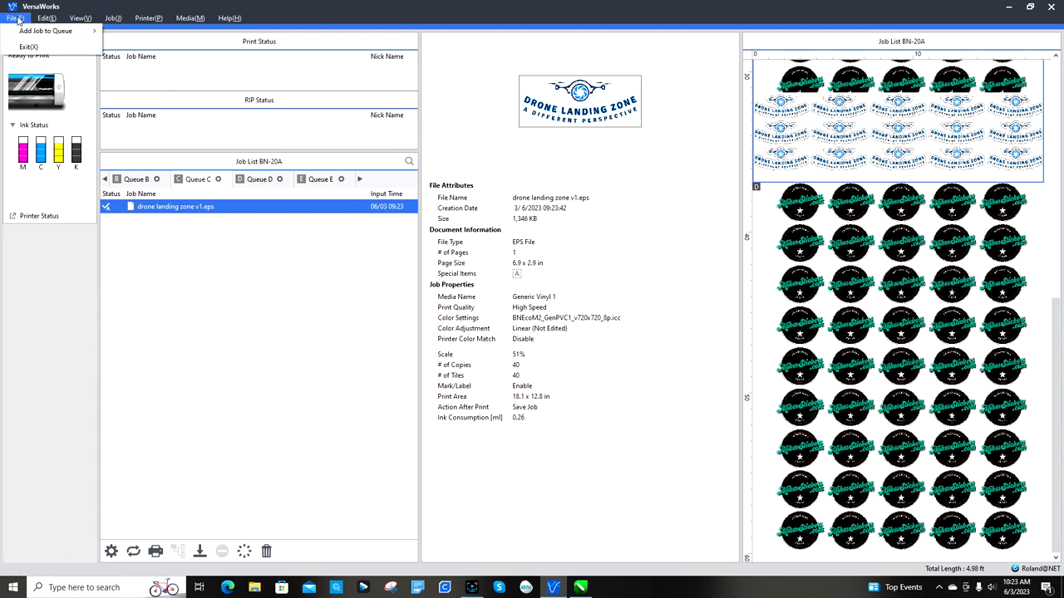
{"action": "mouse_move", "coordinate": [55, 30]}
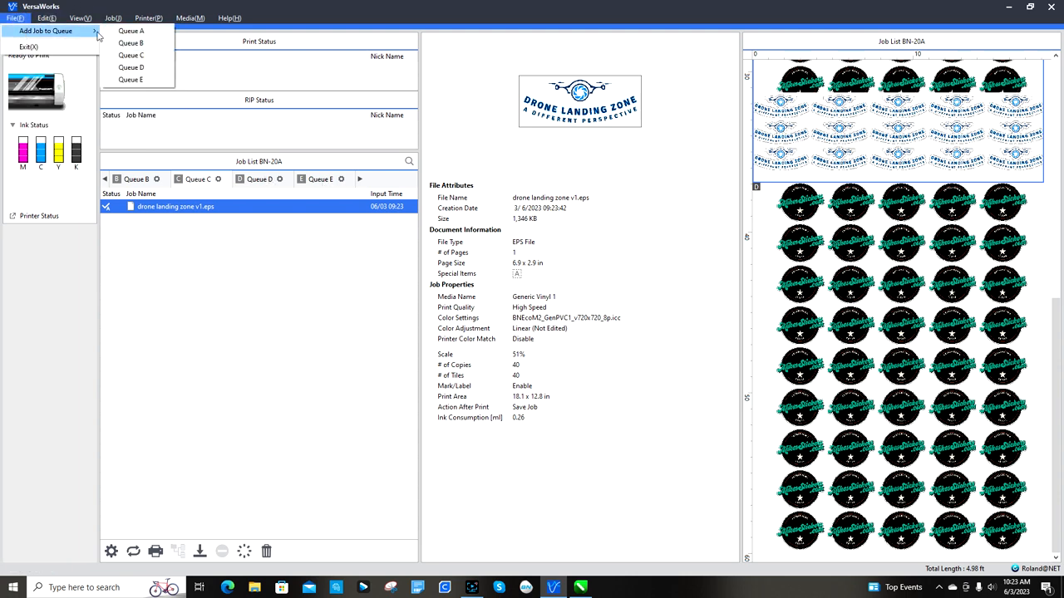
{"action": "left_click", "coordinate": [136, 79]}
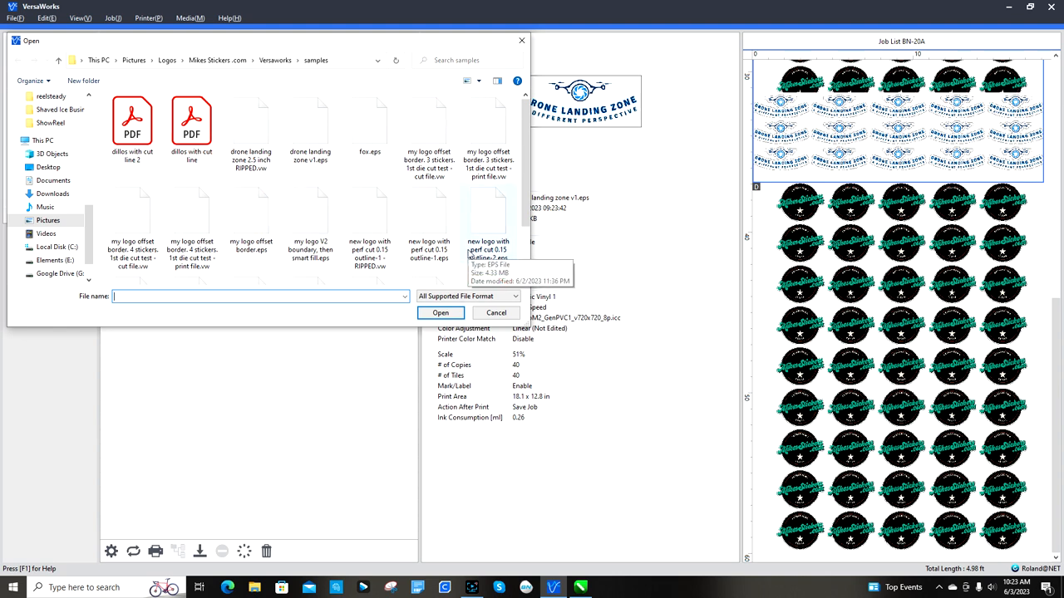
{"action": "mouse_move", "coordinate": [376, 226]}
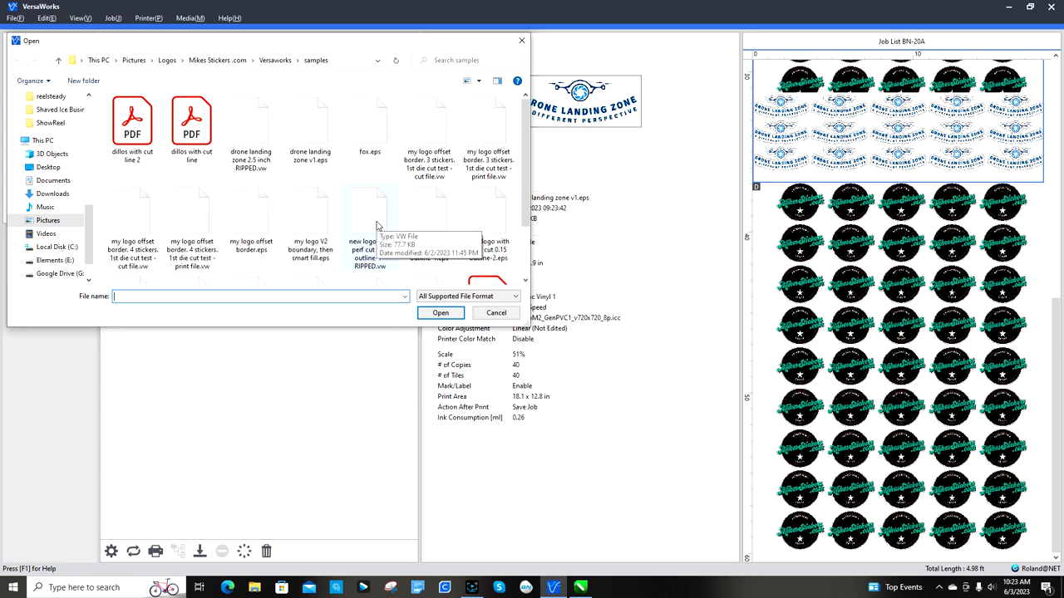
{"action": "scroll", "scroll_direction": "down", "scroll_amount": 3}
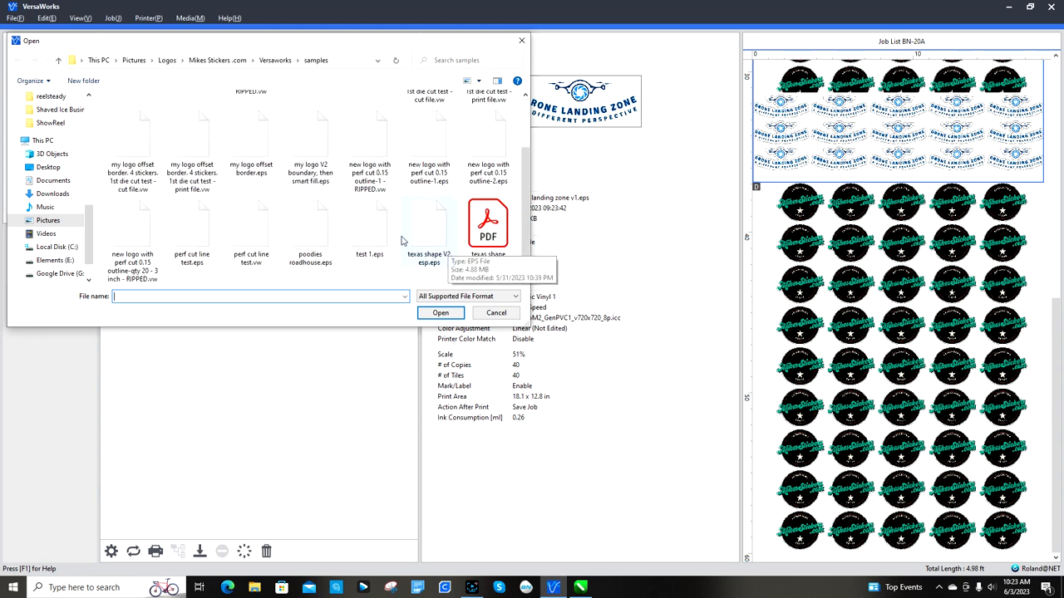
{"action": "mouse_move", "coordinate": [323, 276]}
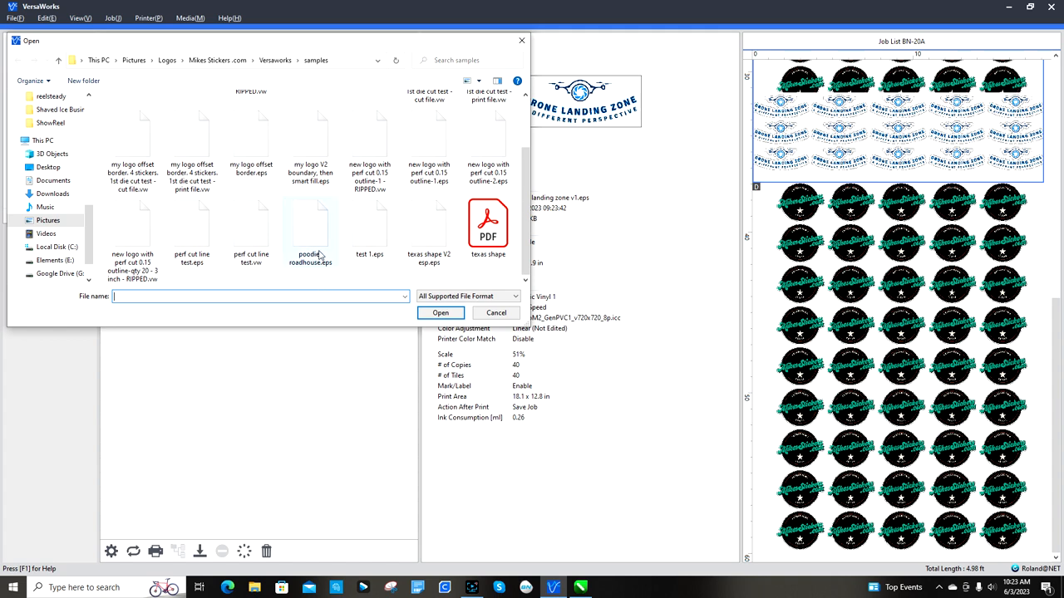
{"action": "left_click", "coordinate": [310, 225]}
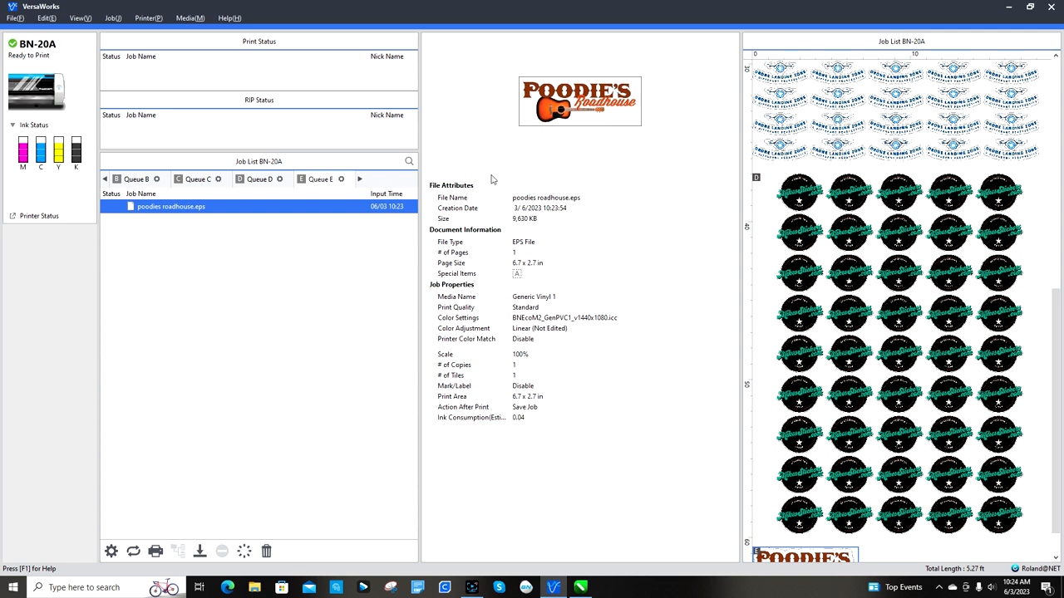
{"action": "mouse_move", "coordinate": [523, 233]}
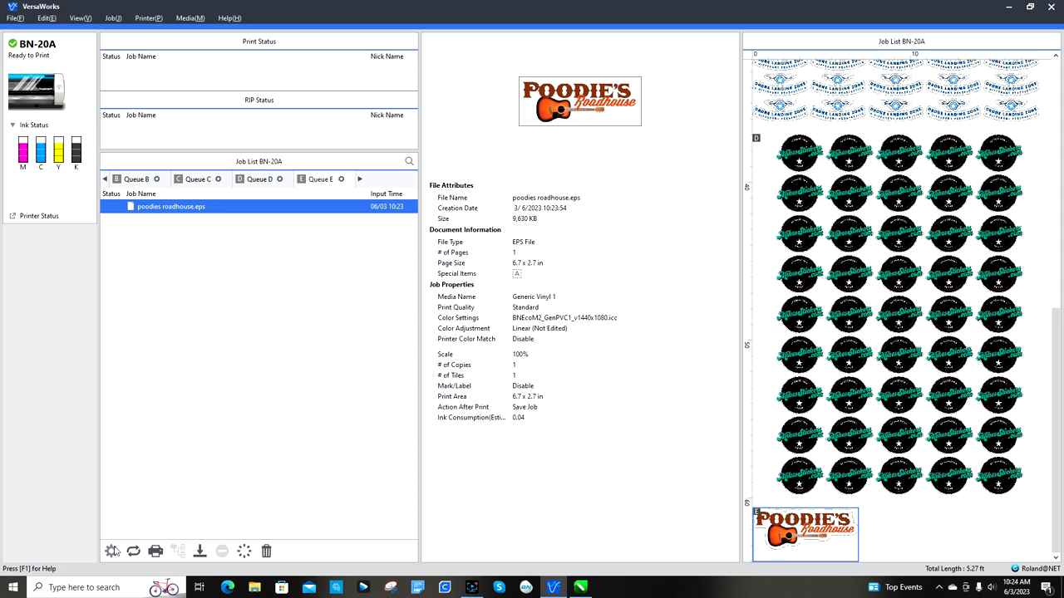
{"action": "mouse_move", "coordinate": [115, 551]}
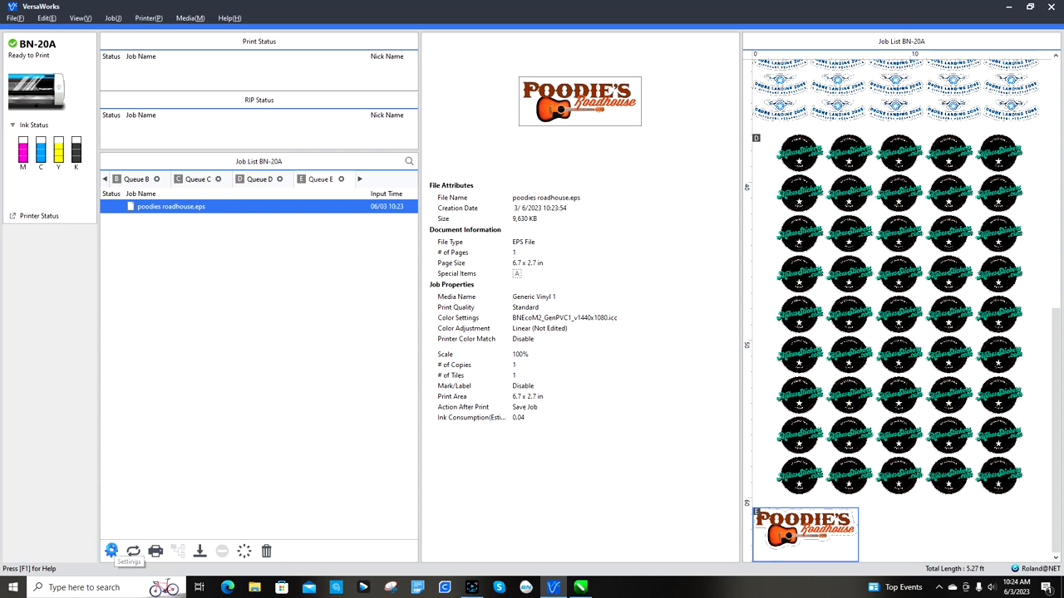
{"action": "left_click", "coordinate": [112, 550]}
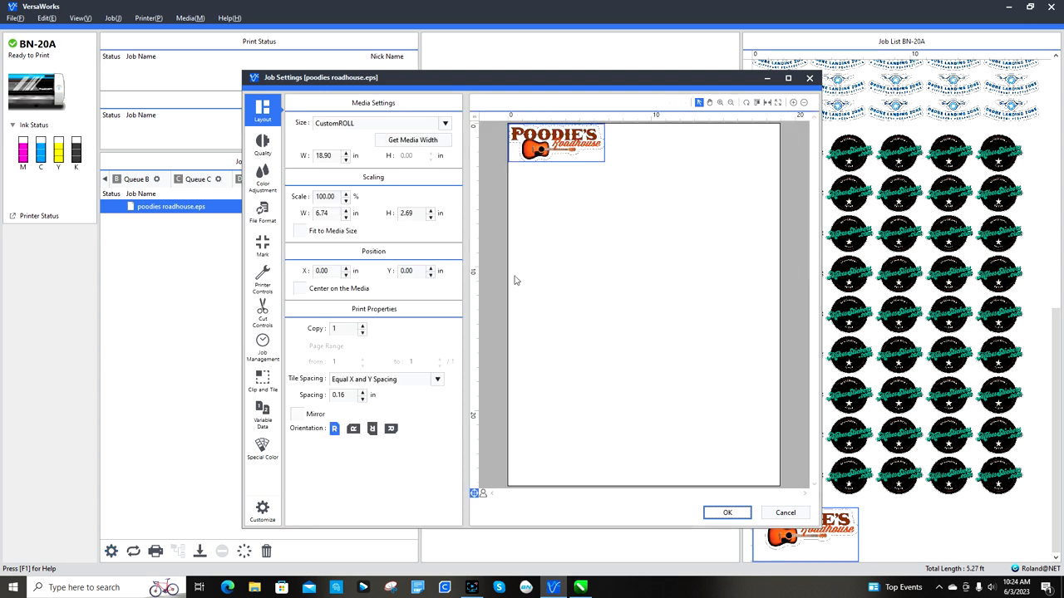
{"action": "left_click", "coordinate": [727, 513]}
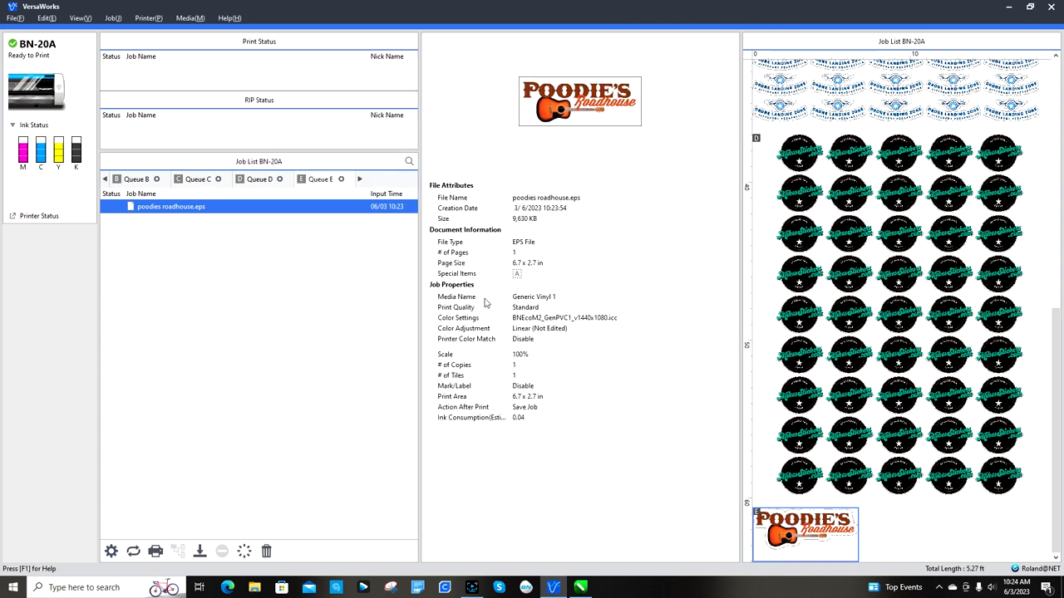
{"action": "mouse_move", "coordinate": [528, 274]}
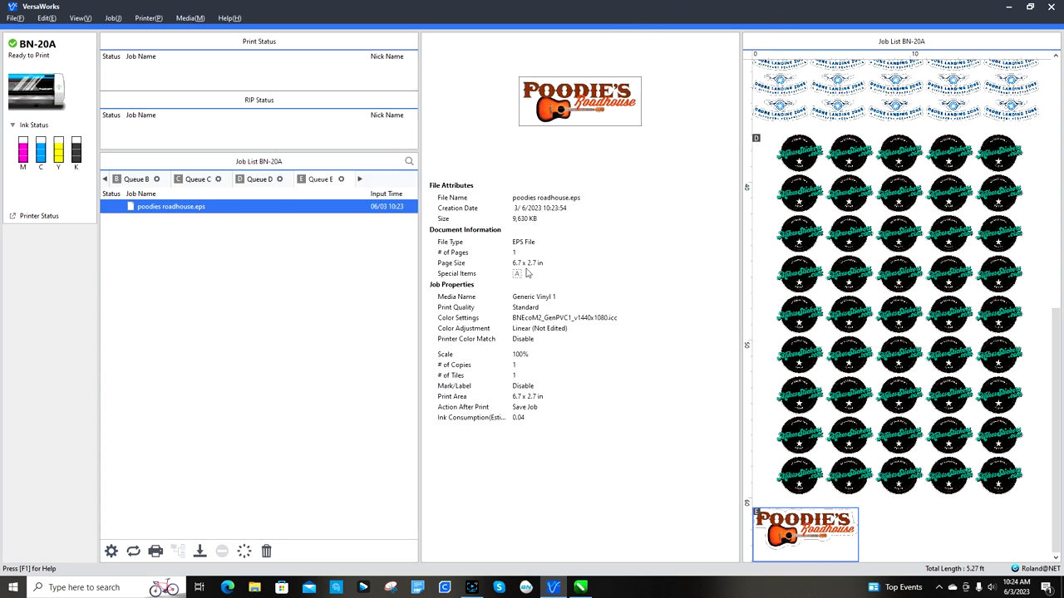
{"action": "mouse_move", "coordinate": [127, 545]}
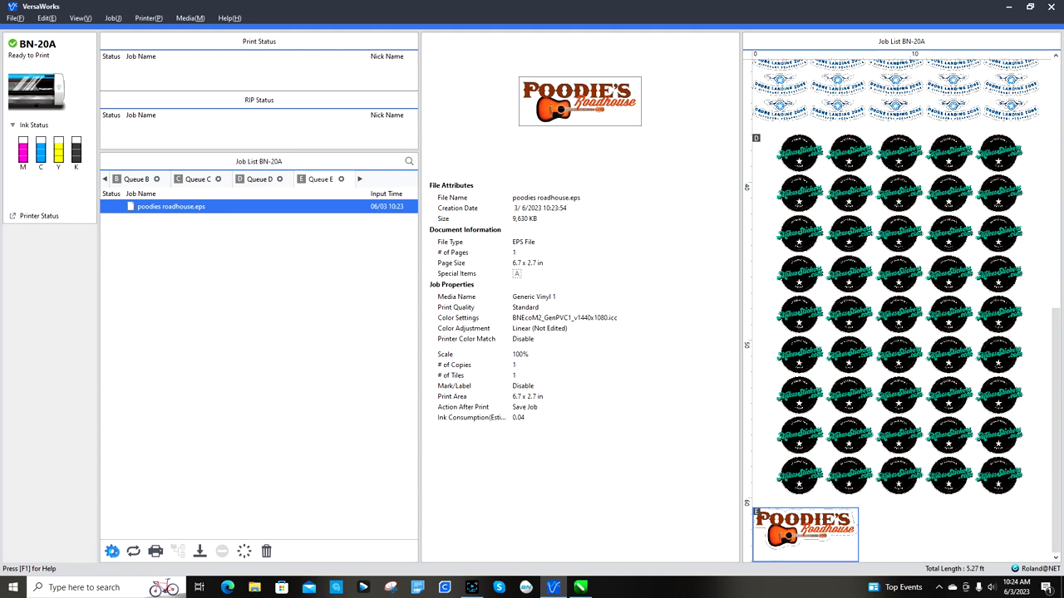
{"action": "double_click", "coordinate": [171, 206]}
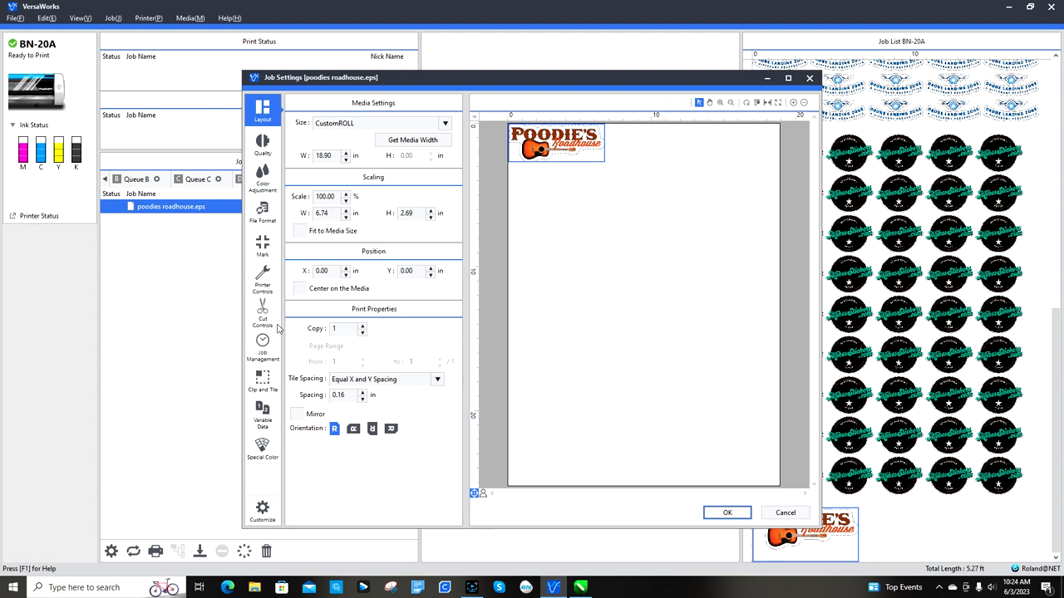
In Cut Controls, raise perforation force to 200 gf and set Operation Mode to Print Only.
{"action": "left_click", "coordinate": [262, 311]}
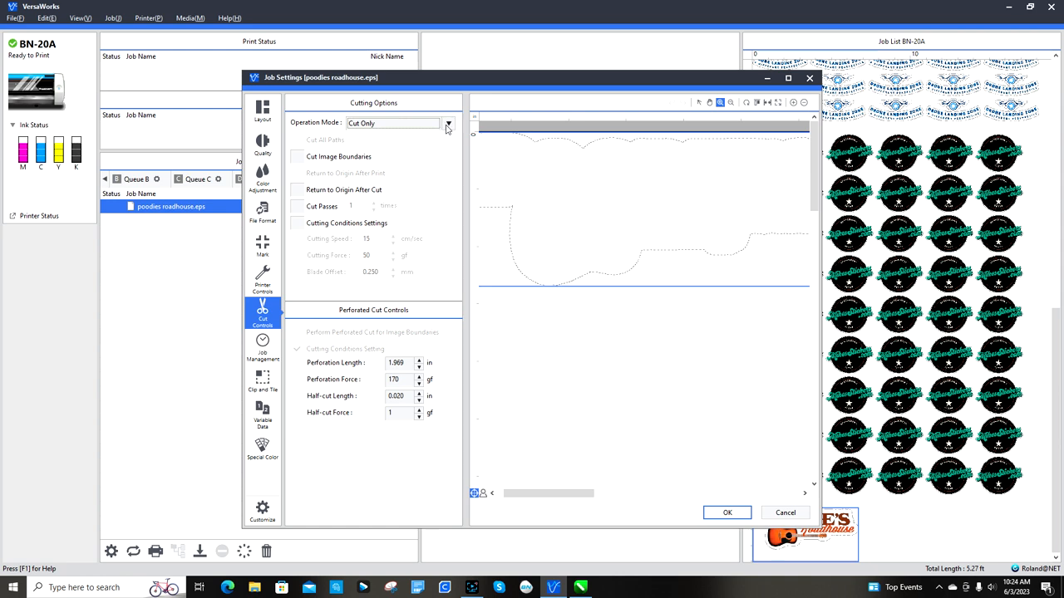
{"action": "left_click", "coordinate": [446, 123]}
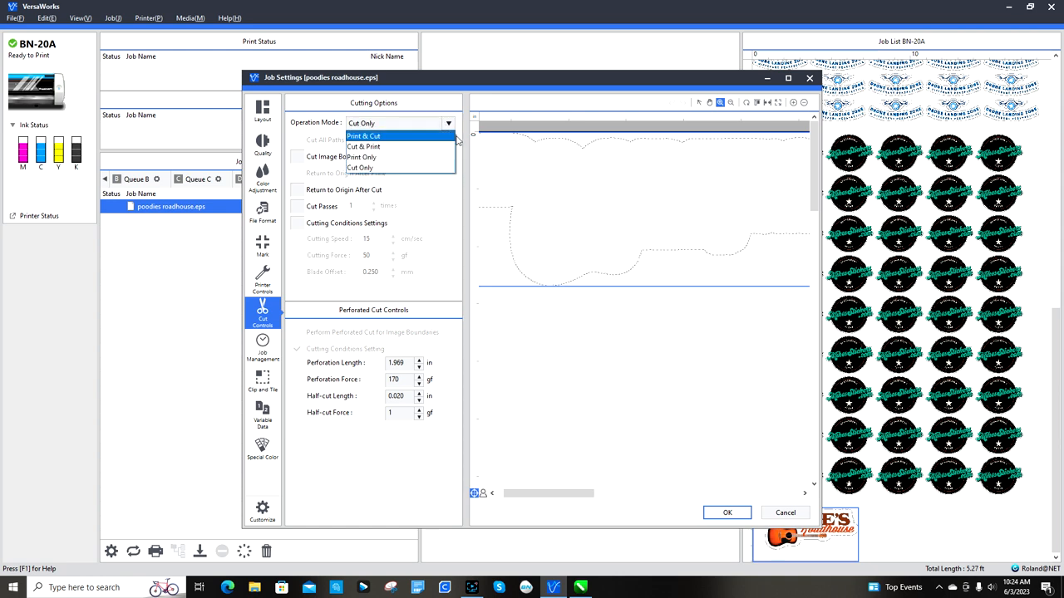
{"action": "left_click", "coordinate": [360, 168]}
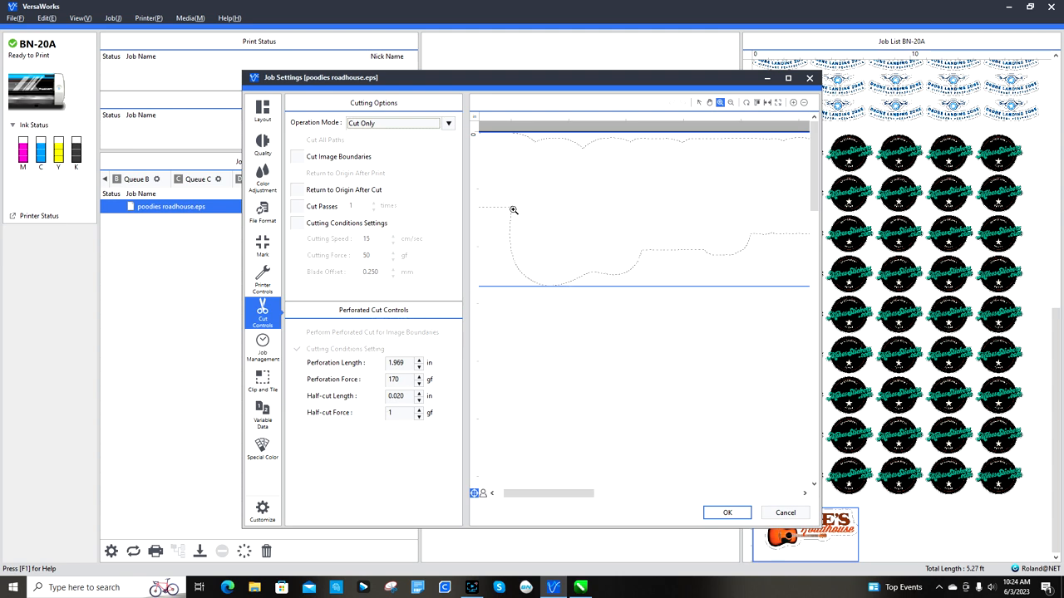
{"action": "mouse_move", "coordinate": [626, 265]}
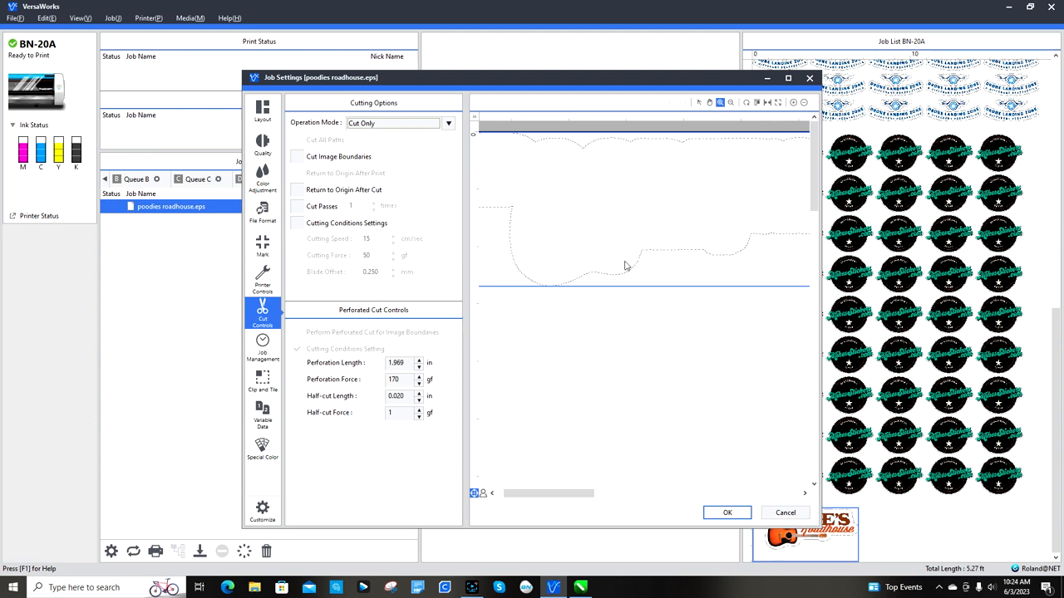
{"action": "mouse_move", "coordinate": [654, 255]}
{"action": "type", "text": "200"}
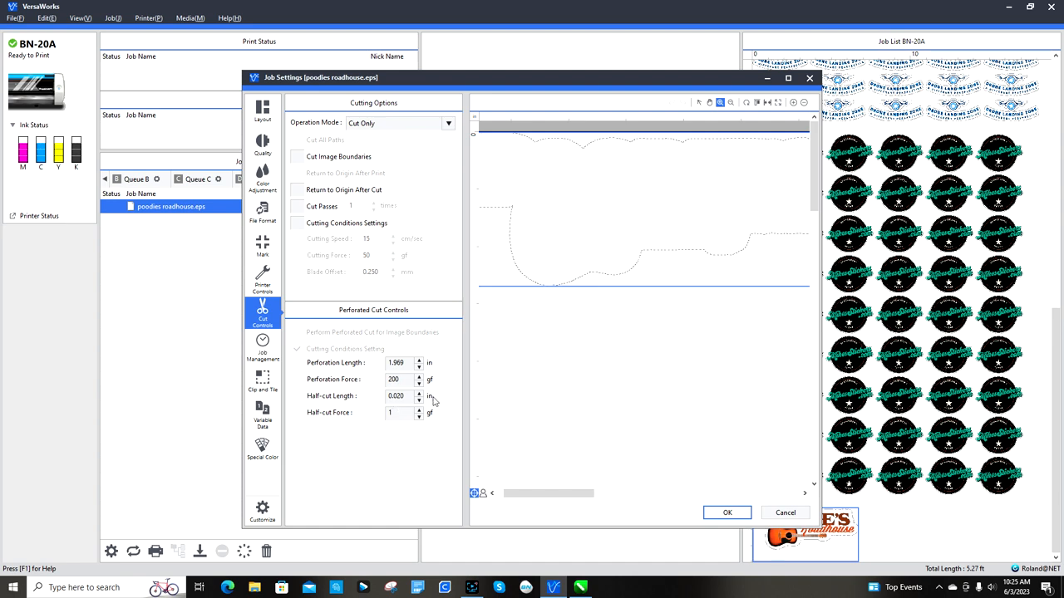
{"action": "left_click", "coordinate": [399, 379]}
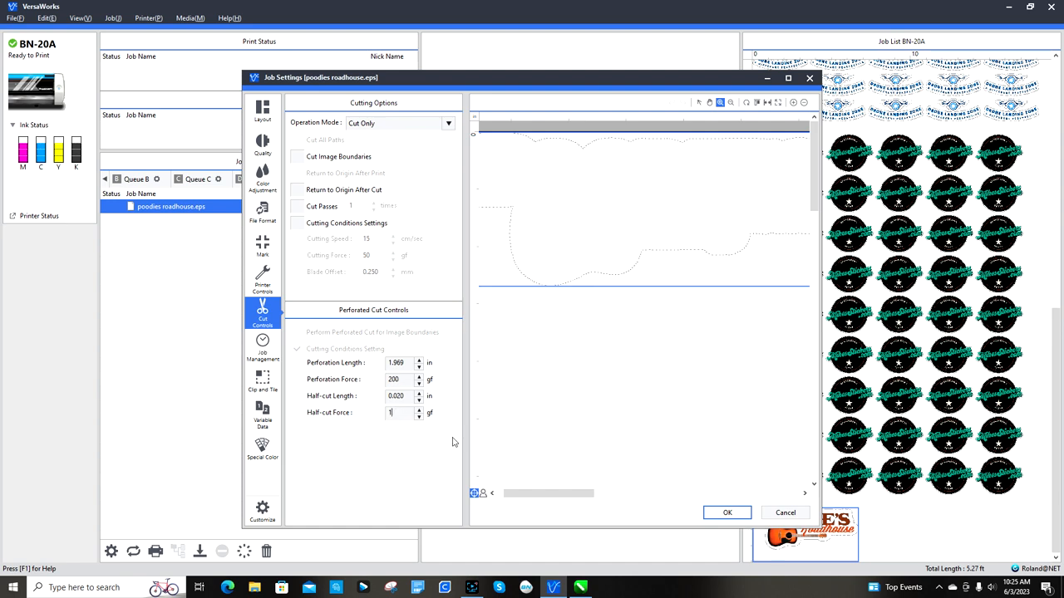
{"action": "mouse_move", "coordinate": [263, 345]}
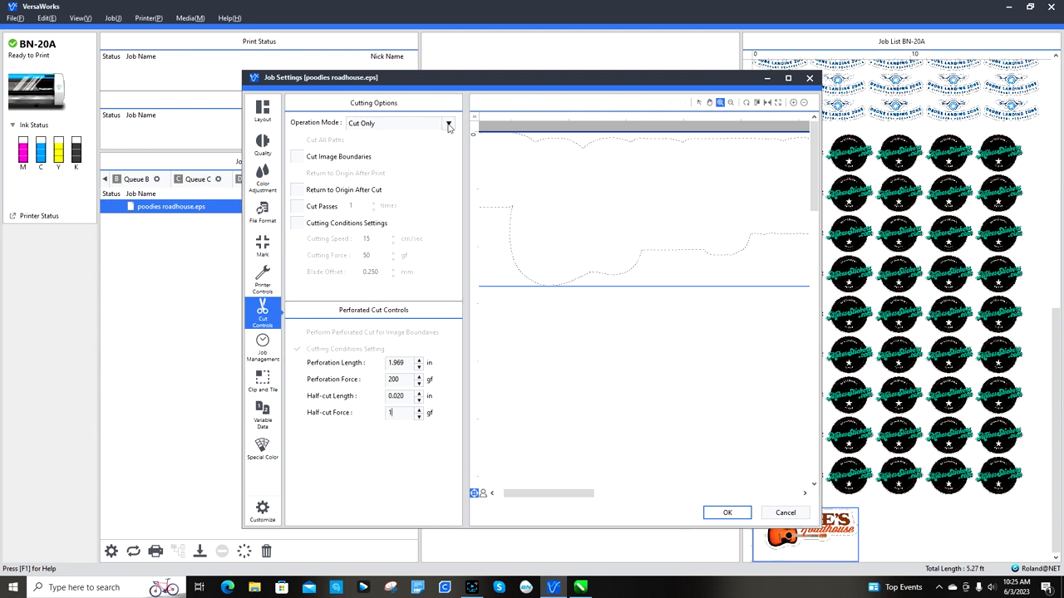
{"action": "left_click", "coordinate": [448, 123]}
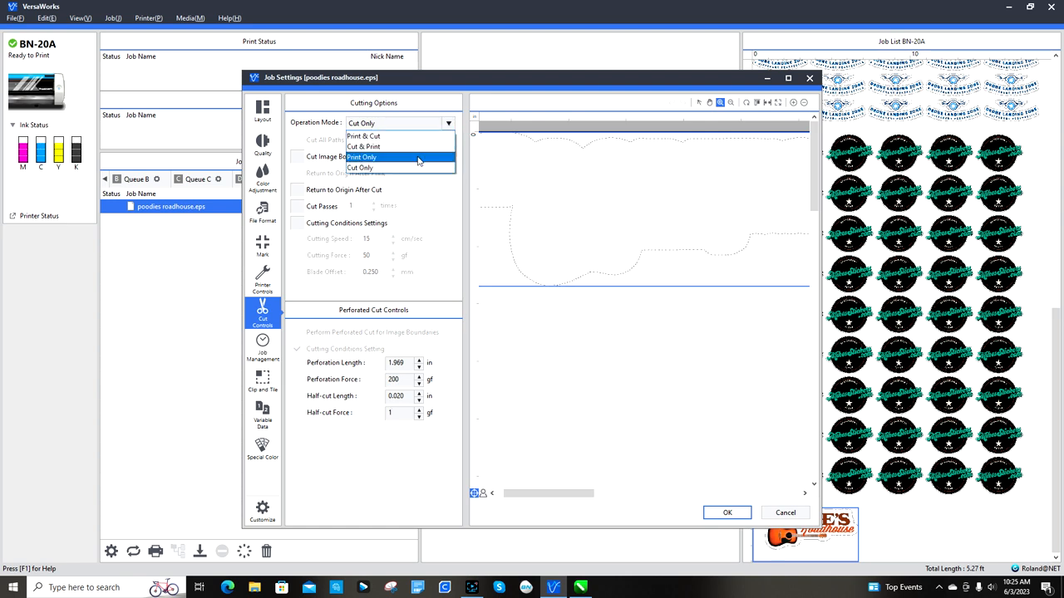
{"action": "left_click", "coordinate": [363, 157]}
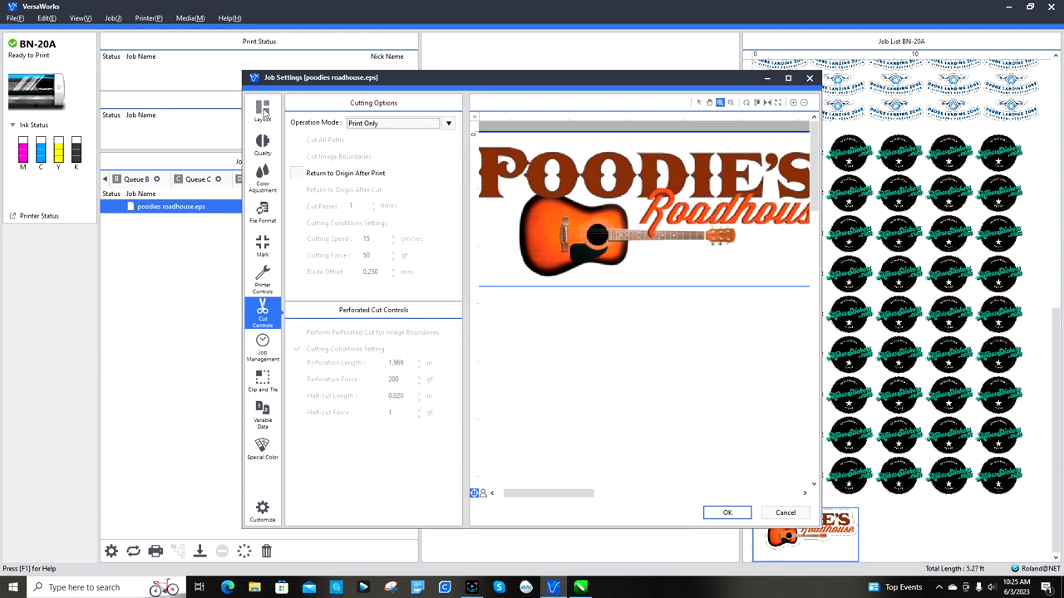
Get the 18.58 in media width and scale the logo to 4.0 in wide.
{"action": "left_click", "coordinate": [261, 112]}
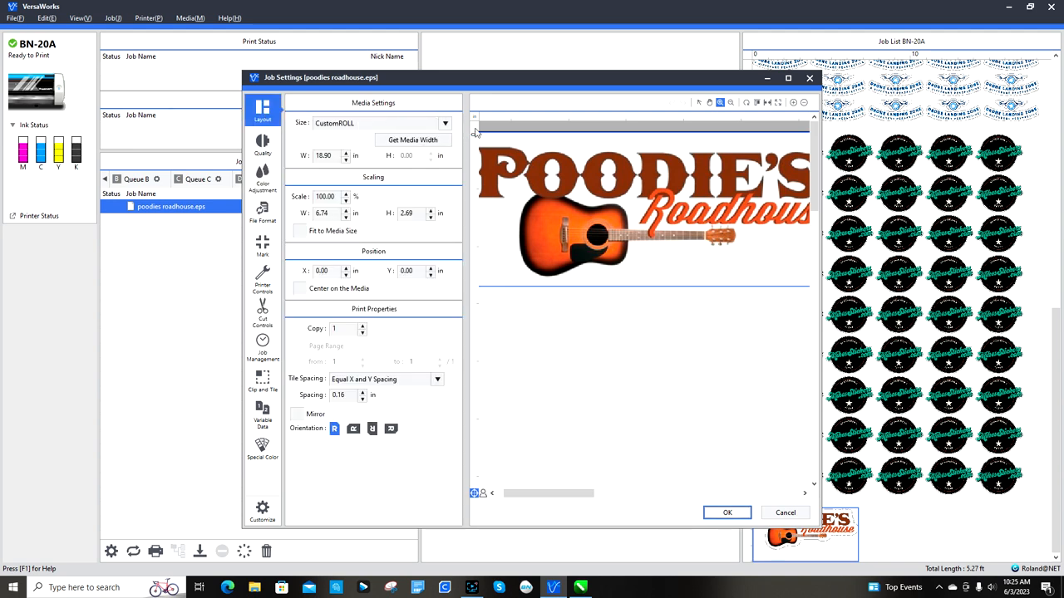
{"action": "left_click", "coordinate": [787, 78]}
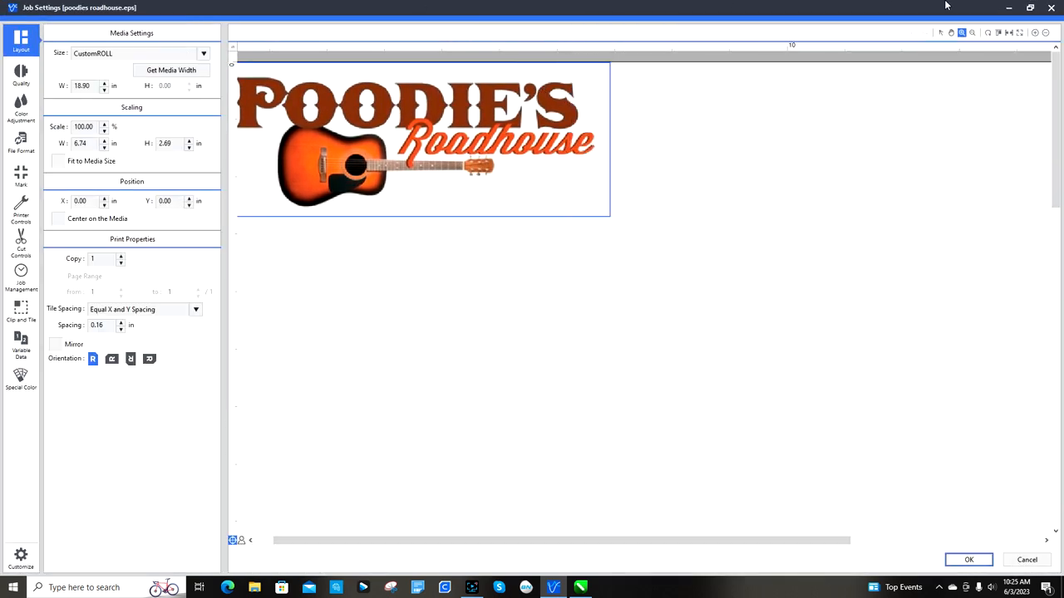
{"action": "left_click", "coordinate": [172, 70]}
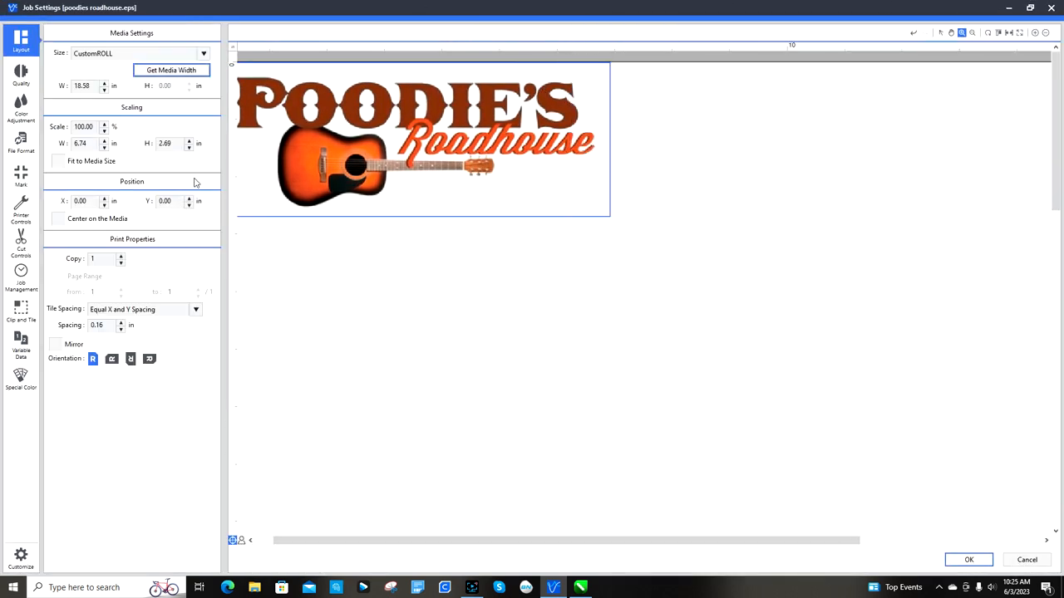
{"action": "mouse_move", "coordinate": [120, 69]}
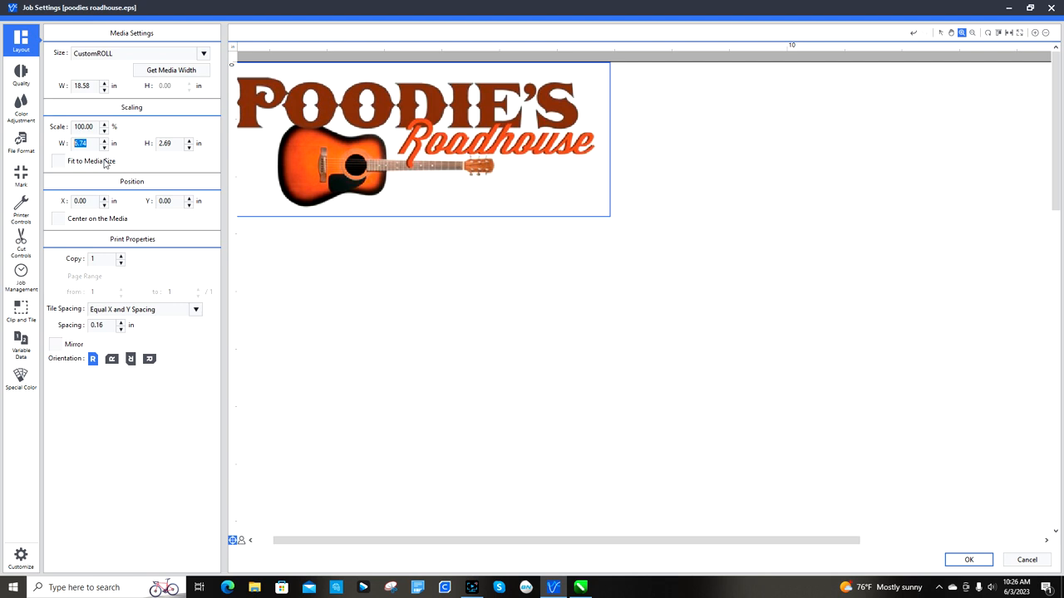
{"action": "type", "text": "4.00"}
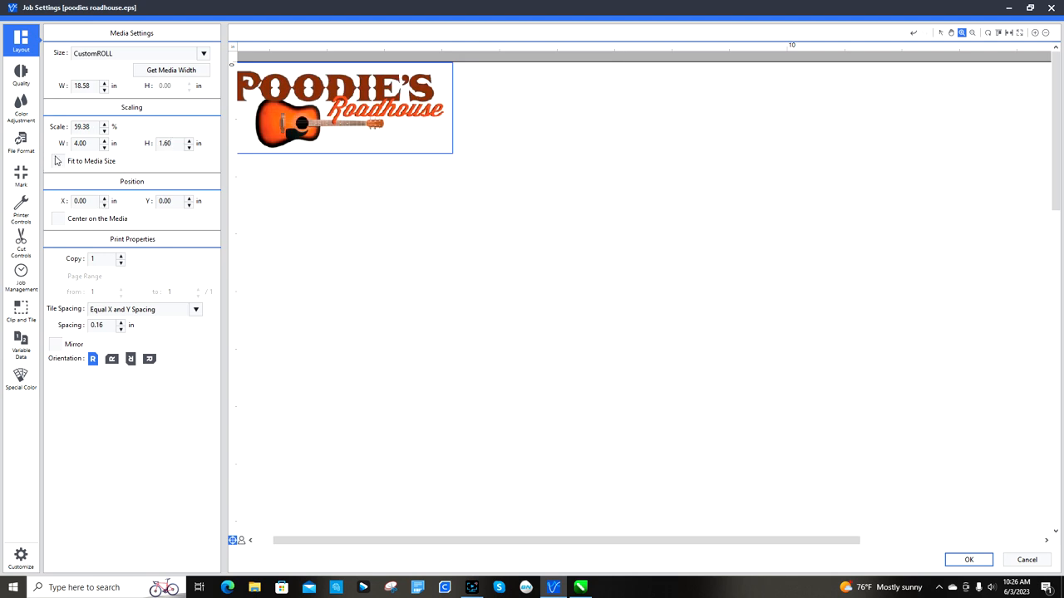
{"action": "mouse_move", "coordinate": [62, 163]}
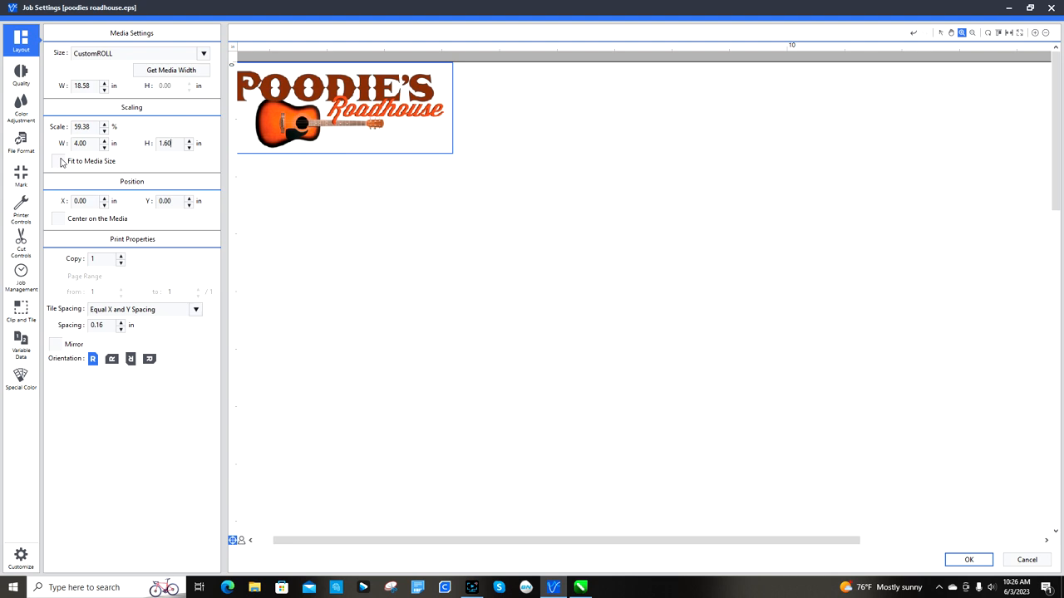
{"action": "mouse_move", "coordinate": [233, 136]}
{"action": "type", "text": "4"}
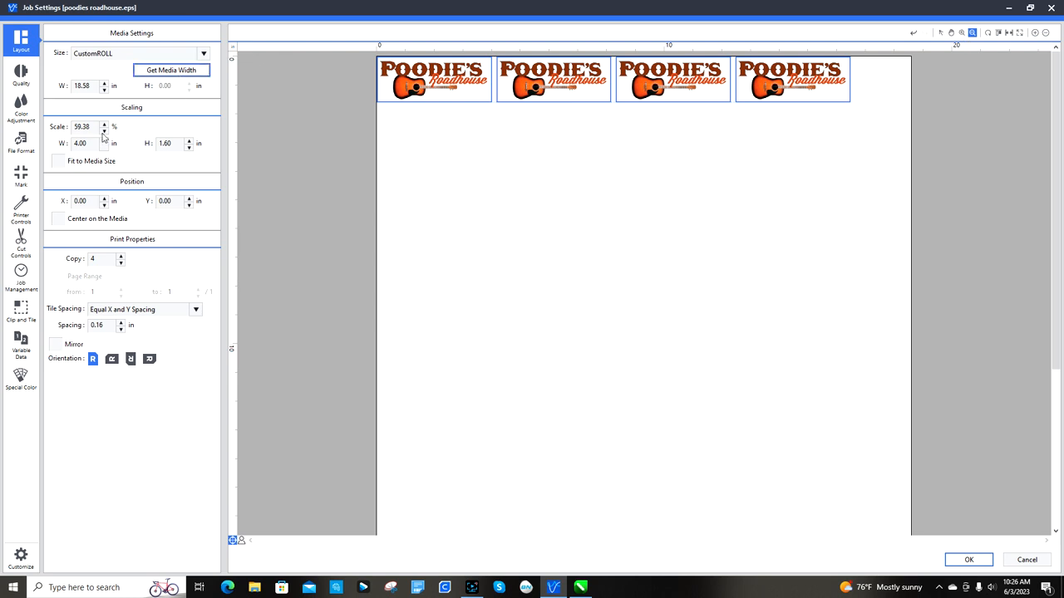
{"action": "mouse_move", "coordinate": [105, 145]}
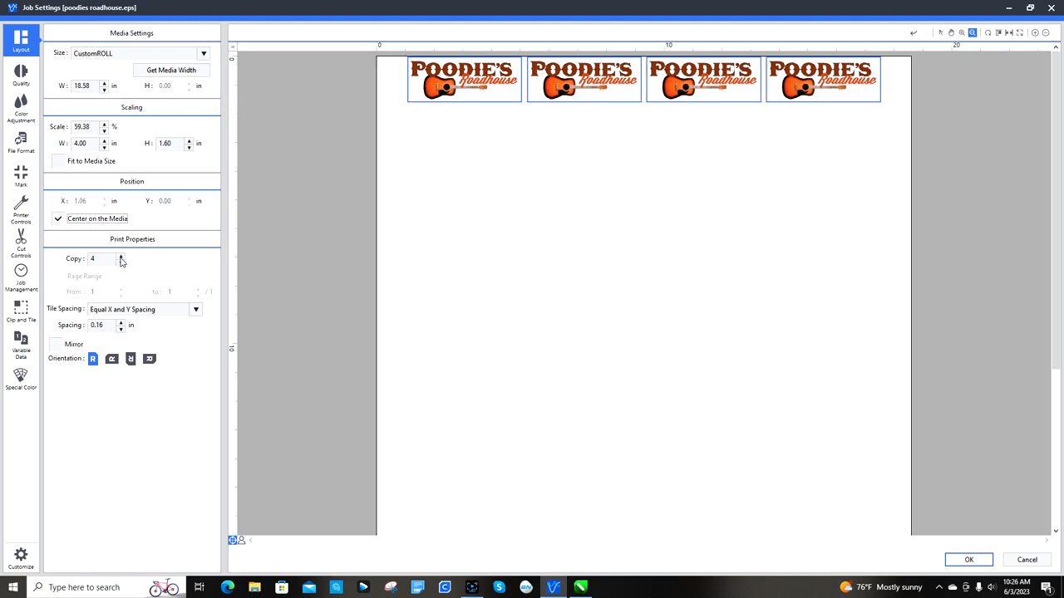
Set 12 copies of the logo, centered on the media in three rows of four.
{"action": "left_click", "coordinate": [121, 256]}
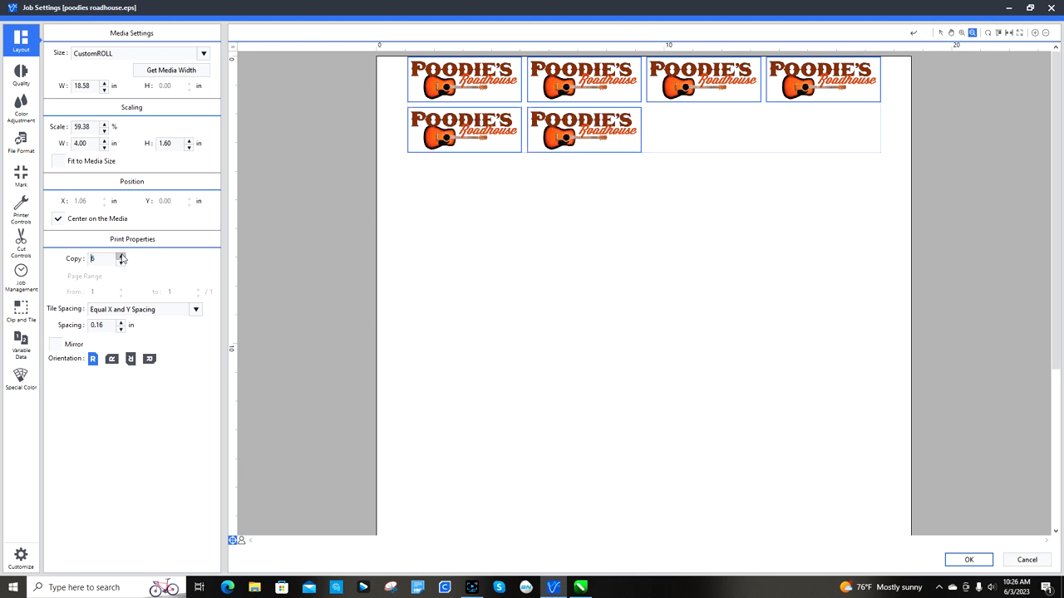
{"action": "left_click", "coordinate": [121, 255]}
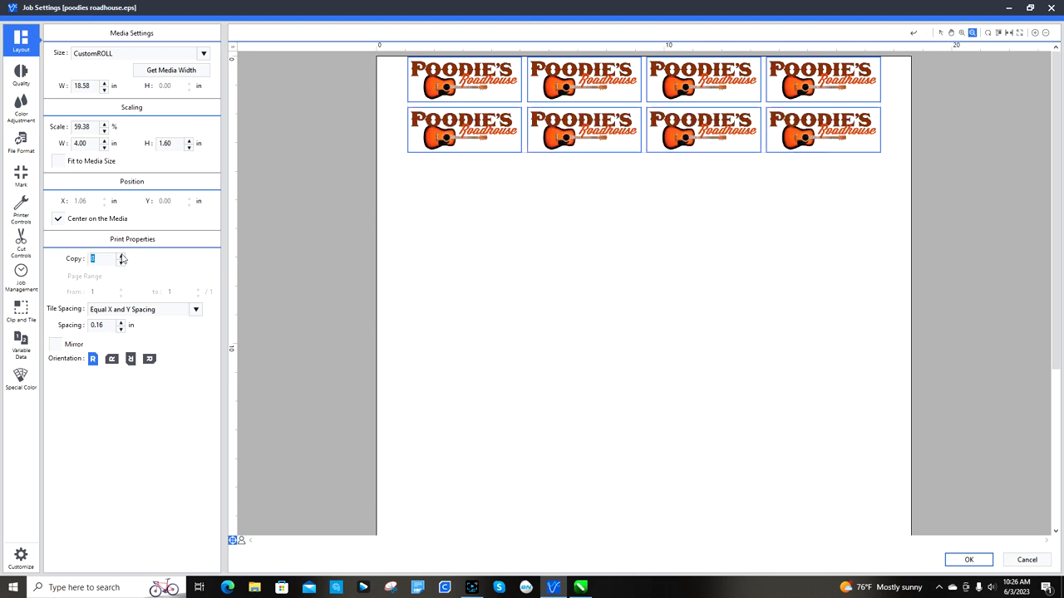
{"action": "type", "text": "10"}
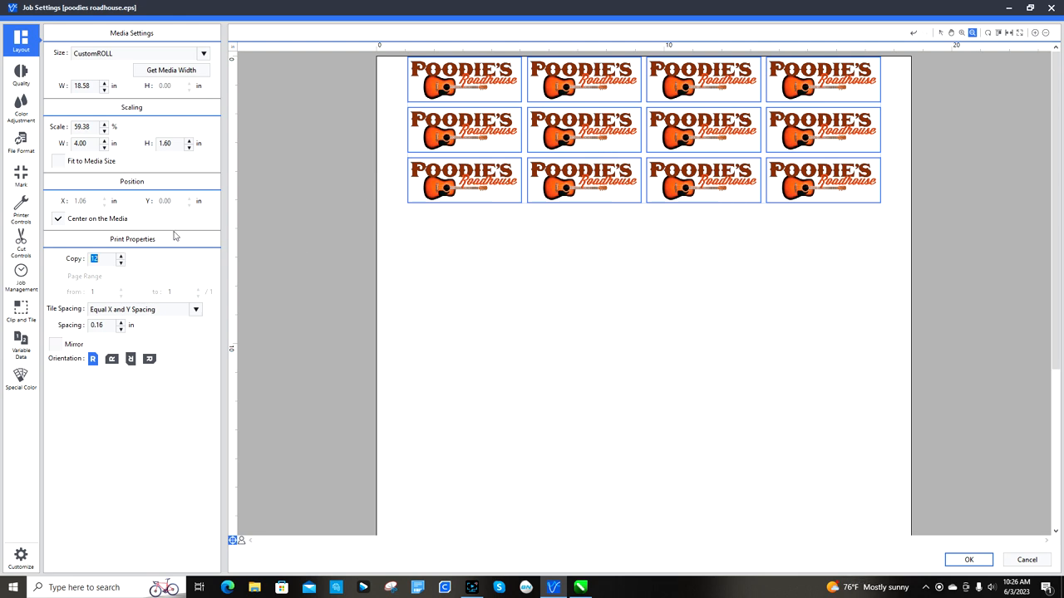
{"action": "mouse_move", "coordinate": [108, 307]}
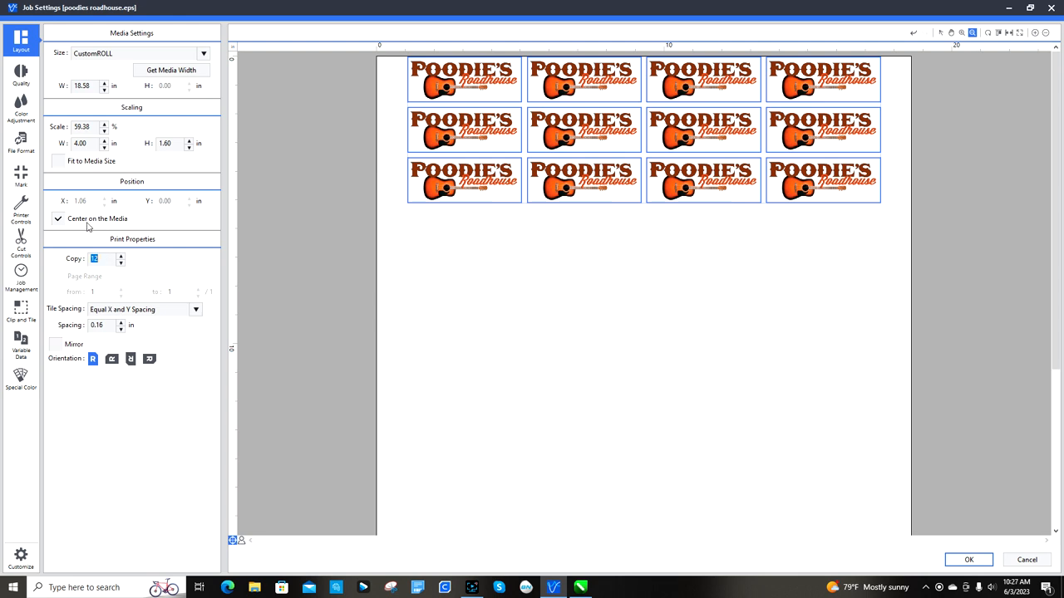
{"action": "mouse_move", "coordinate": [103, 225]}
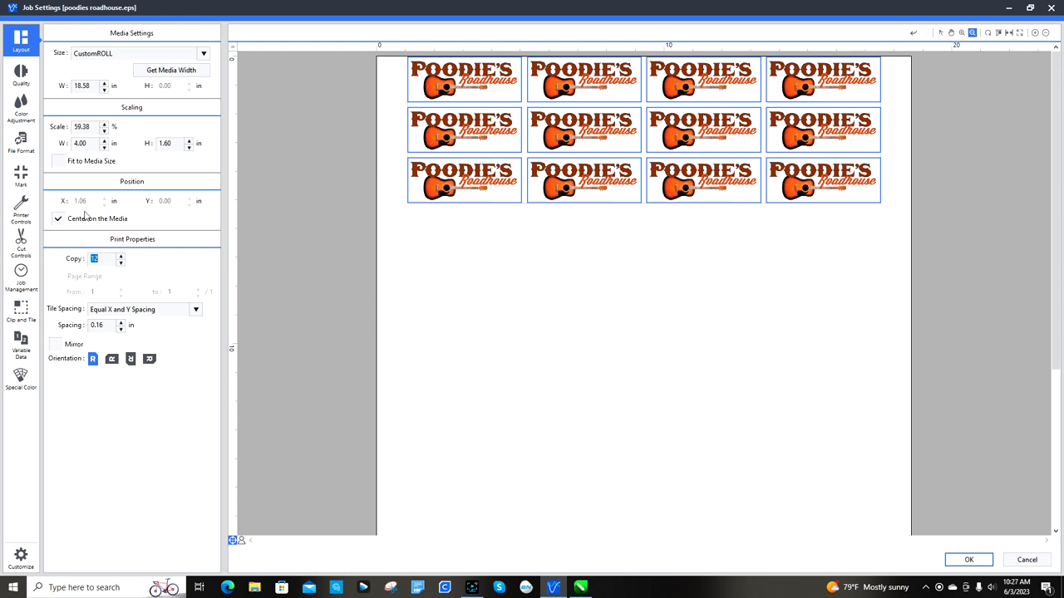
{"action": "mouse_move", "coordinate": [146, 189]}
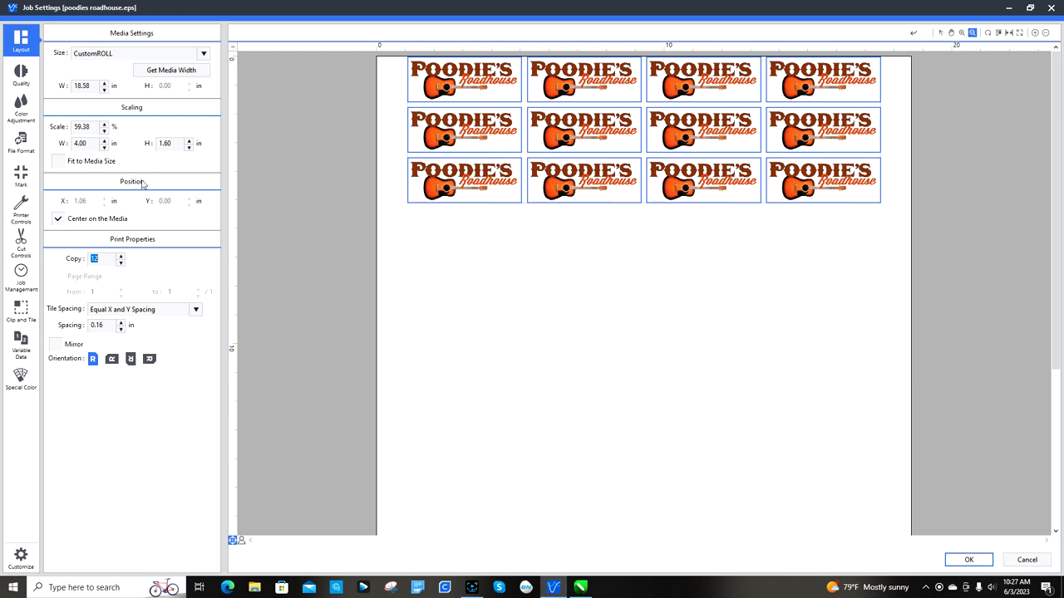
Switch the job's print quality to High Speed after reviewing colour adjustment.
{"action": "left_click", "coordinate": [20, 106]}
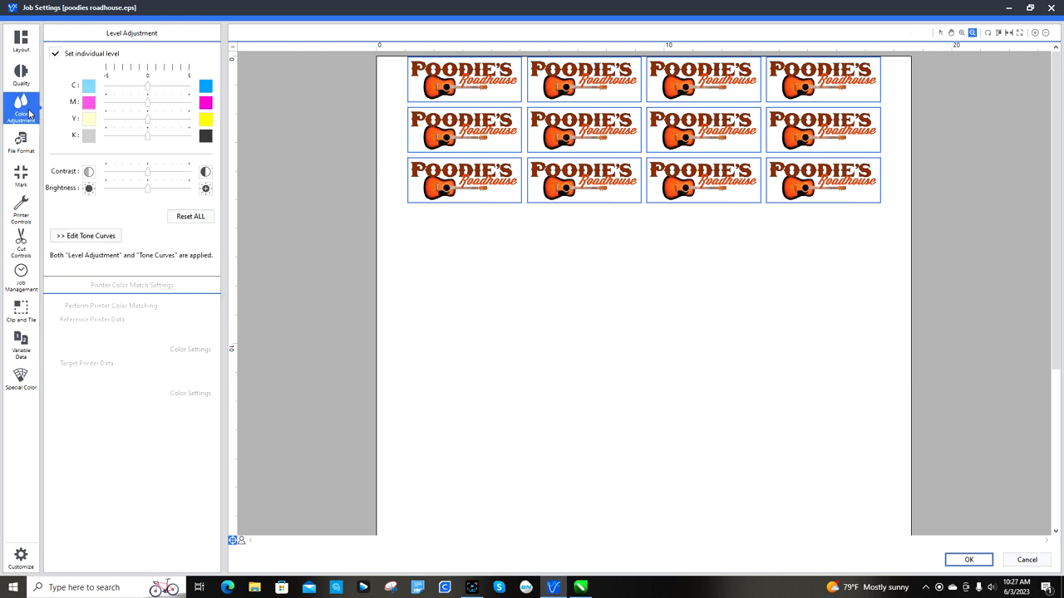
{"action": "left_click", "coordinate": [20, 81]}
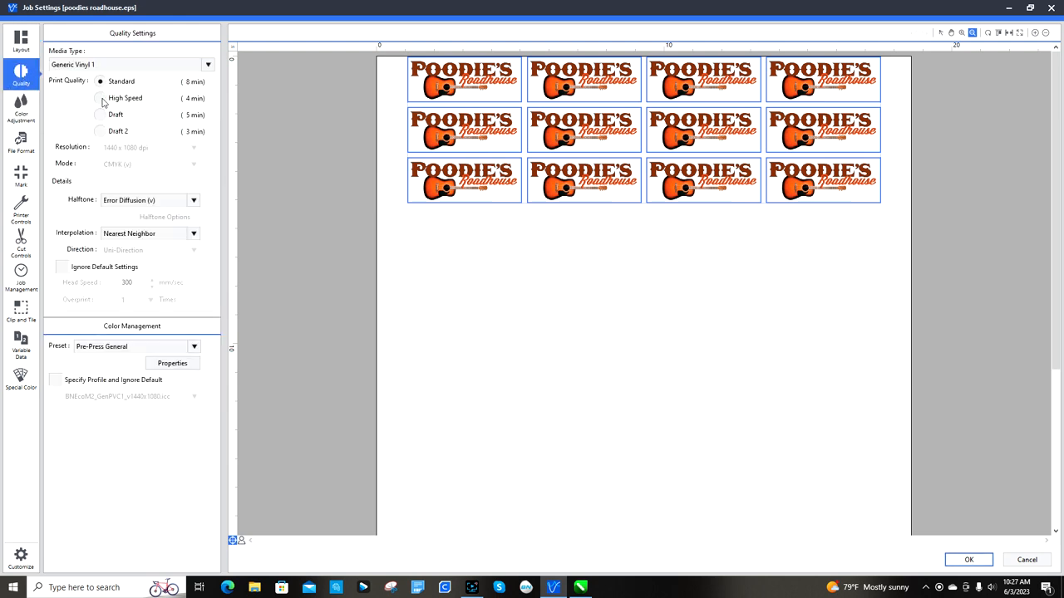
{"action": "left_click", "coordinate": [100, 98]}
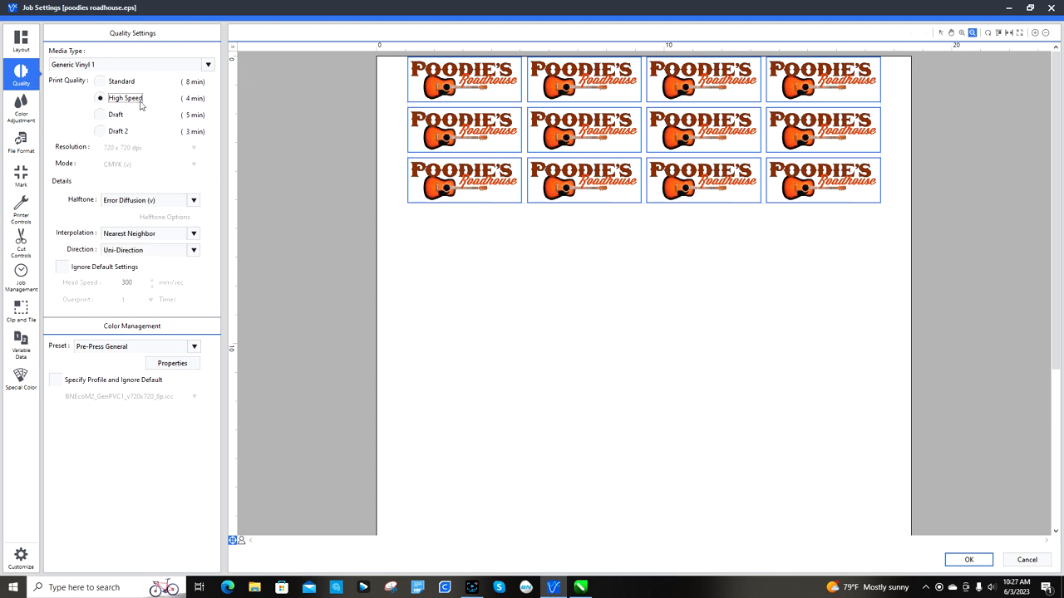
{"action": "mouse_move", "coordinate": [218, 89]}
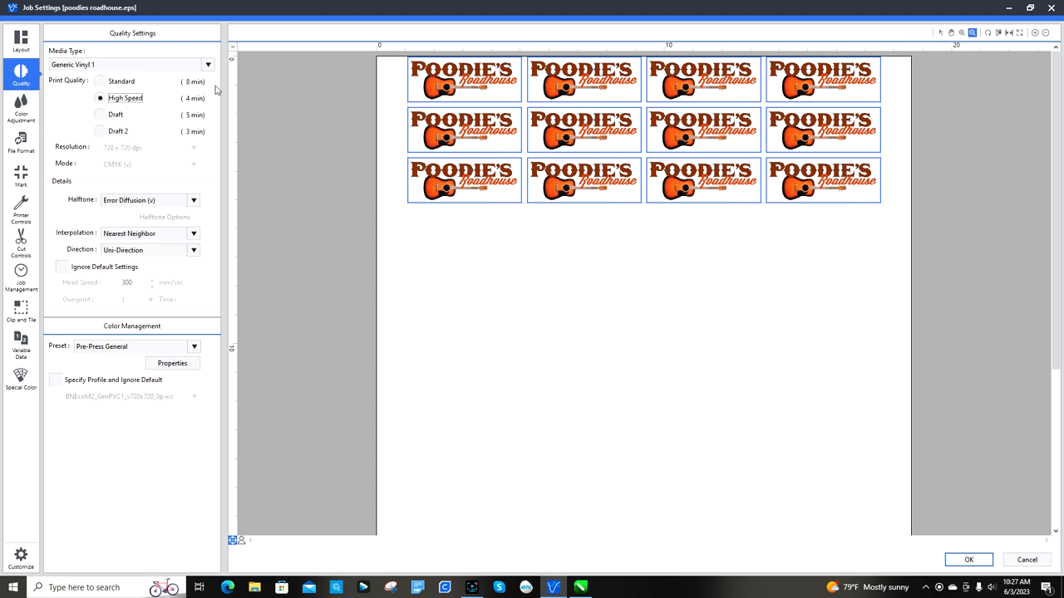
{"action": "mouse_move", "coordinate": [206, 123]}
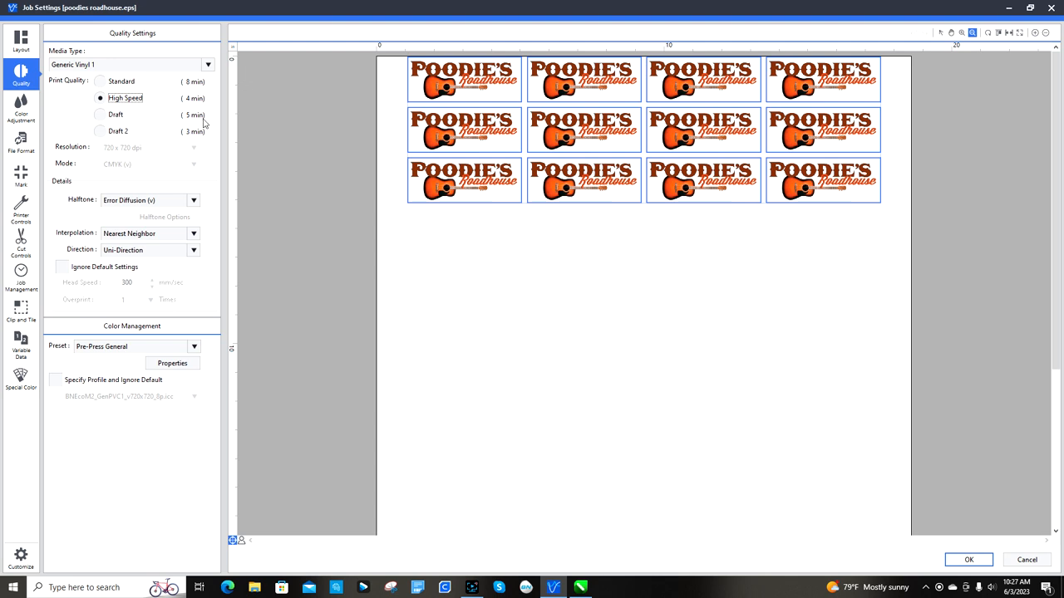
{"action": "mouse_move", "coordinate": [24, 112]}
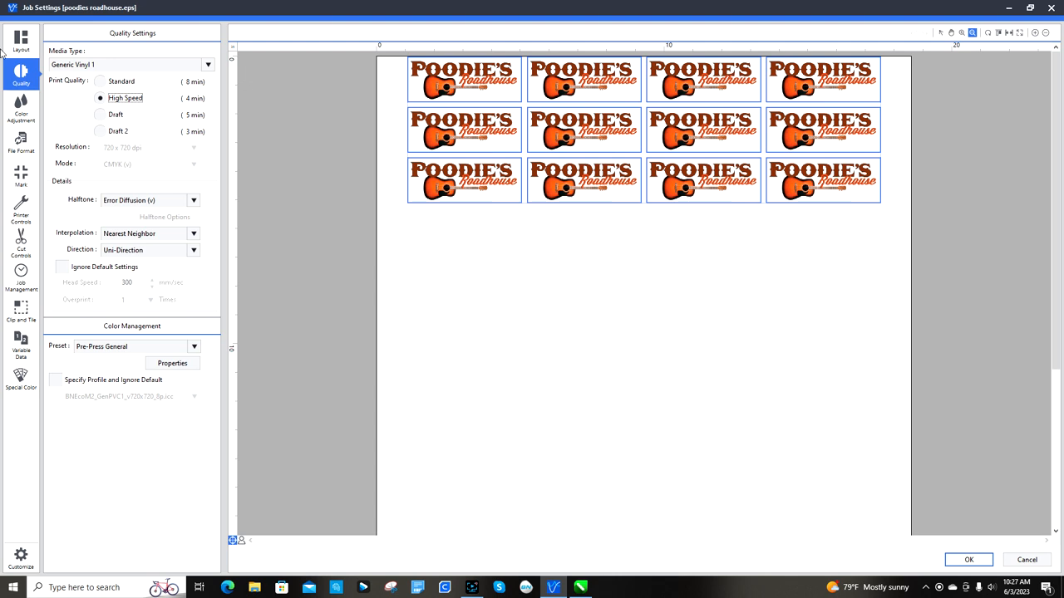
Enable Crop Marks (Print&Cut Alignment) over the entire area in Mark settings.
{"action": "left_click", "coordinate": [19, 107]}
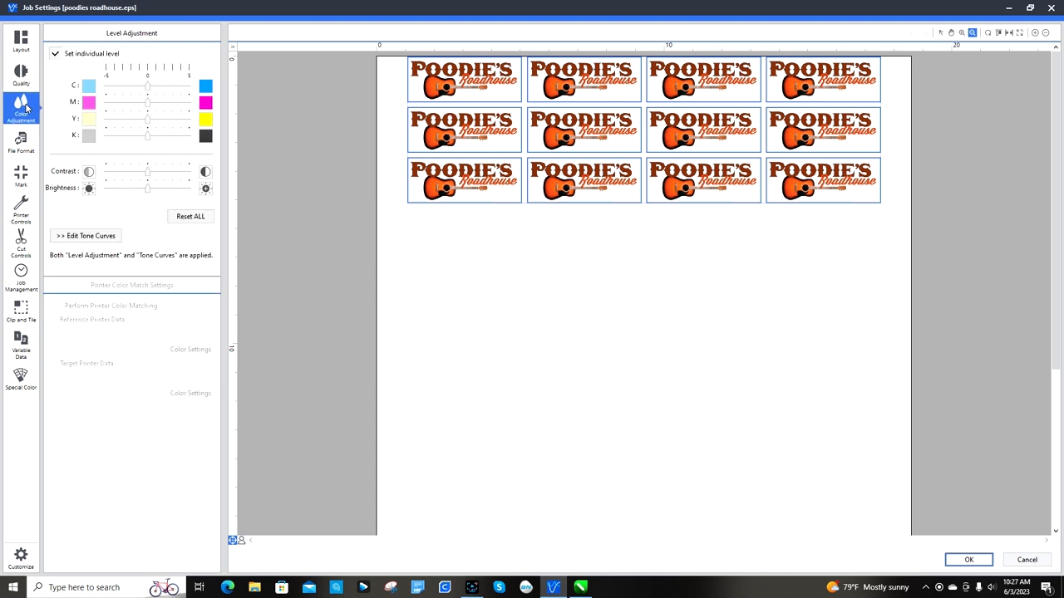
{"action": "left_click", "coordinate": [21, 148]}
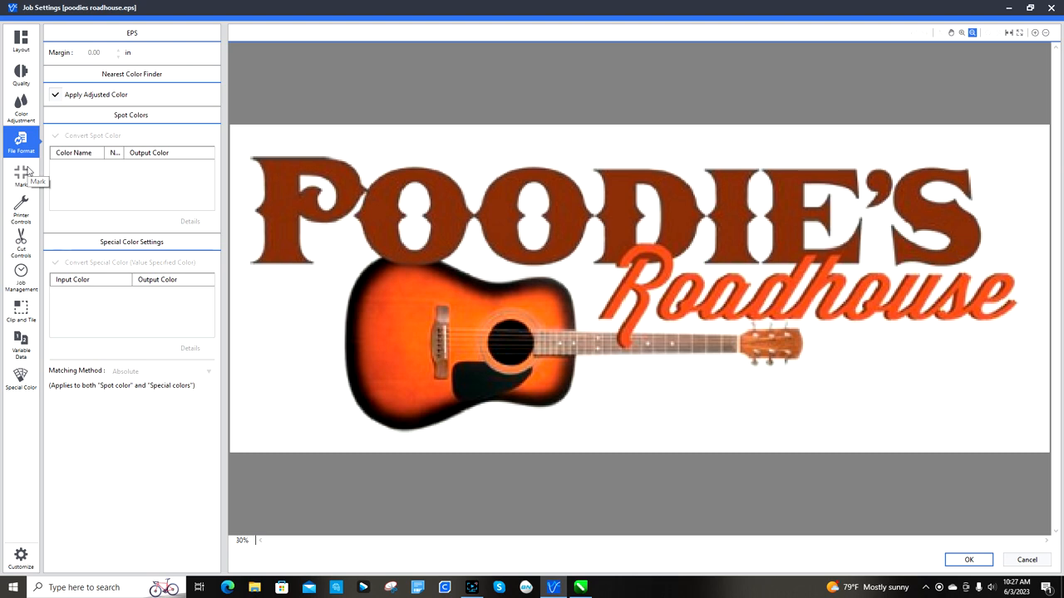
{"action": "left_click", "coordinate": [20, 174]}
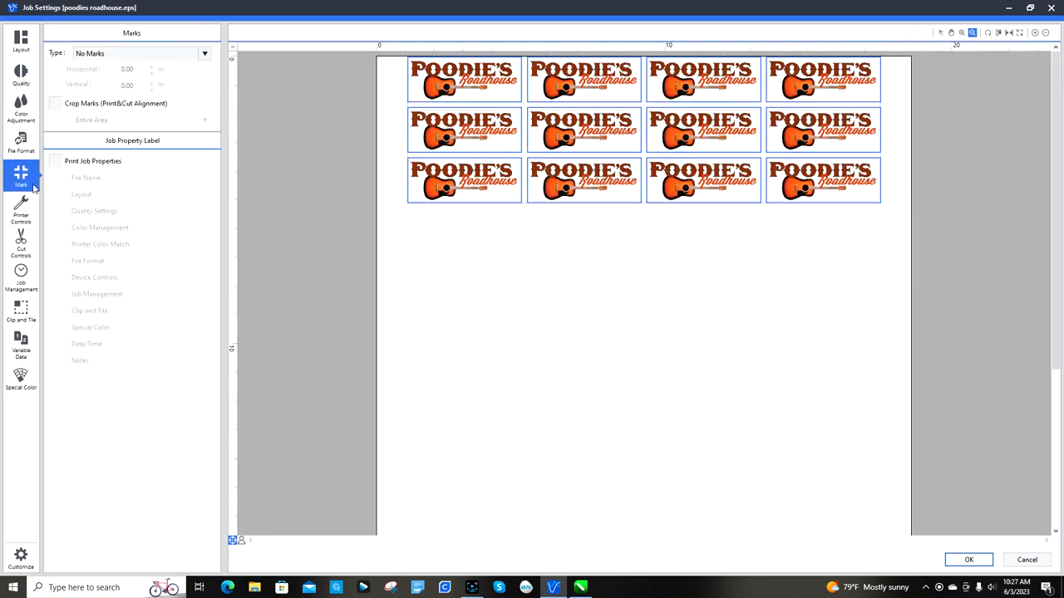
{"action": "mouse_move", "coordinate": [56, 104]}
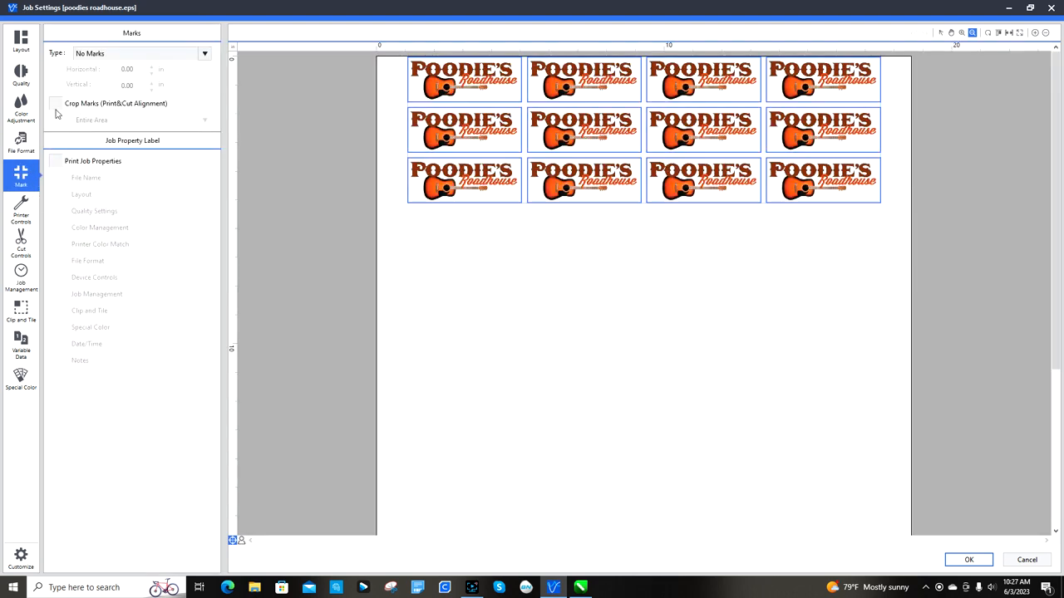
{"action": "left_click", "coordinate": [55, 103]}
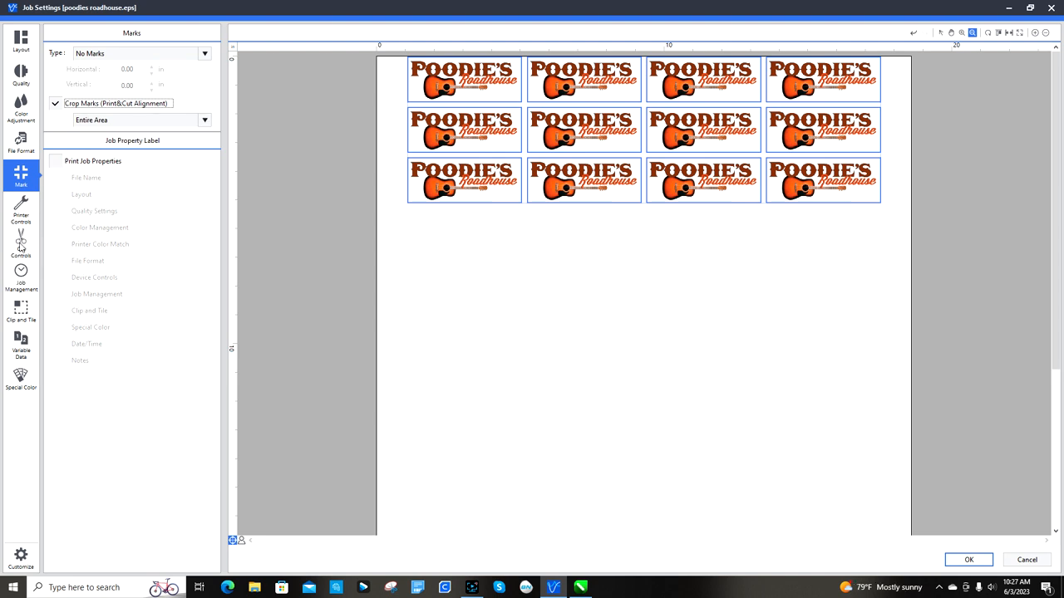
Check Cut Controls, then rip the job to 12 copies using 0.29 ml ink.
{"action": "left_click", "coordinate": [21, 241]}
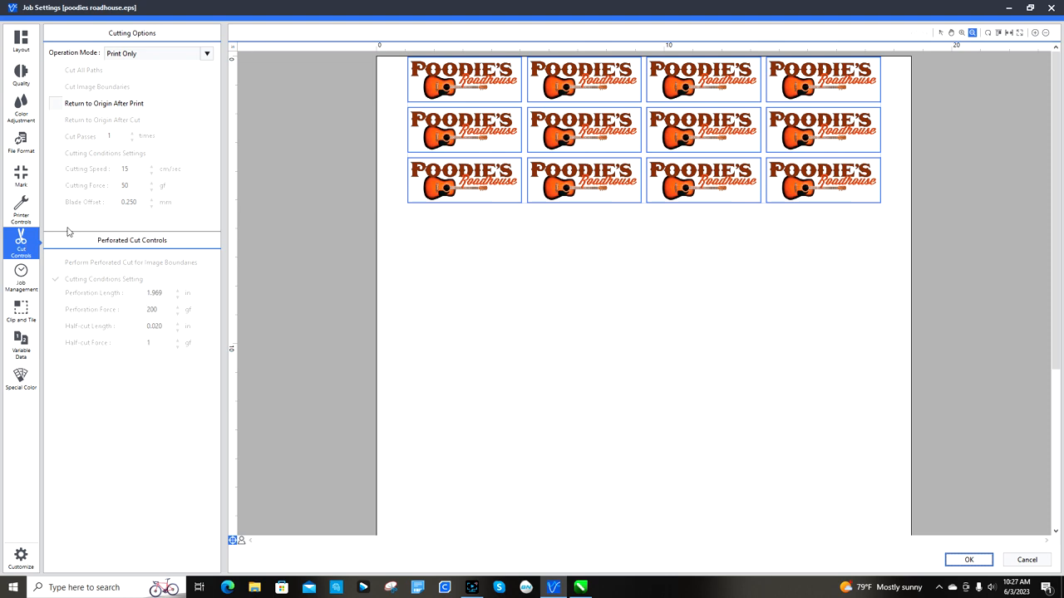
{"action": "mouse_move", "coordinate": [257, 213]}
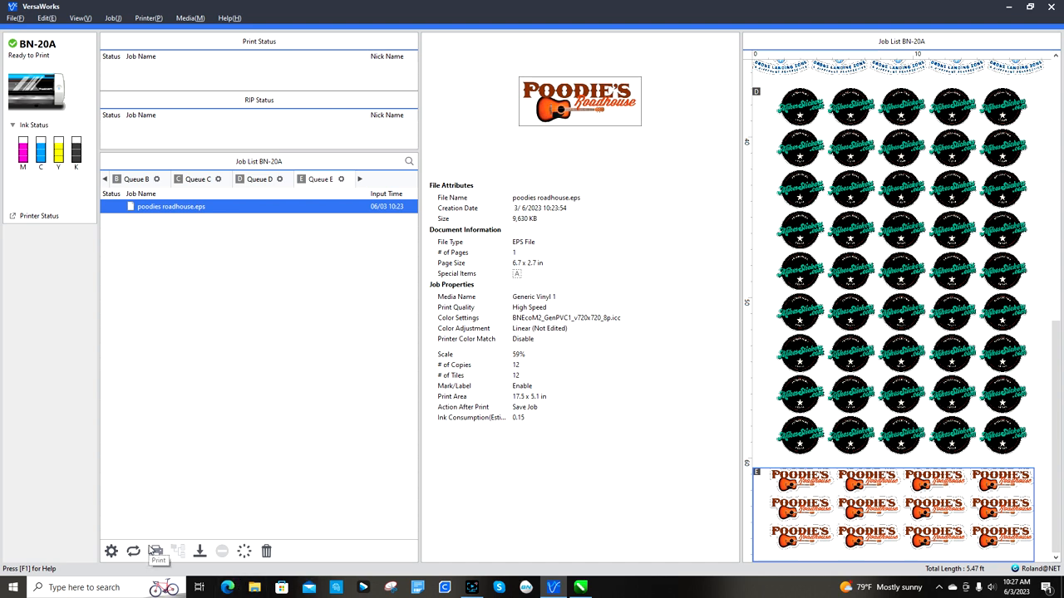
{"action": "mouse_move", "coordinate": [134, 551]}
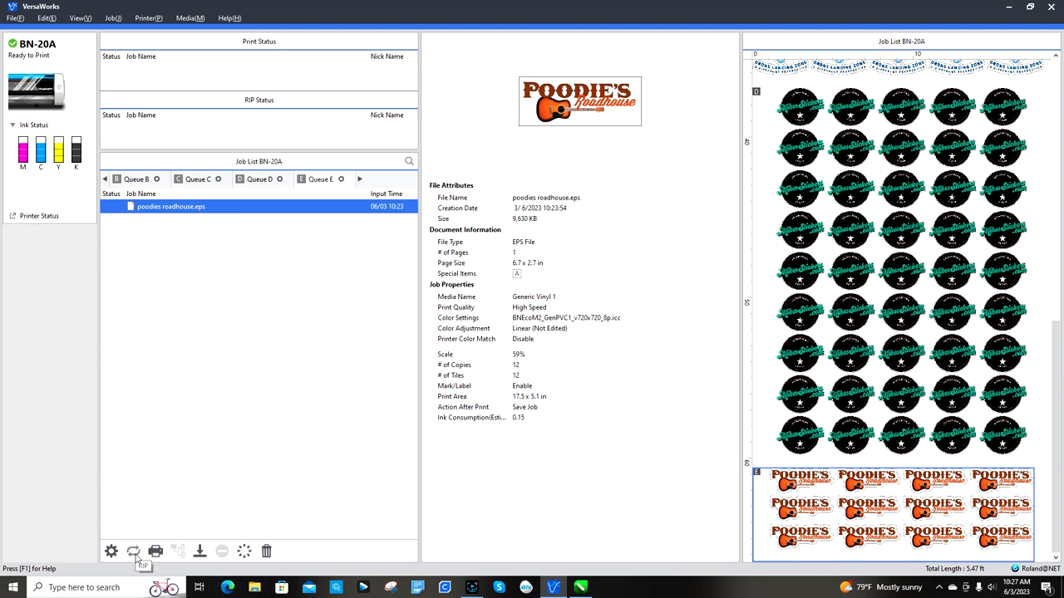
{"action": "left_click", "coordinate": [133, 551]}
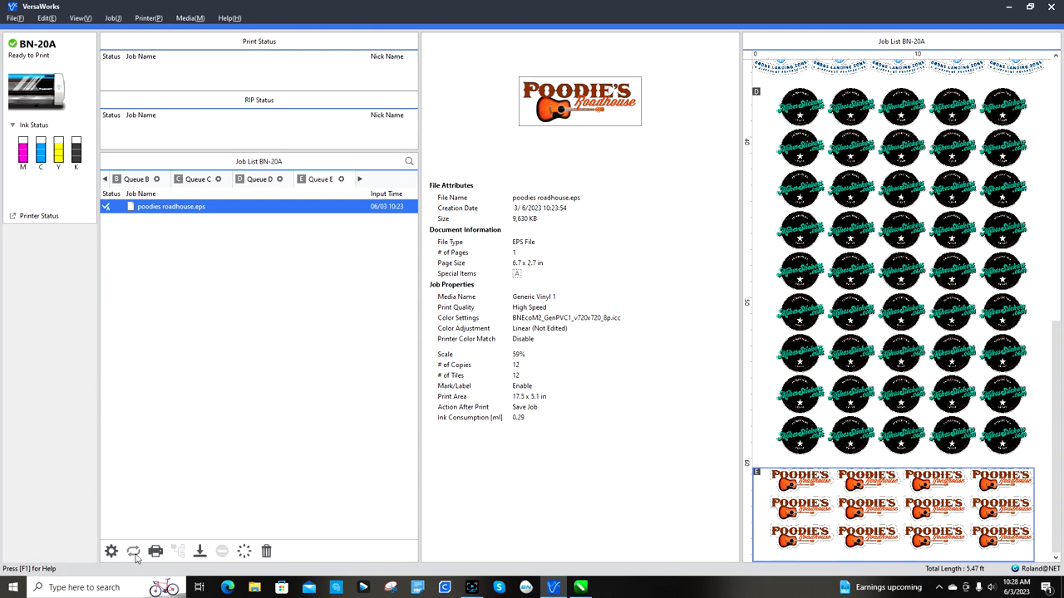
{"action": "mouse_move", "coordinate": [178, 444]}
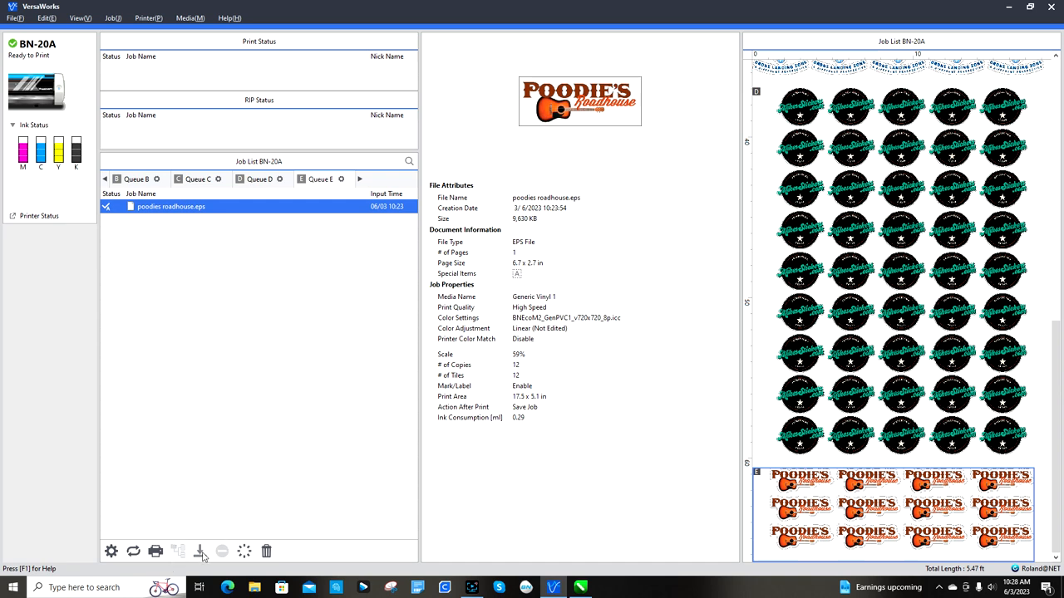
{"action": "mouse_move", "coordinate": [199, 551]}
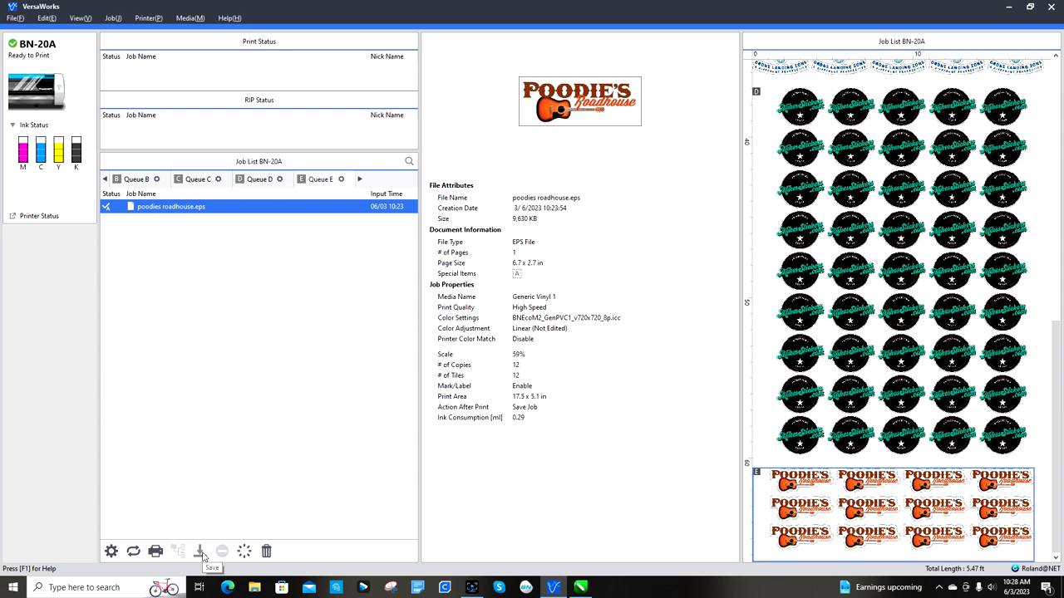
Append ' - RIPPDED' to the job file name and save it in the samples folder.
{"action": "left_click", "coordinate": [199, 551]}
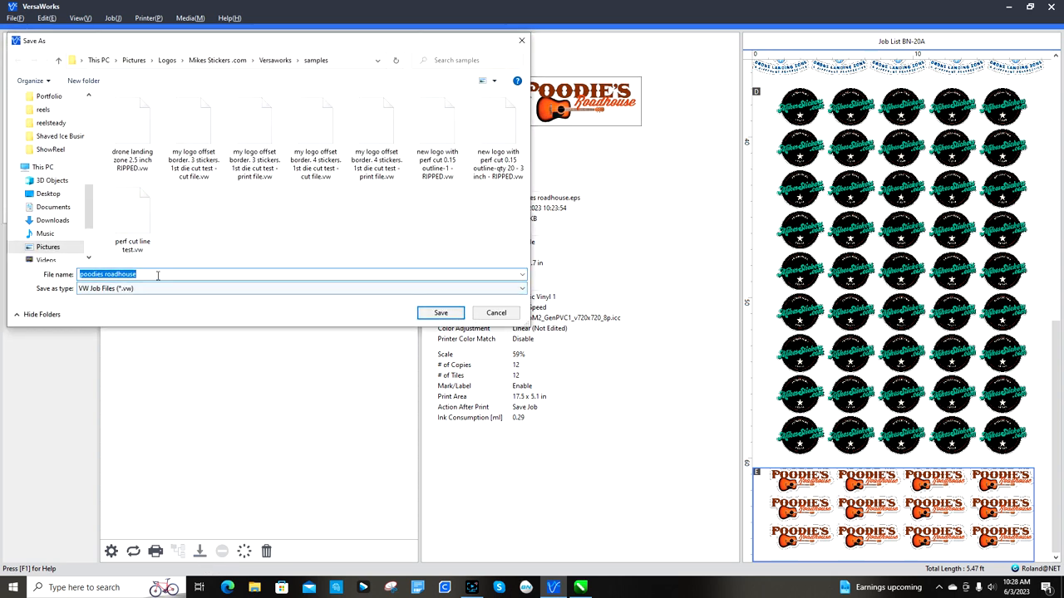
{"action": "left_click", "coordinate": [229, 273]}
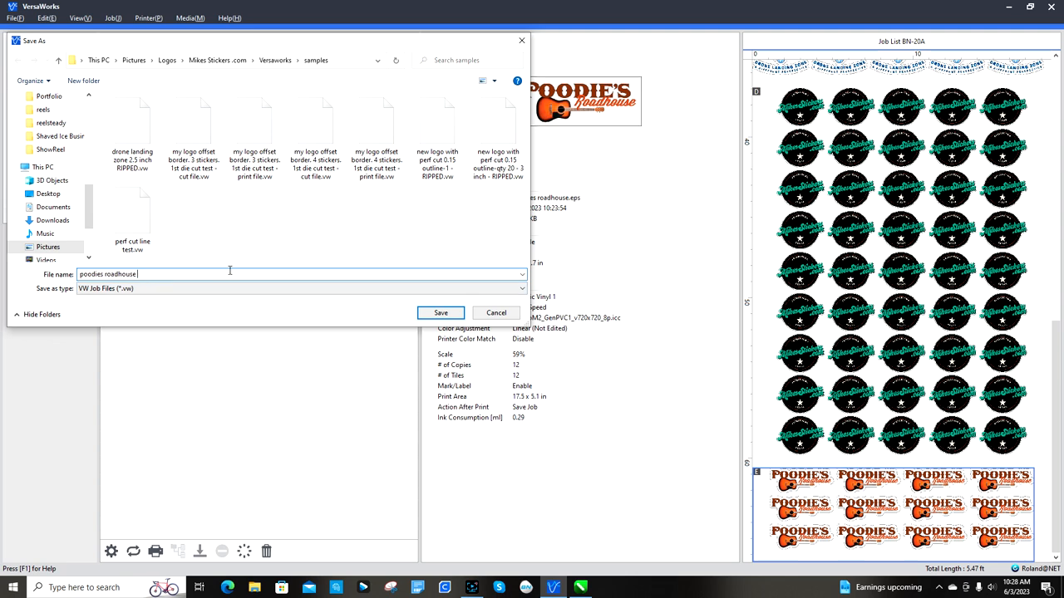
{"action": "type", "text": "- R"}
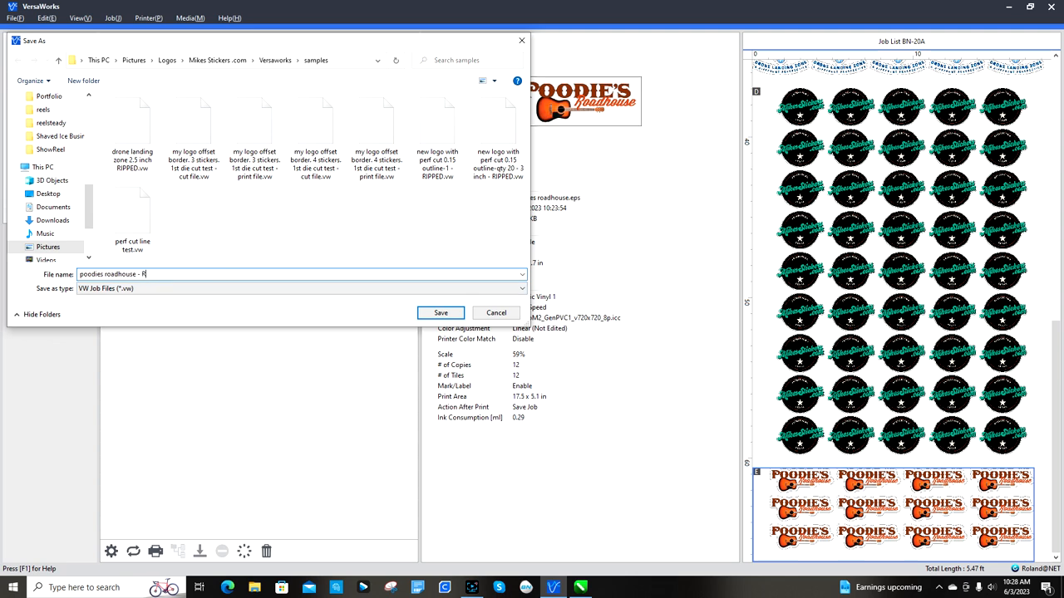
{"action": "type", "text": "IPP"}
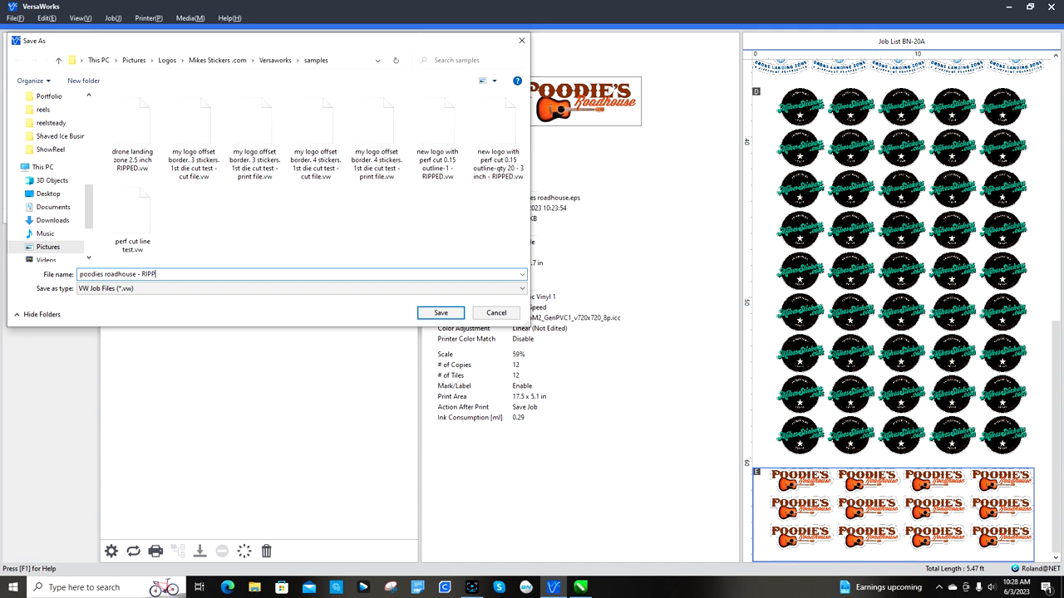
{"action": "type", "text": "DED"}
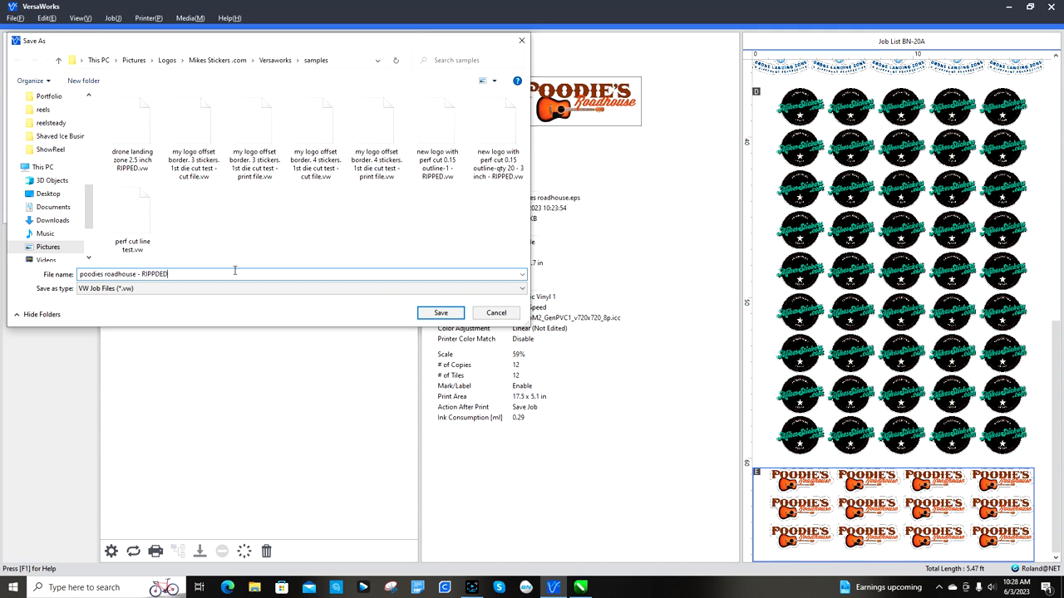
{"action": "left_click", "coordinate": [440, 313]}
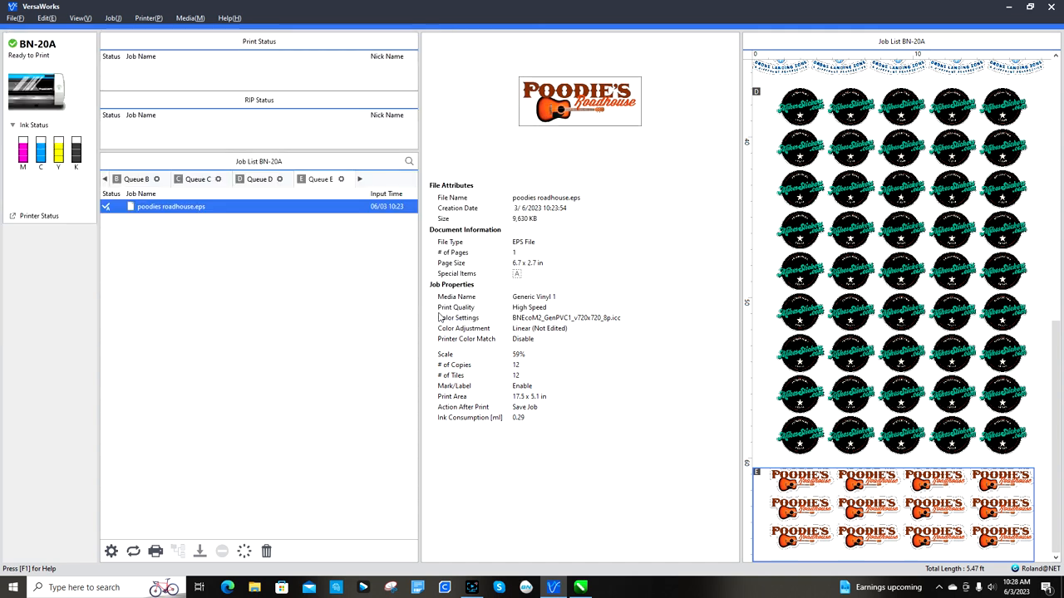
{"action": "mouse_move", "coordinate": [241, 504]}
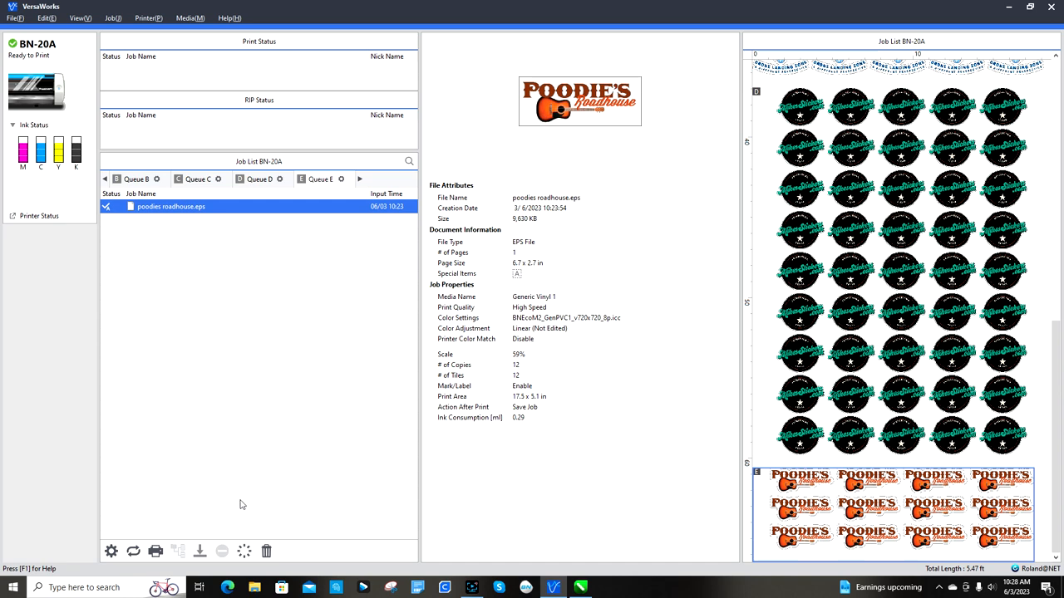
Confirm the job settings and send the job to the BN-20A printer.
{"action": "left_click", "coordinate": [155, 552]}
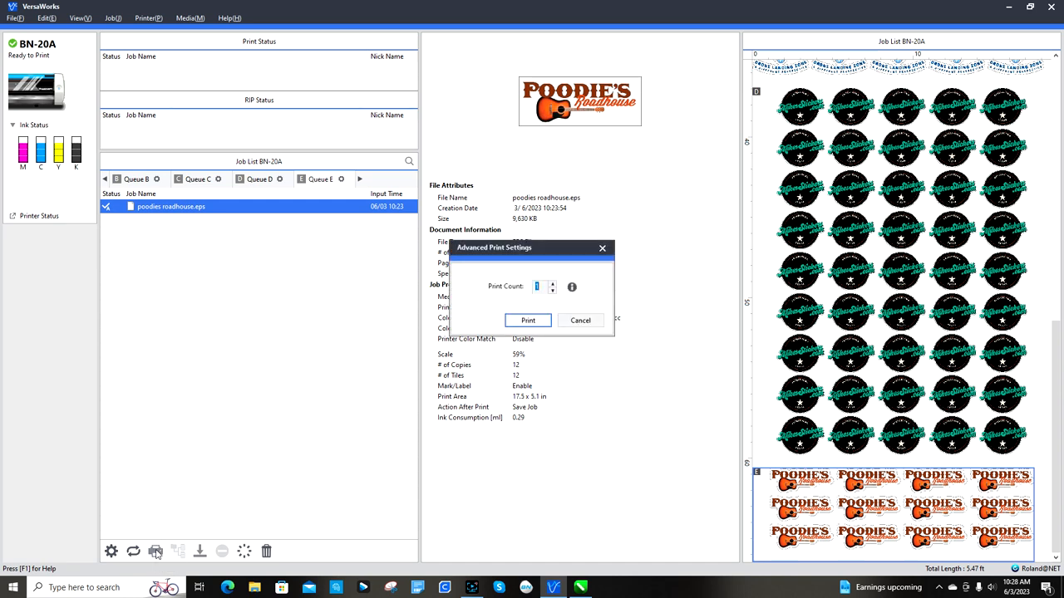
{"action": "left_click", "coordinate": [580, 319]}
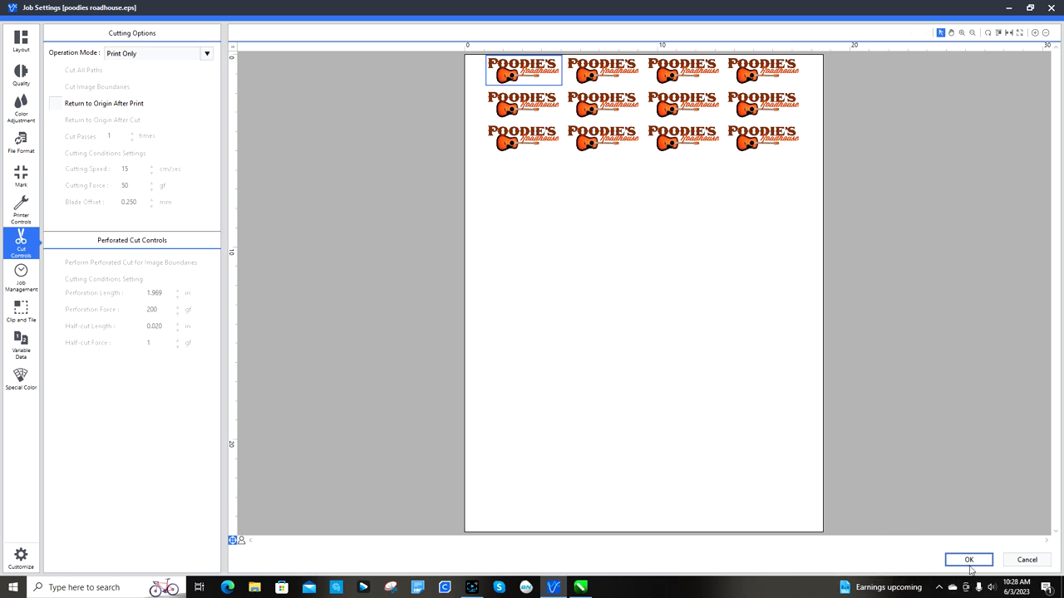
{"action": "left_click", "coordinate": [968, 560]}
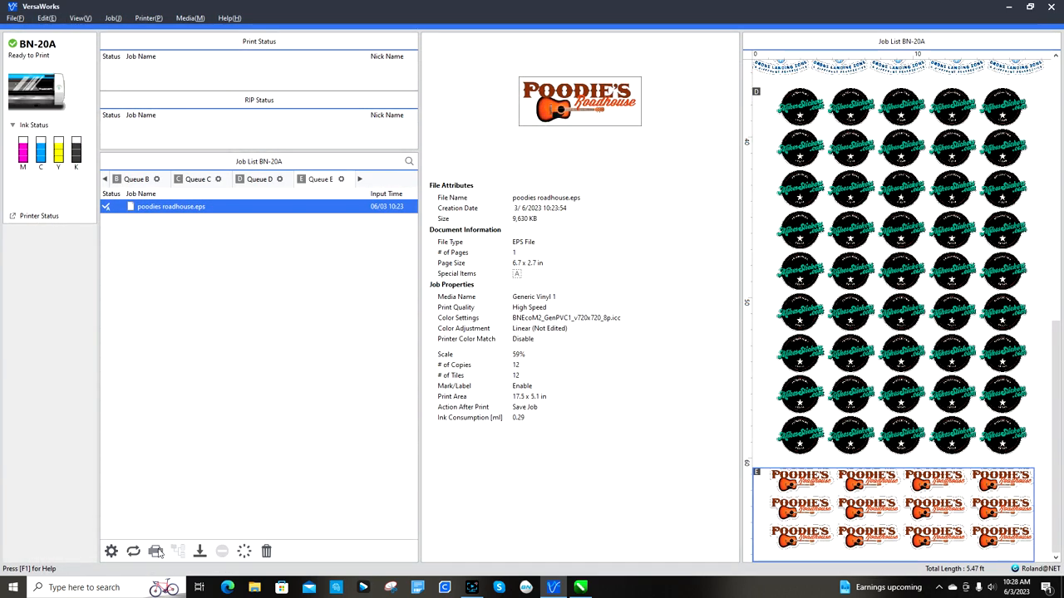
{"action": "left_click", "coordinate": [155, 551]}
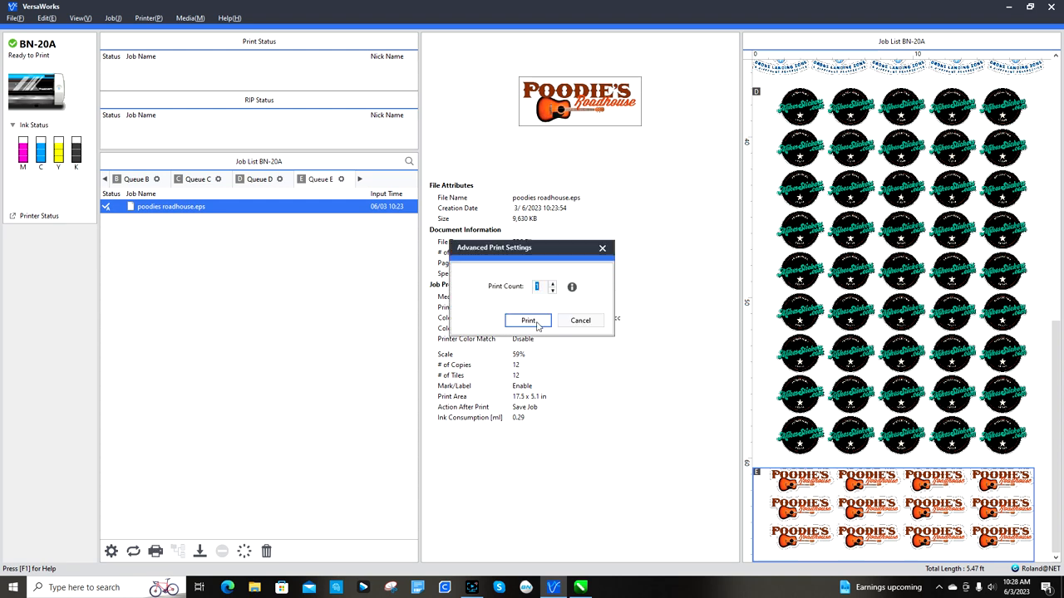
{"action": "left_click", "coordinate": [528, 320]}
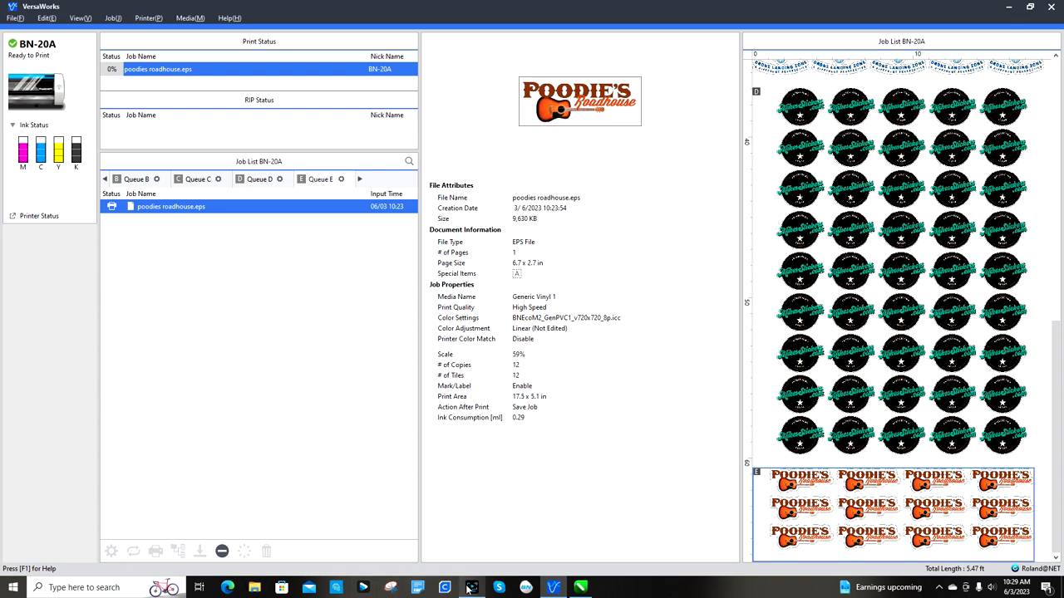
{"action": "left_click", "coordinate": [469, 588]}
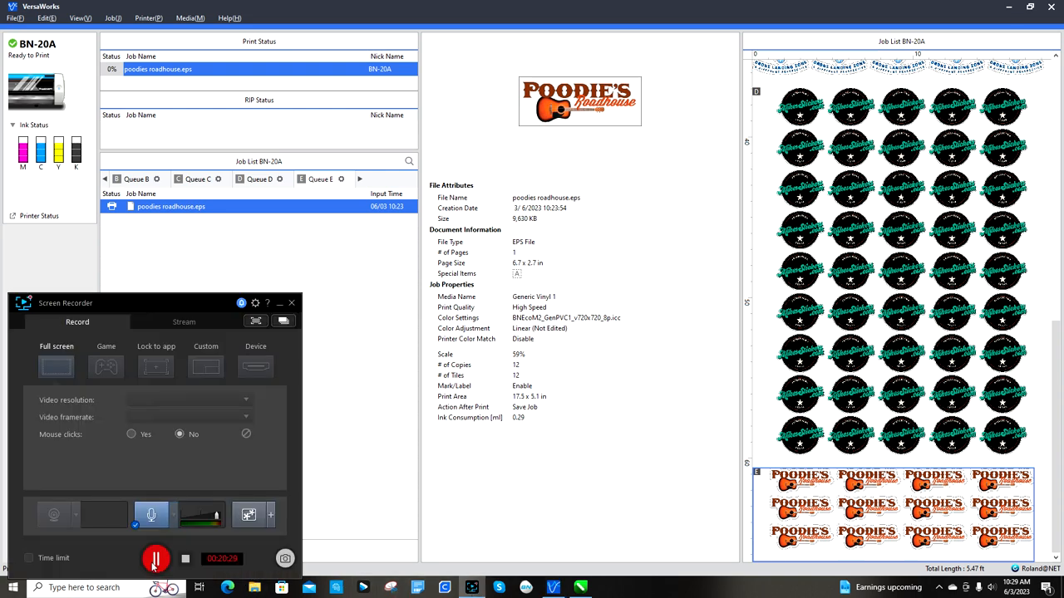